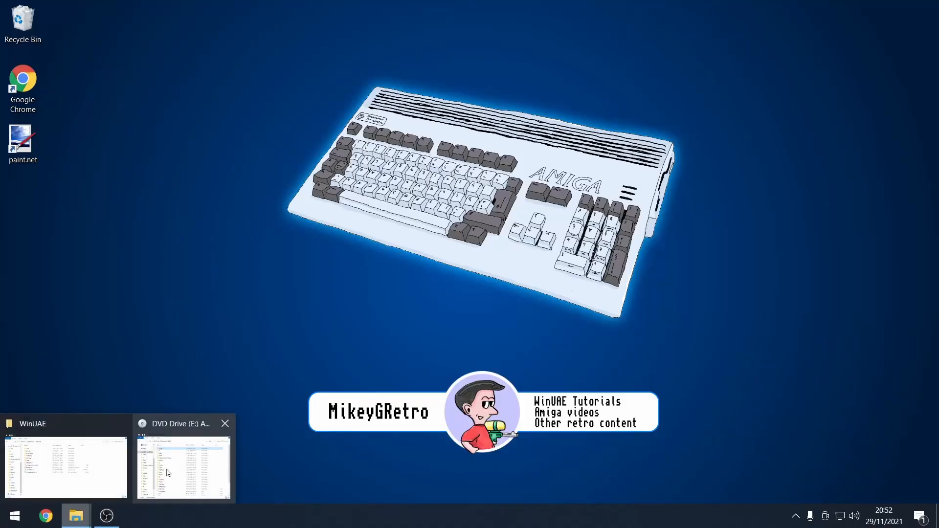
Step: Browse the CD's ROM folder, then open the Kickstarts folder in the WinUAE directory
click(183, 468)
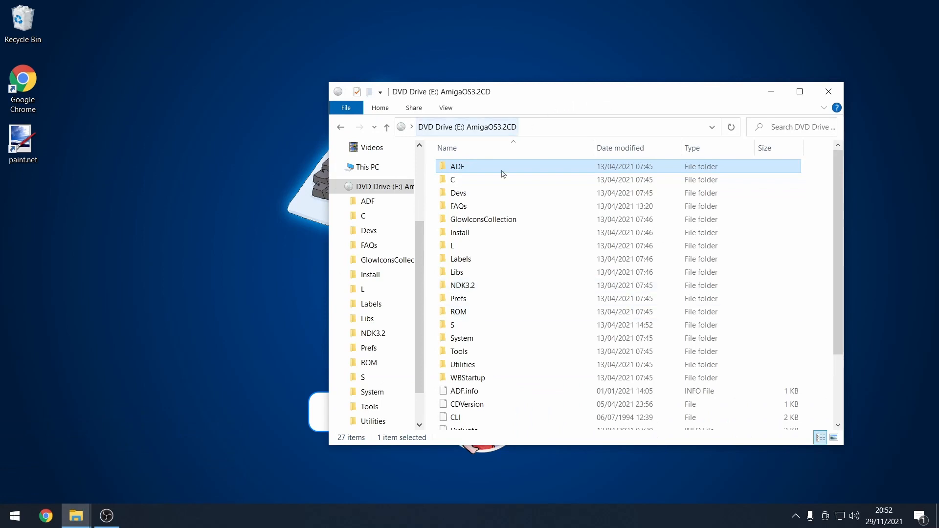
mouse_move(640, 337)
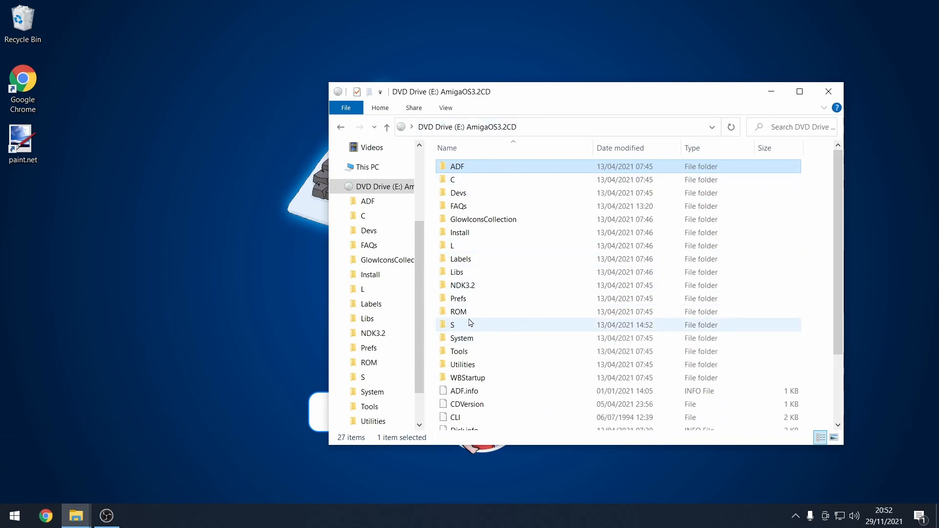
click(457, 311)
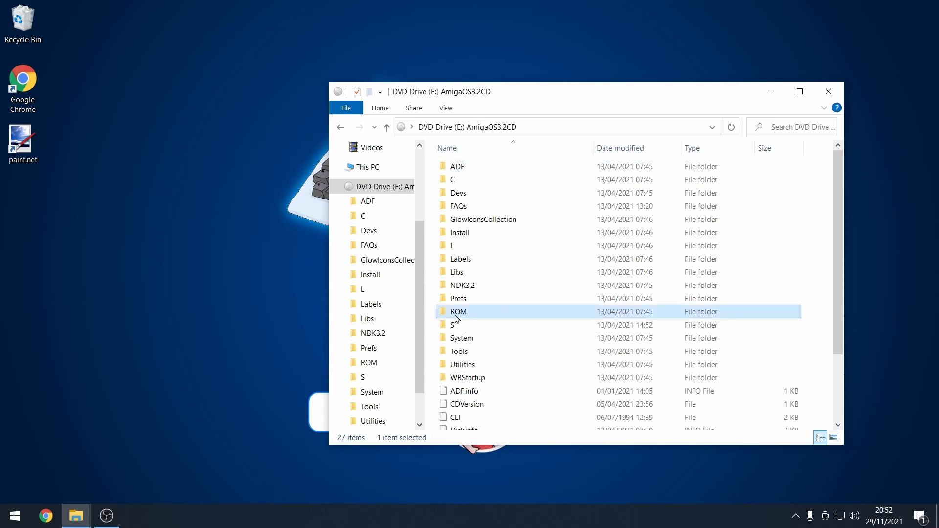
double_click(458, 311)
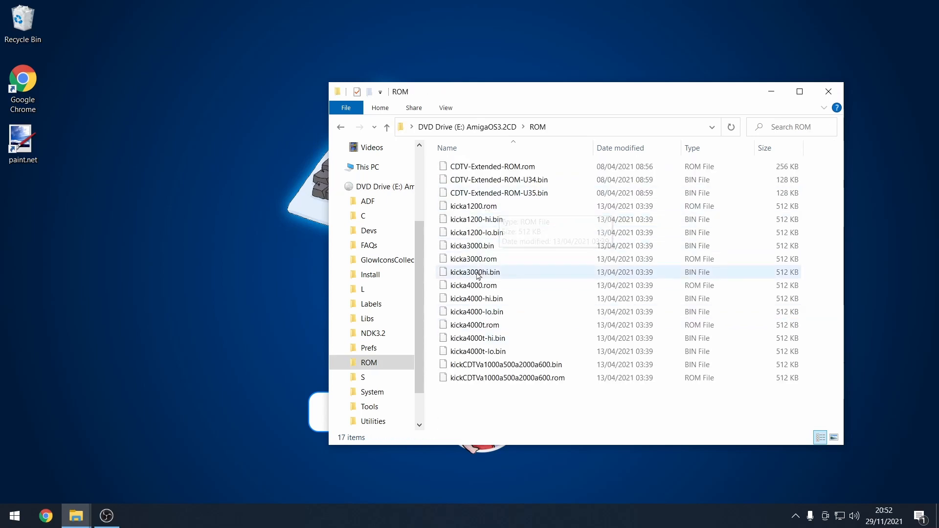
mouse_move(260, 397)
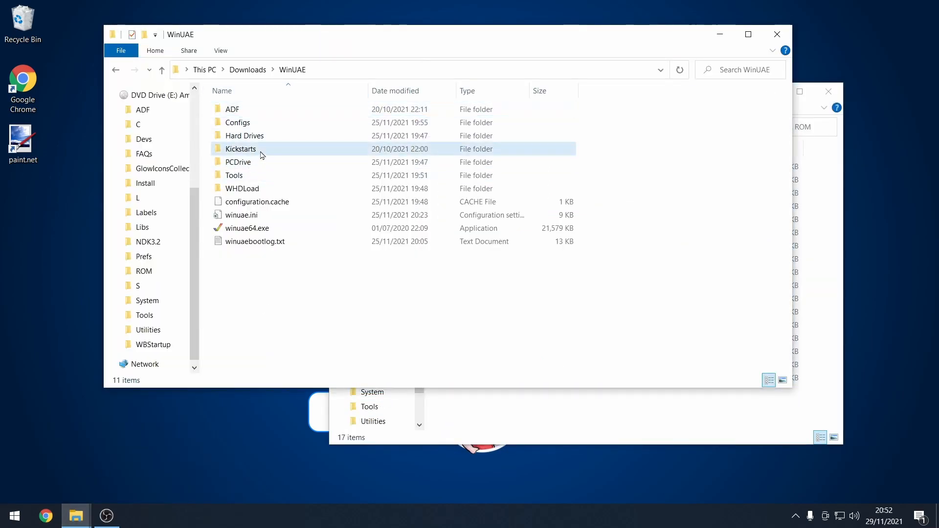
double_click(241, 149)
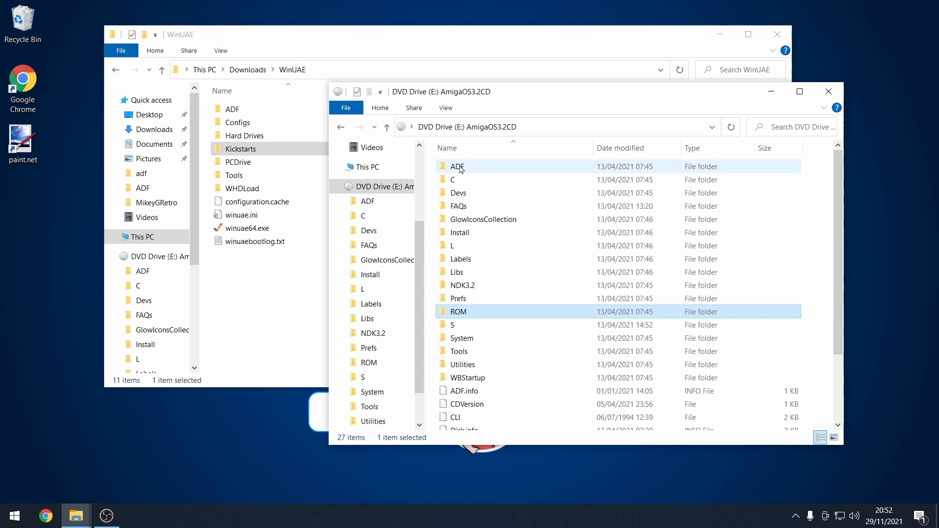
Step: Open the CD's ADF folder of AmigaOS 3.2 disk images
click(457, 167)
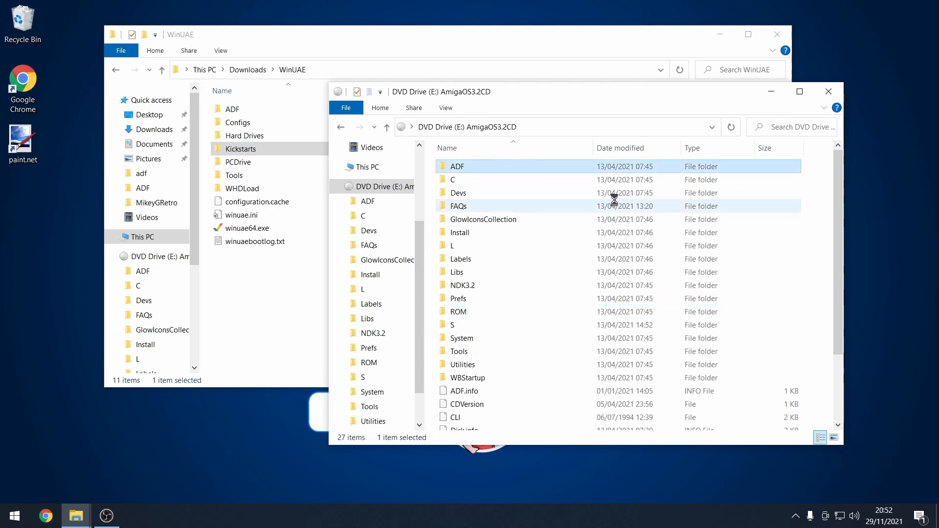
double_click(457, 166)
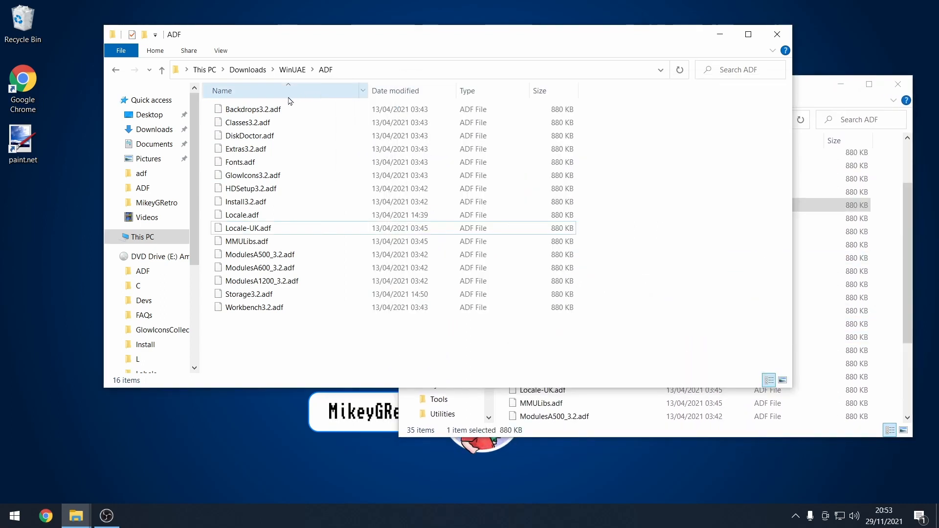
mouse_move(322, 321)
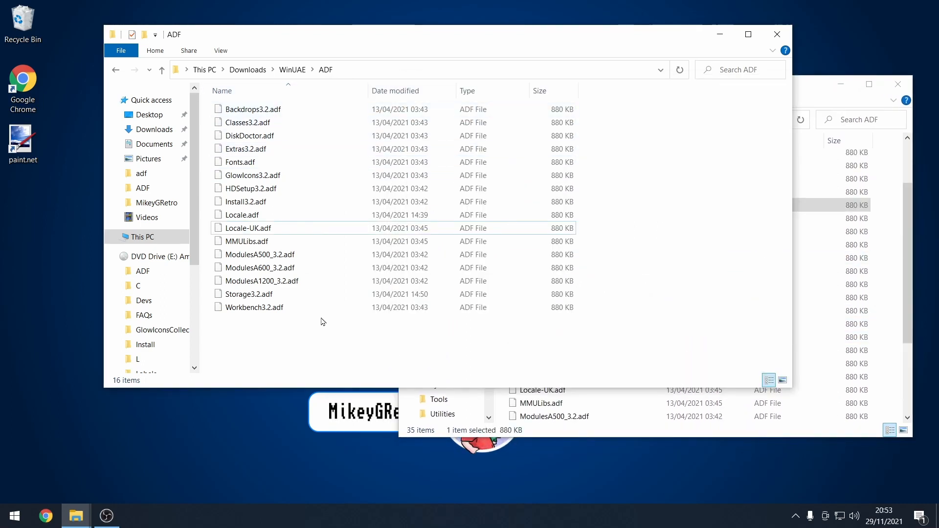
click(257, 254)
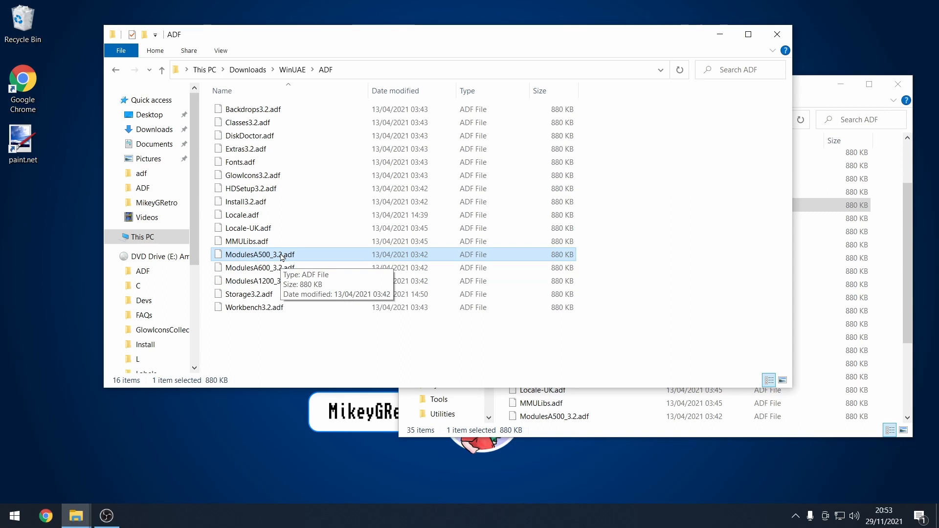
mouse_move(300, 306)
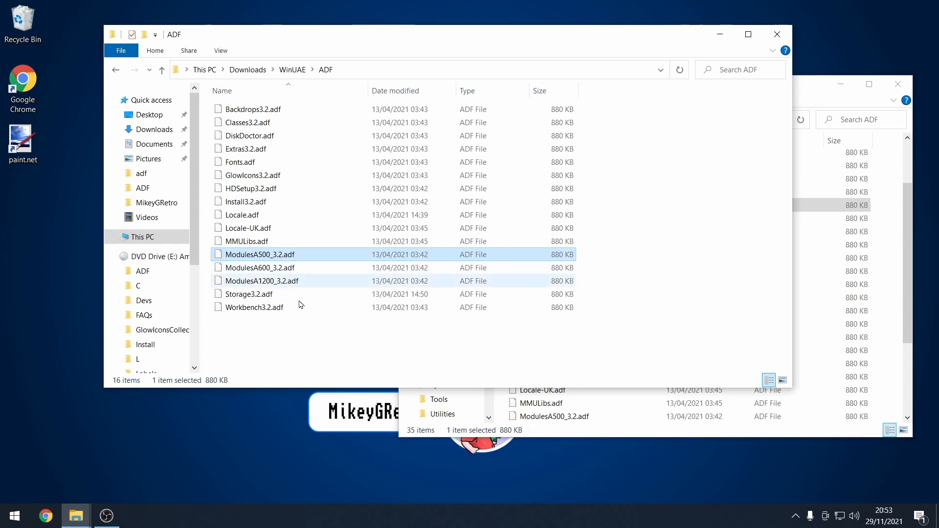
Step: Review Workbench3.2, Locale, Locale-UK and DiskDoctor .adf images, then return to the WinUAE top-level folder
click(254, 306)
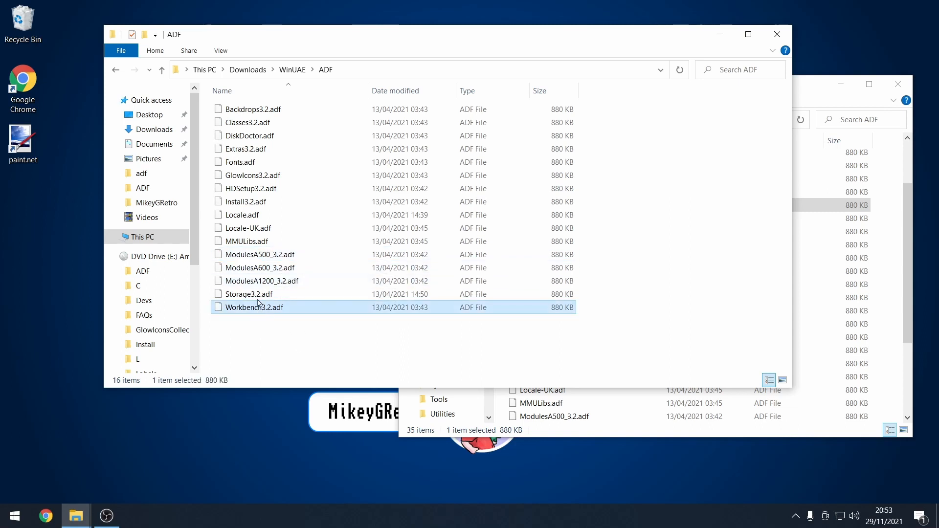
click(241, 214)
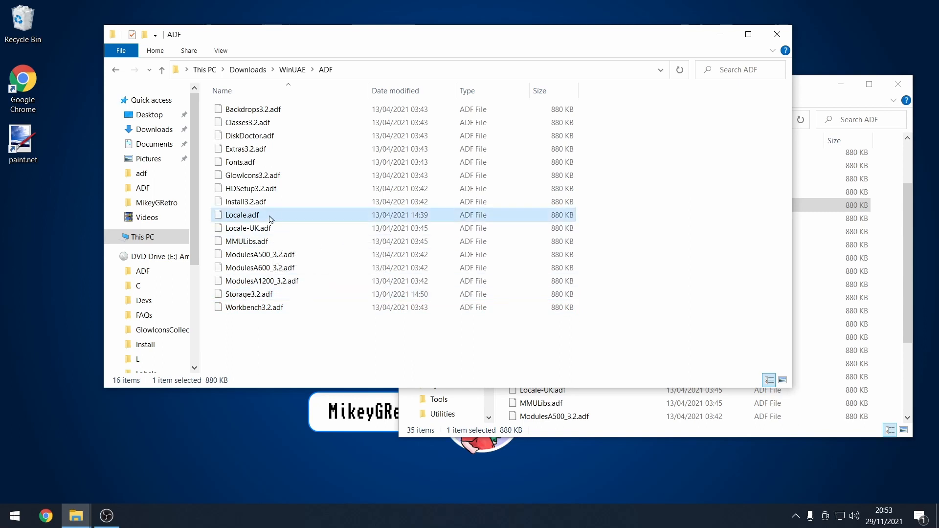
click(246, 228)
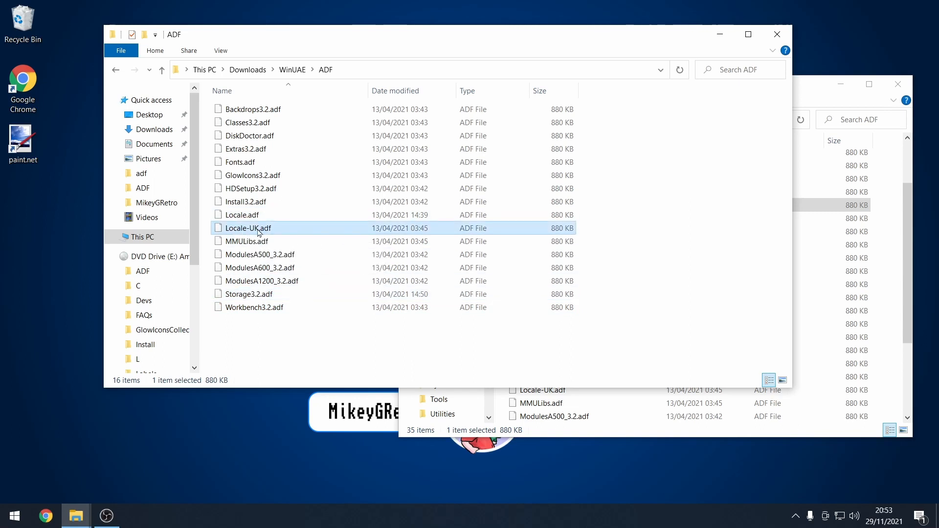
mouse_move(251, 228)
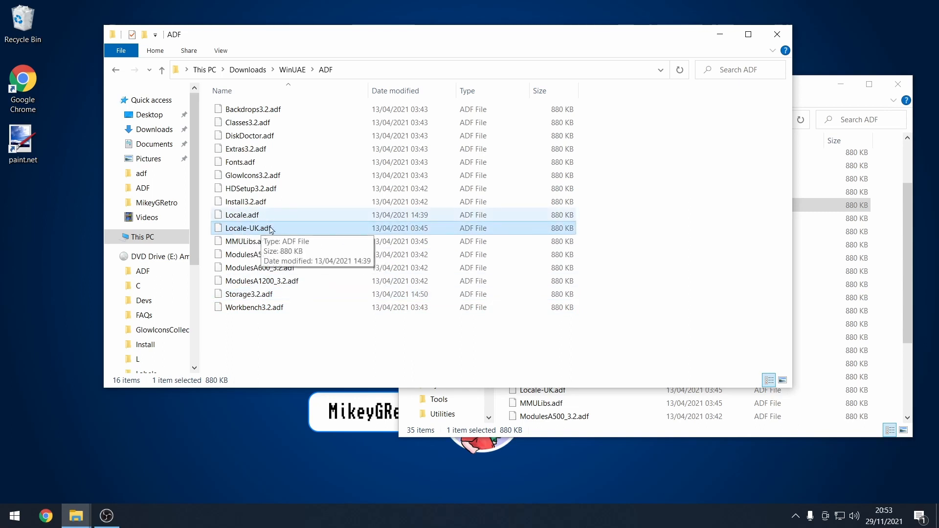
mouse_move(256, 234)
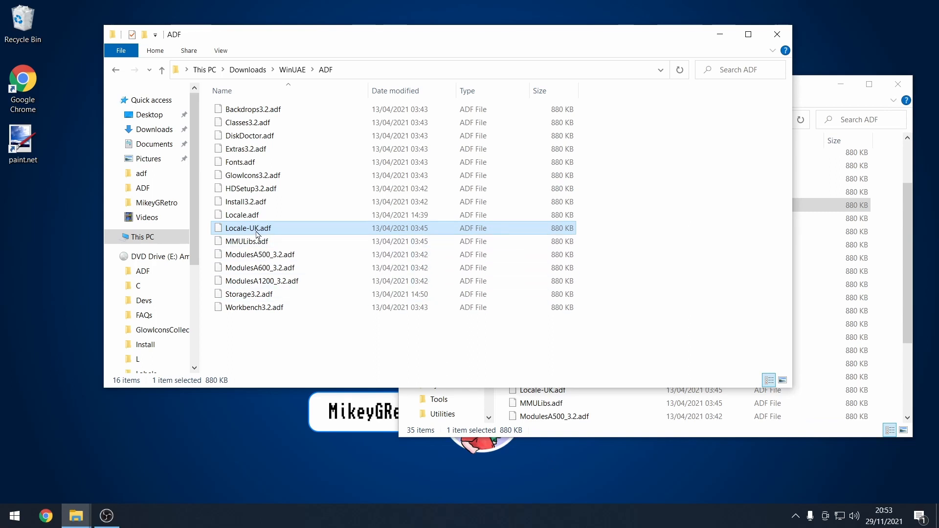
click(240, 214)
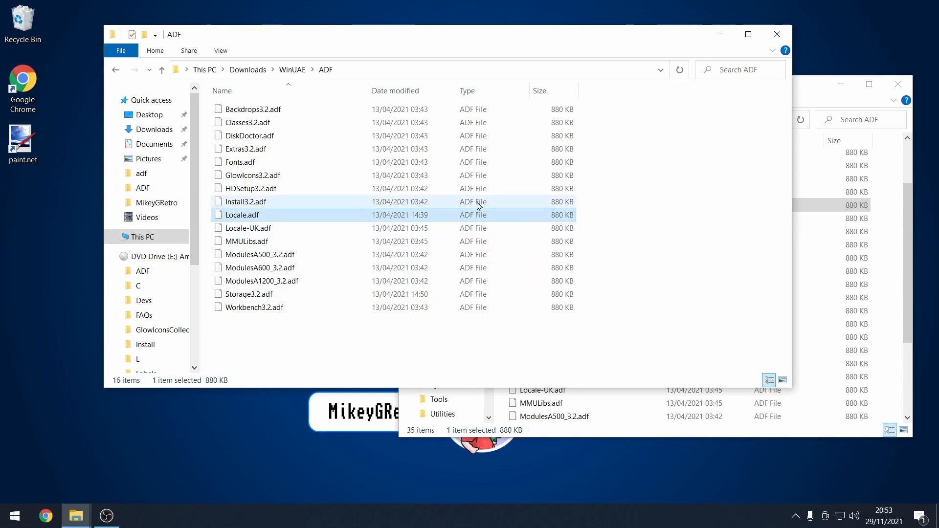
click(248, 135)
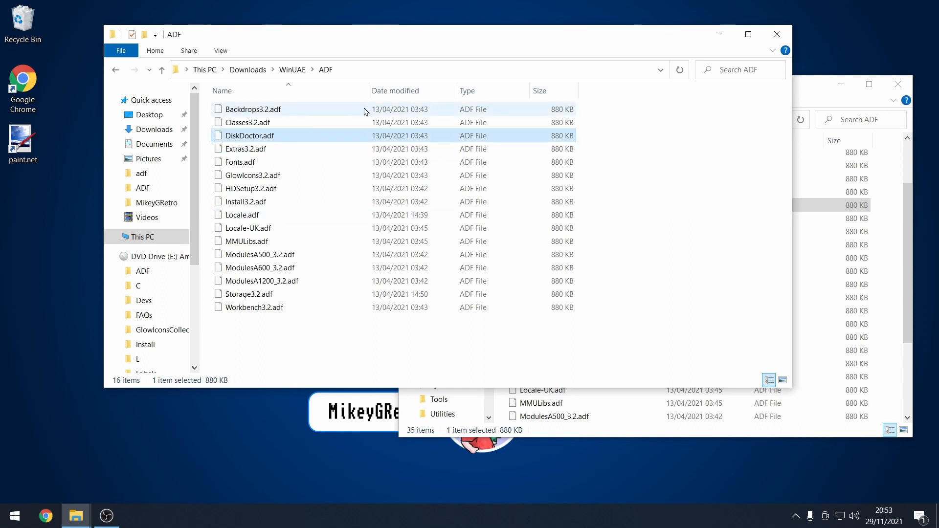
click(251, 108)
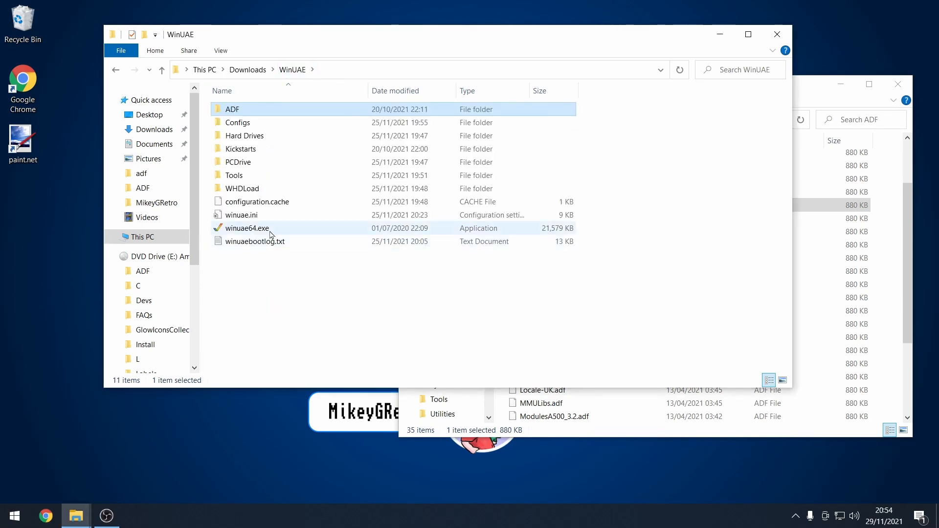
Step: Launch WinUAE and apply the A1200 Quickstart '4 MB Fast RAM expanded configuration'
double_click(245, 228)
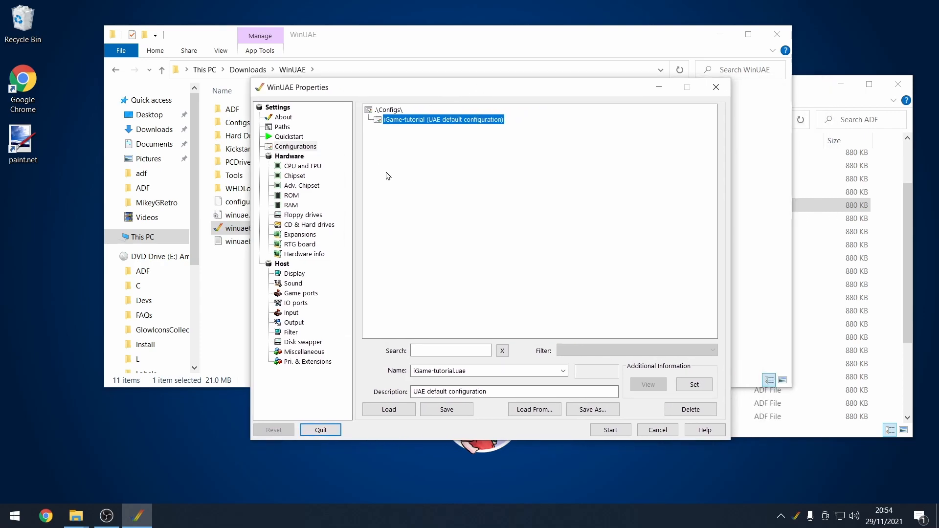
click(290, 137)
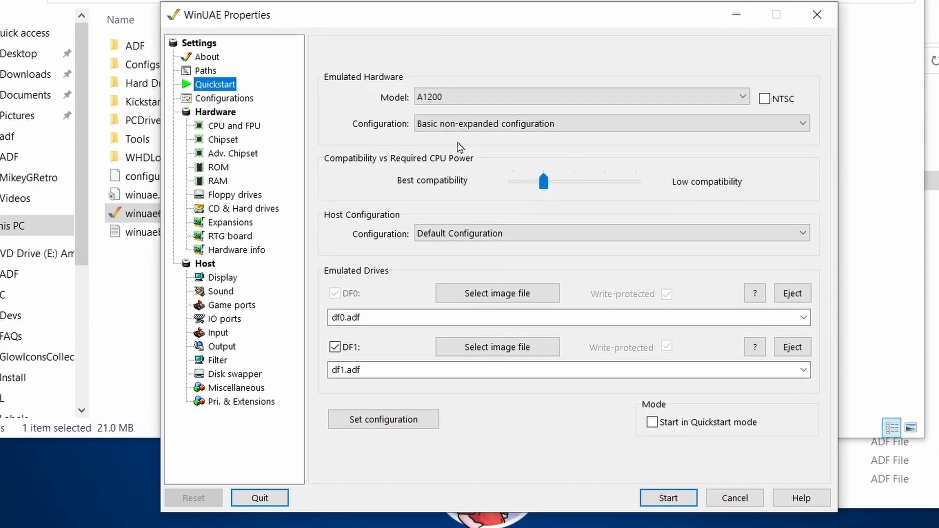
click(743, 97)
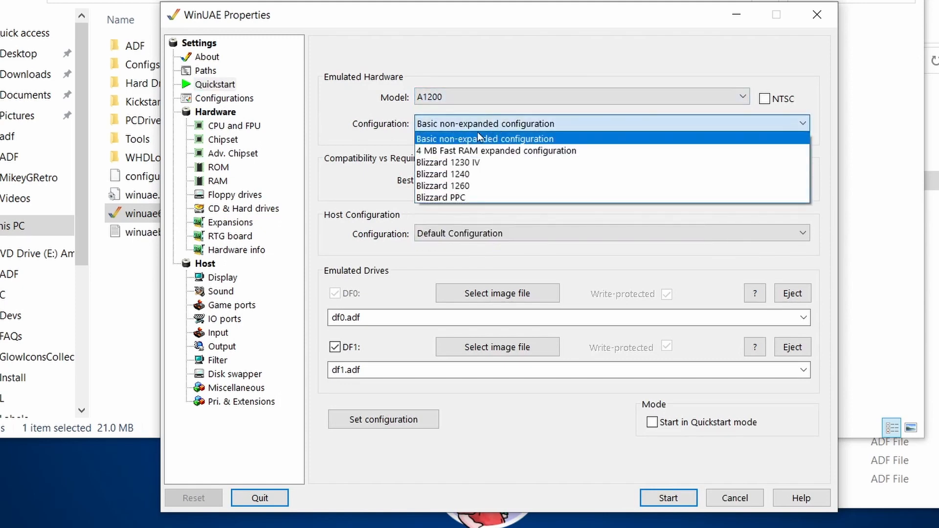
click(496, 151)
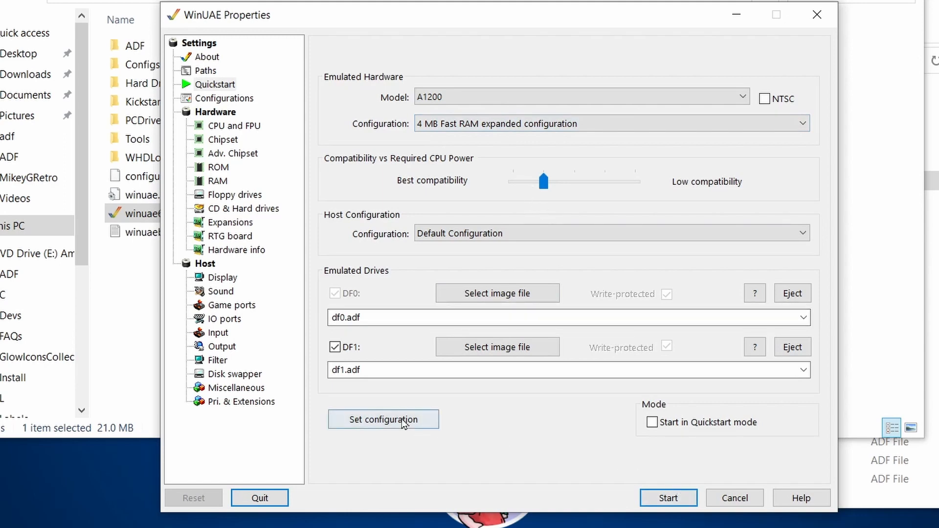
click(335, 346)
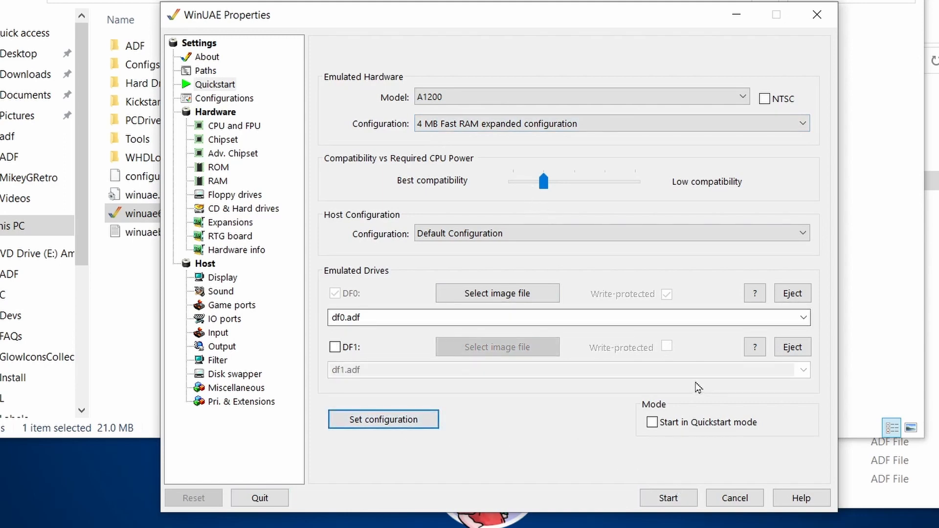
Step: Set the CPU to fastest possible with JIT, 24-bit addressing off and a 68881 FPU
click(234, 126)
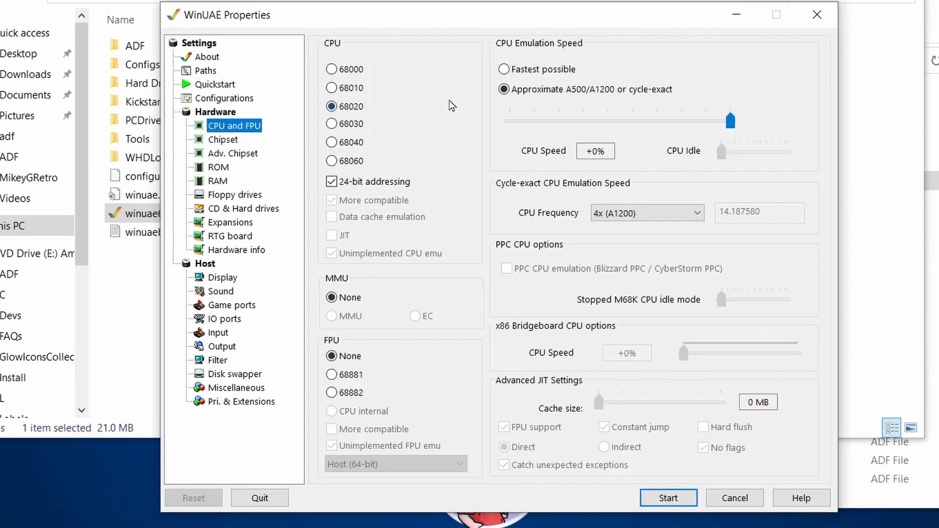
click(503, 68)
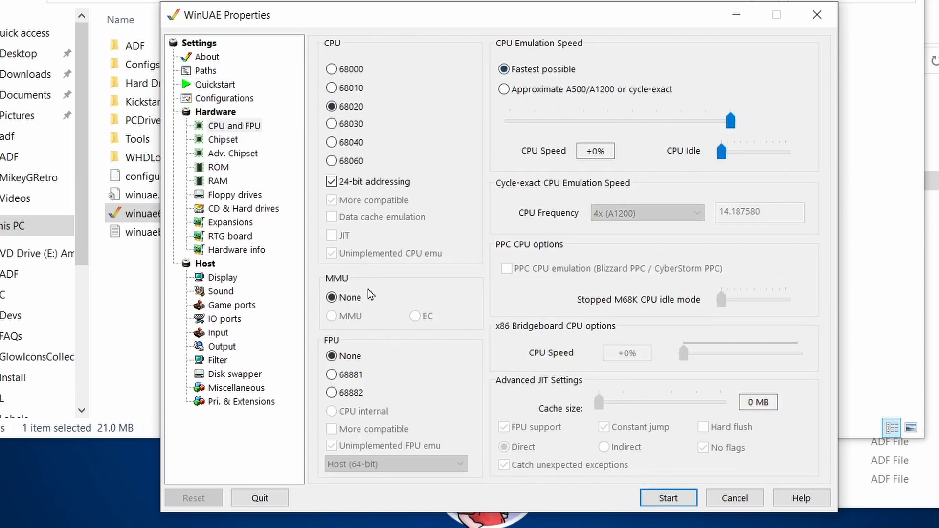
click(331, 182)
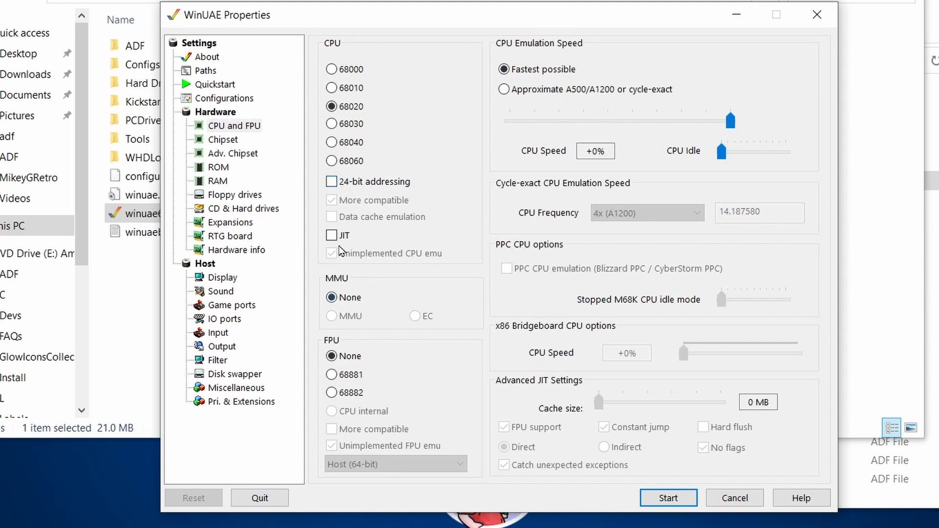
click(331, 234)
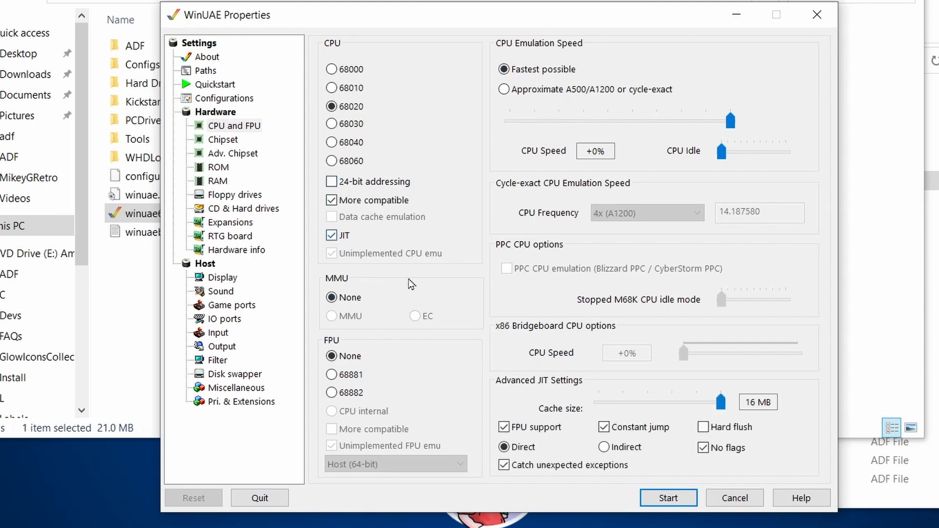
mouse_move(404, 387)
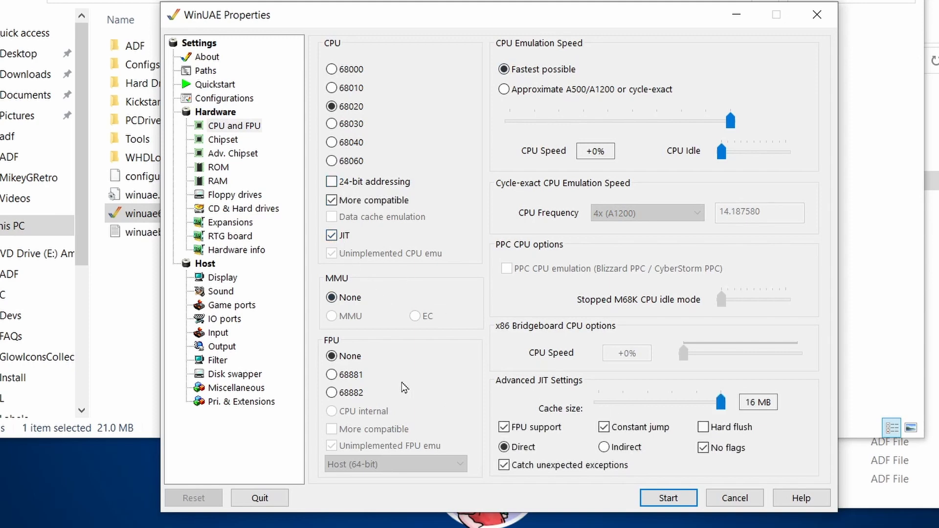
click(331, 375)
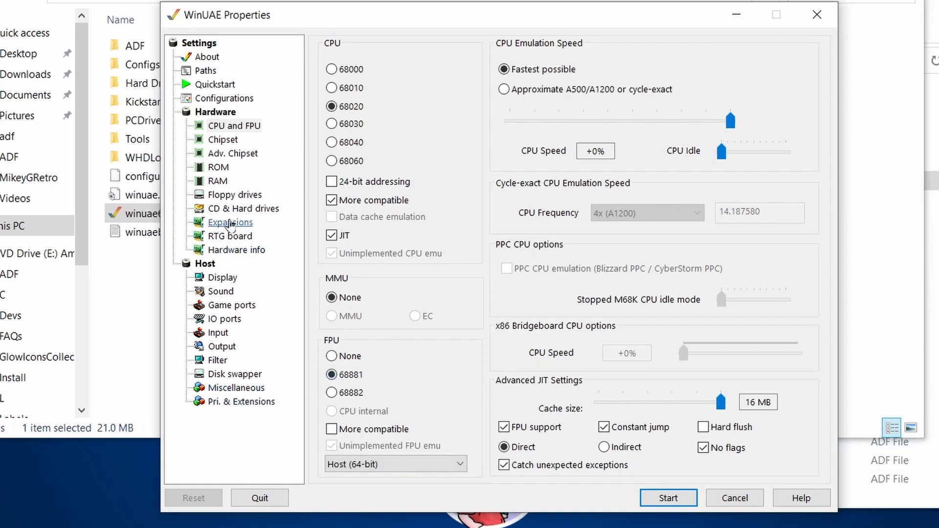
mouse_move(222, 140)
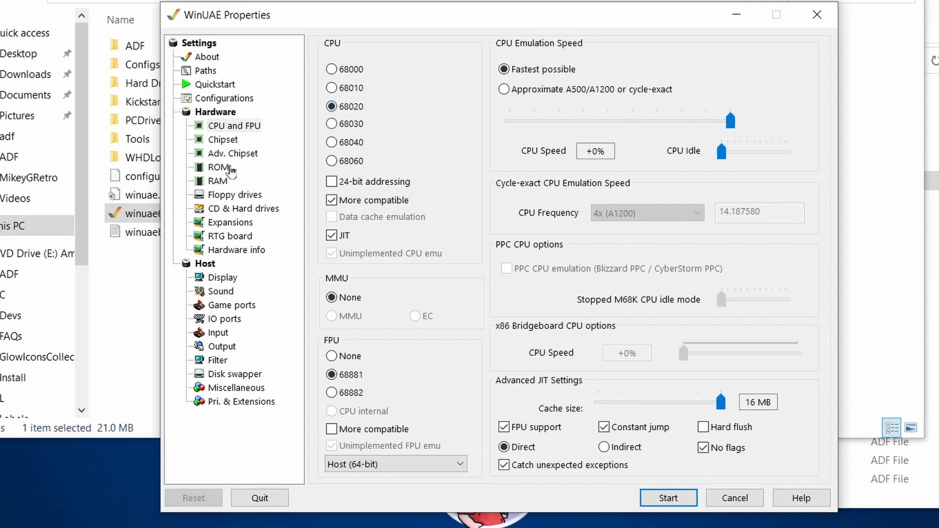
Step: Review the Chipset page and the ROM page's list of known Kickstart ROMs
click(223, 140)
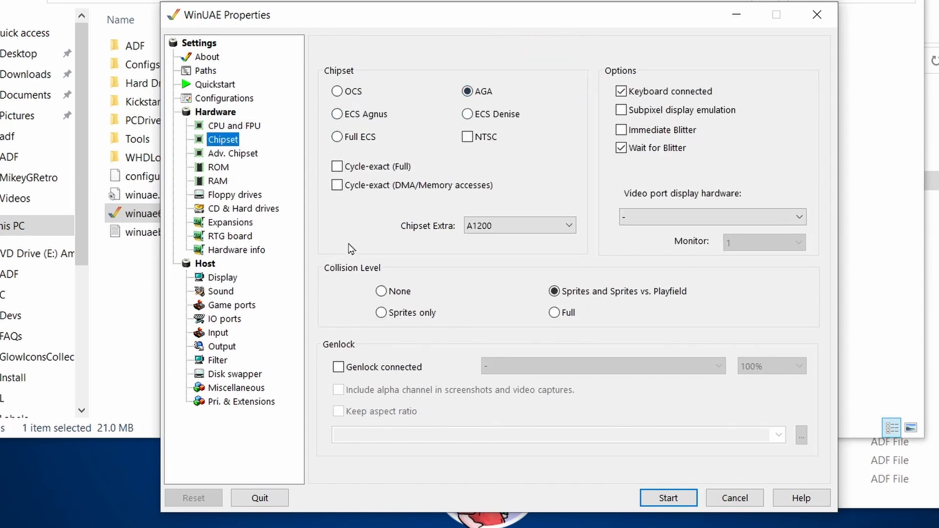
mouse_move(219, 167)
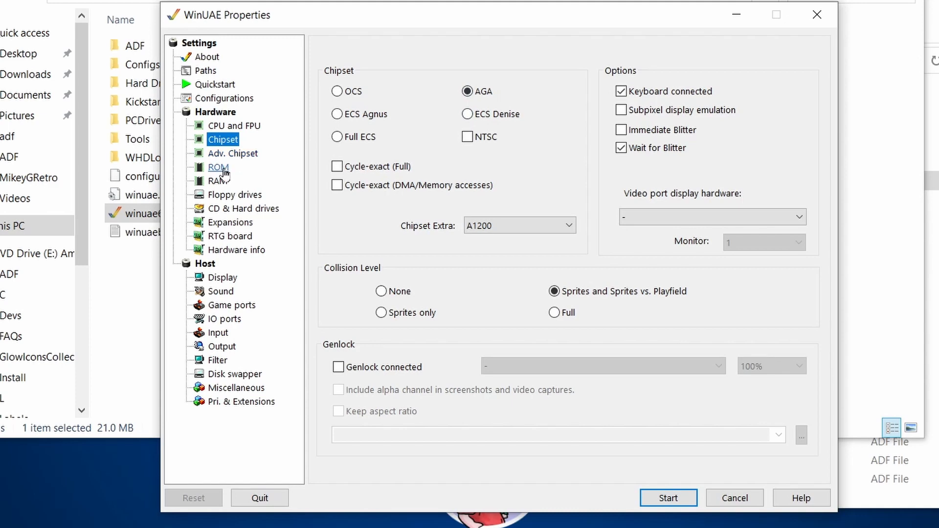
click(218, 167)
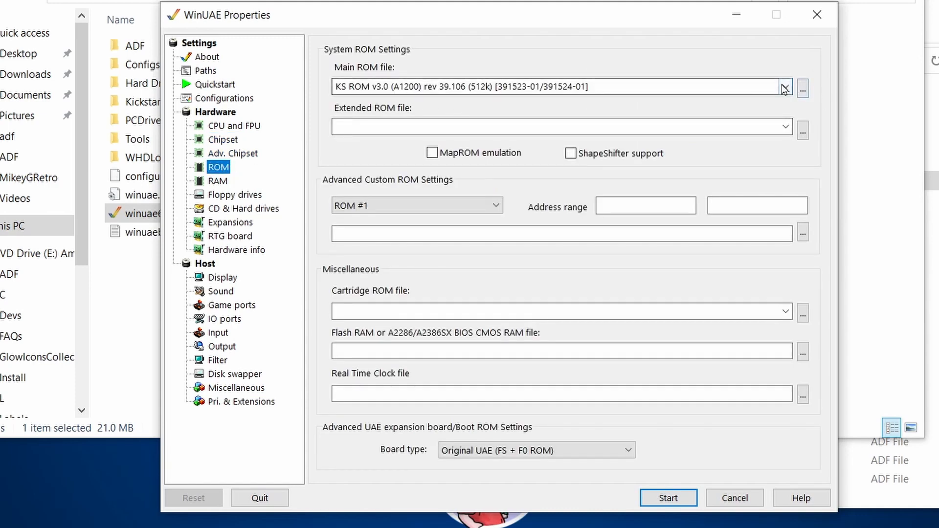
click(784, 86)
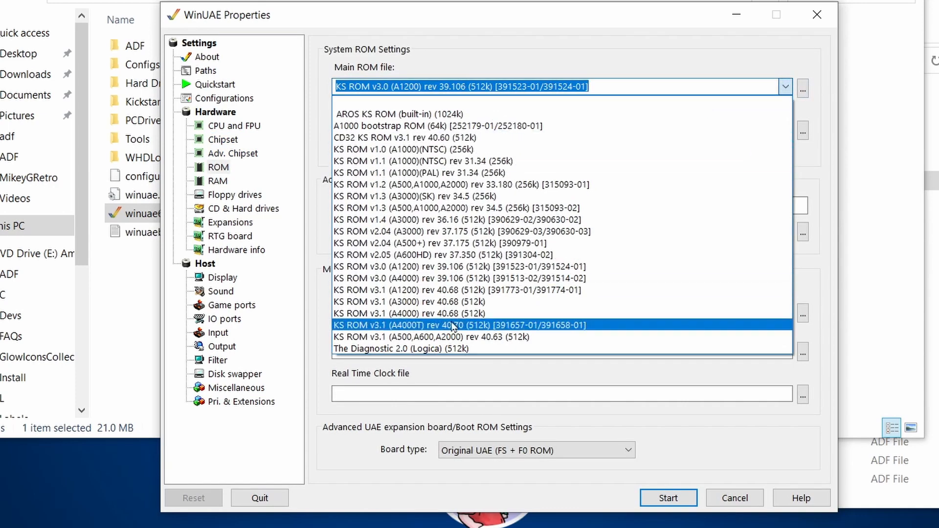
click(461, 86)
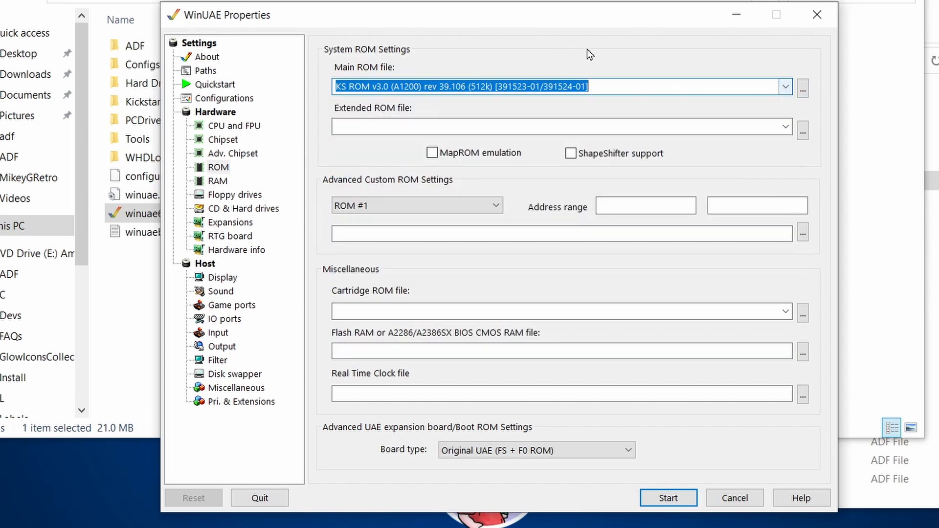
Step: Load kicka1200.rom from the Kickstarts folder as the main ROM file
click(802, 88)
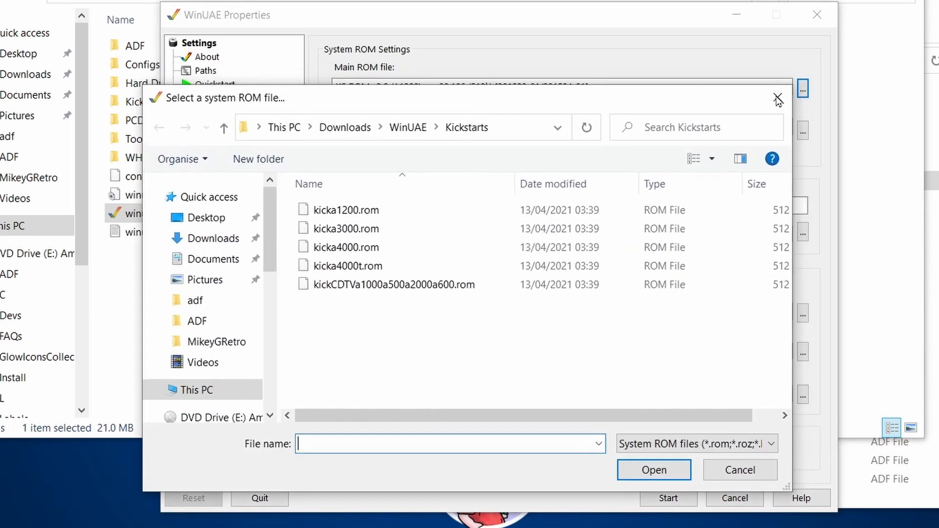
click(346, 209)
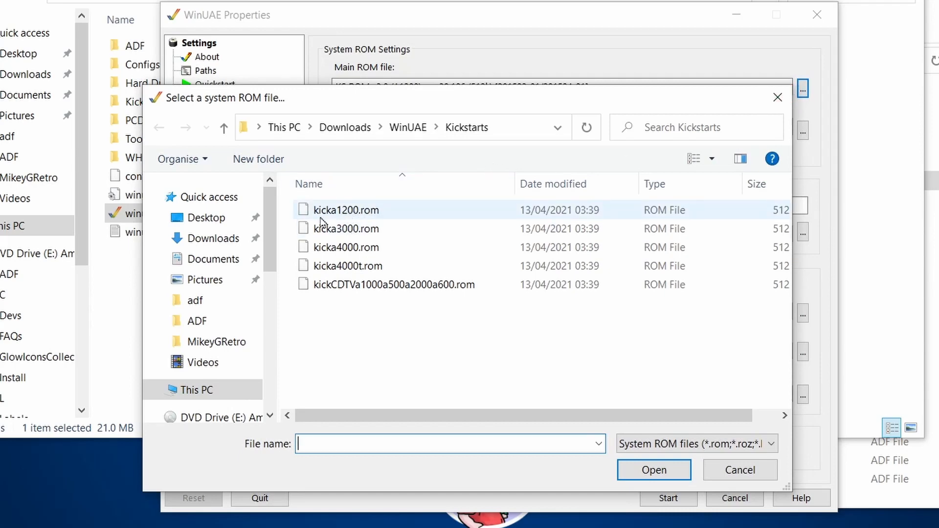
click(346, 209)
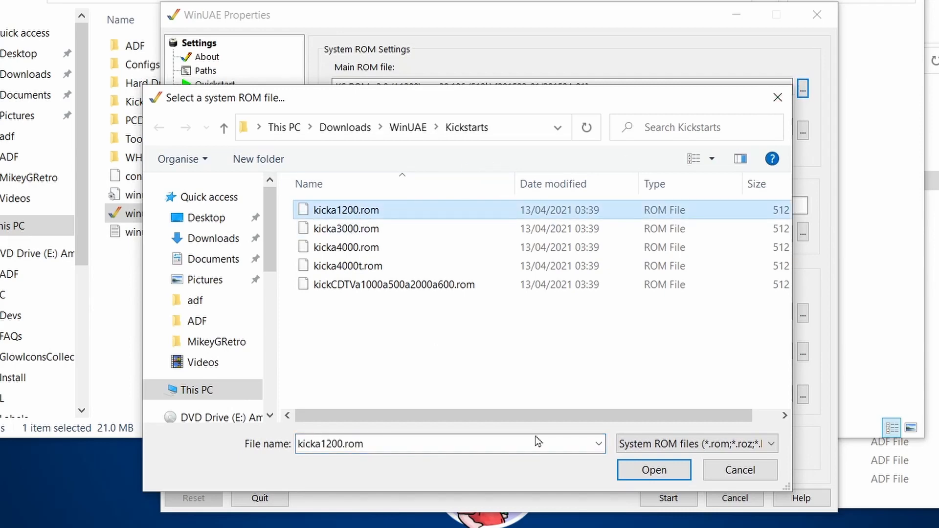
click(652, 469)
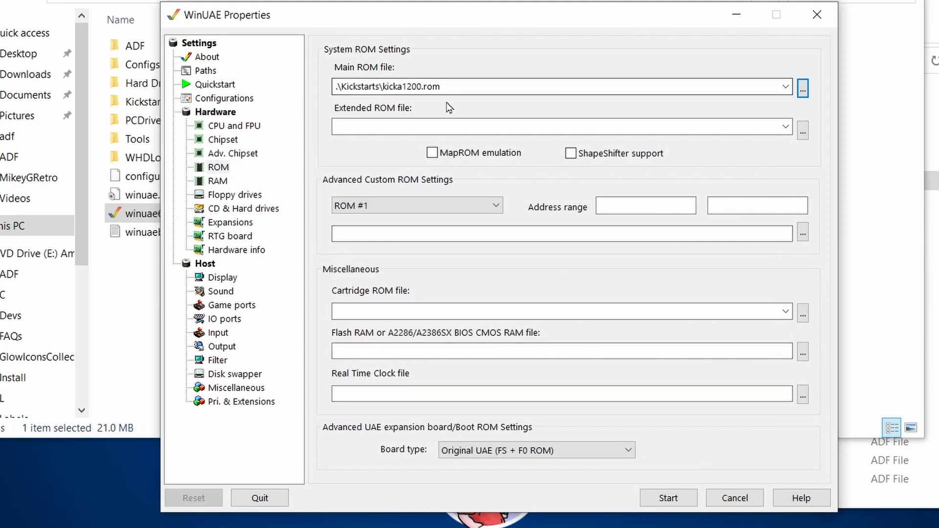
click(218, 181)
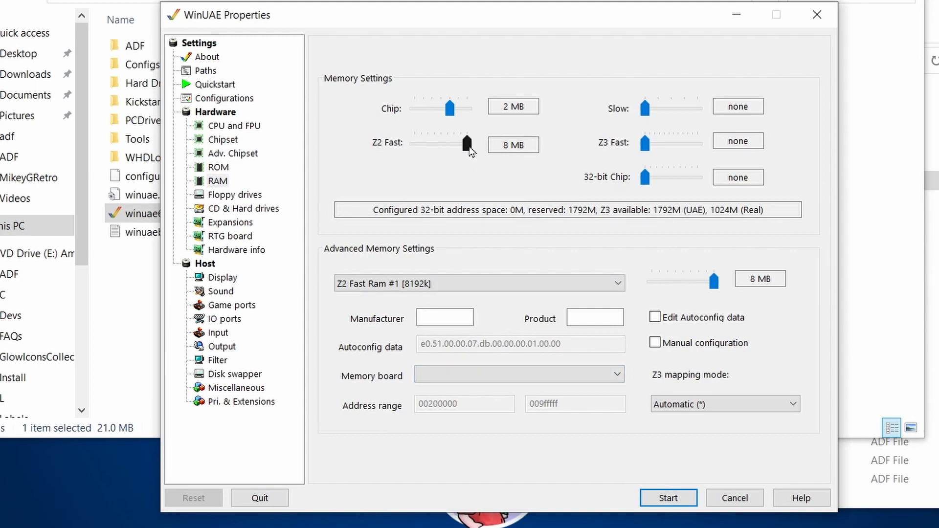
Step: Give the machine 128 MB Z3 Fast RAM instead of Z2 Fast, check Floppy drives, then go to CD & Hard drives
click(234, 126)
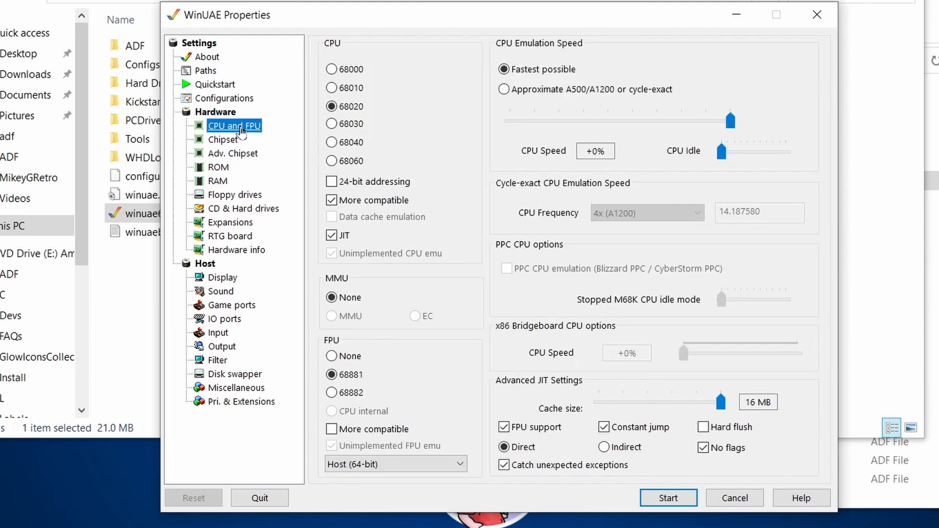
mouse_move(258, 166)
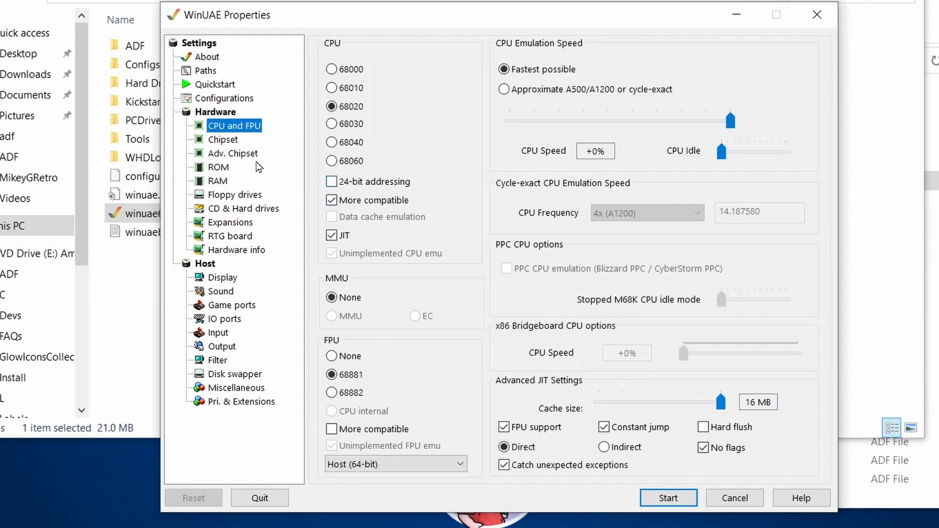
click(218, 181)
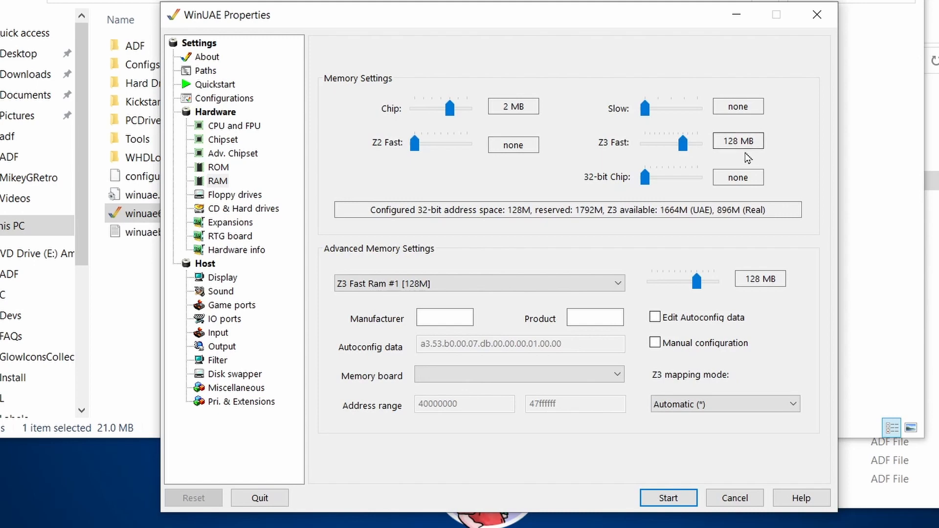
click(234, 194)
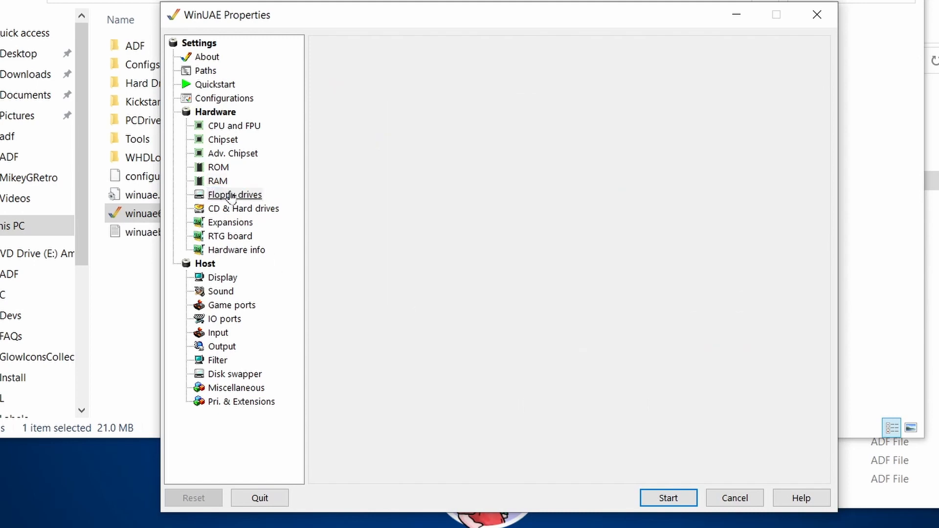
click(233, 194)
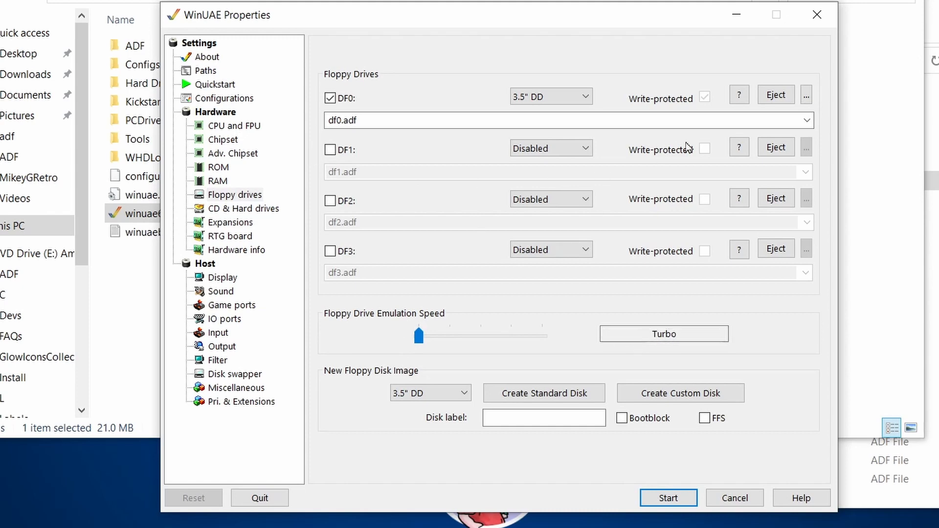
mouse_move(243, 209)
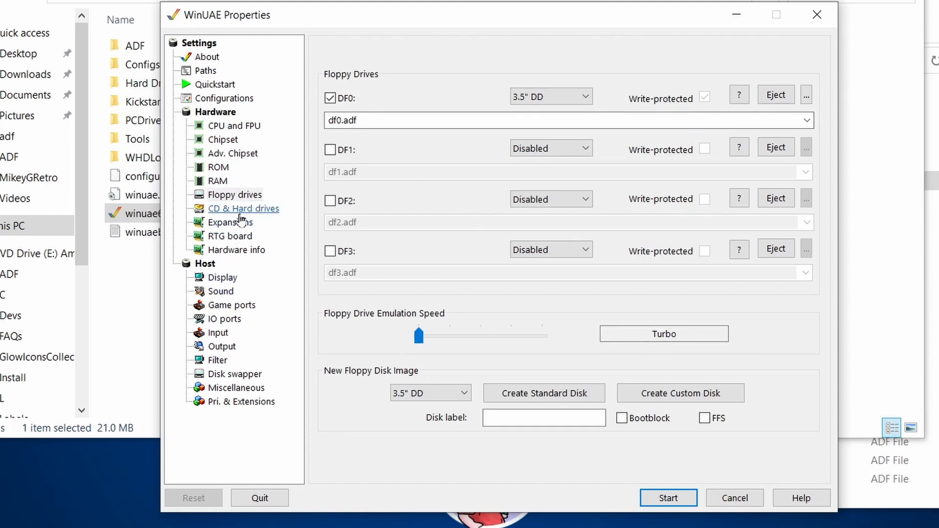
click(244, 209)
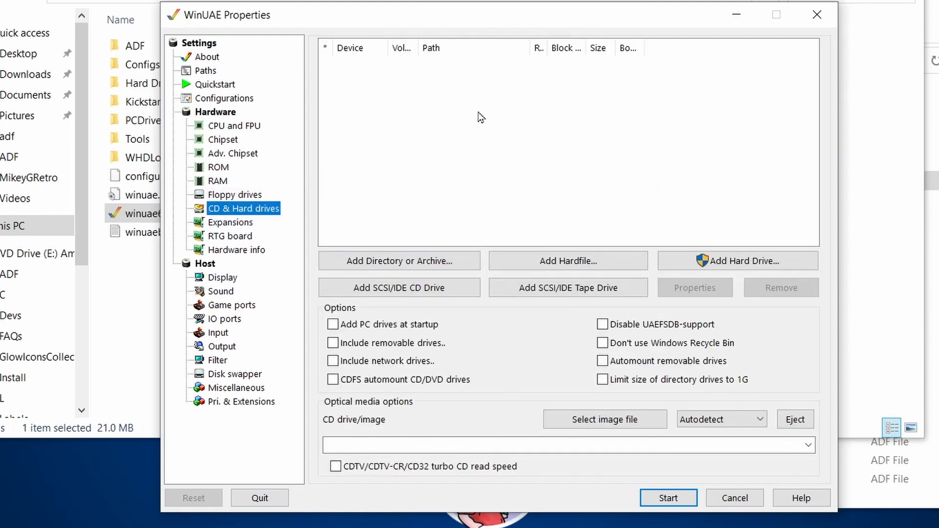
Step: Add a hardfile and create a new 300 MB RDB/OFS/FFS hard disk image
click(567, 260)
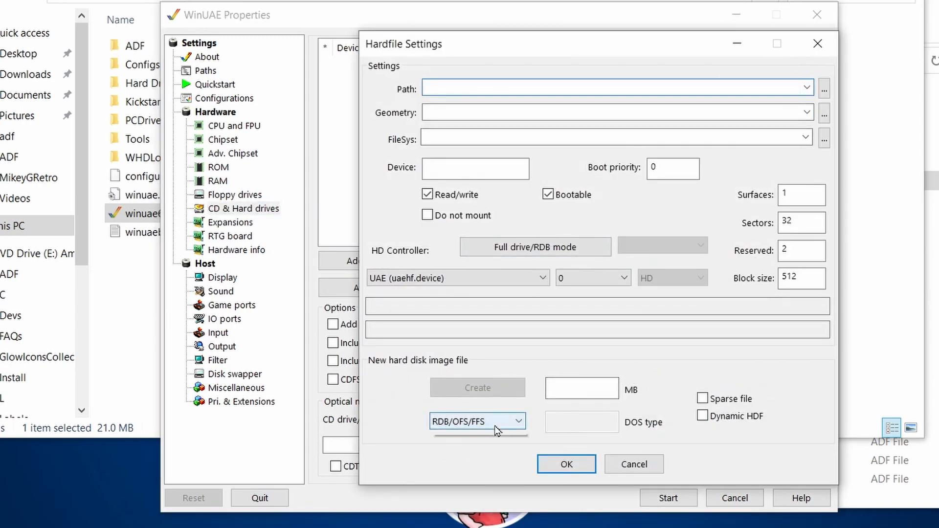
click(477, 420)
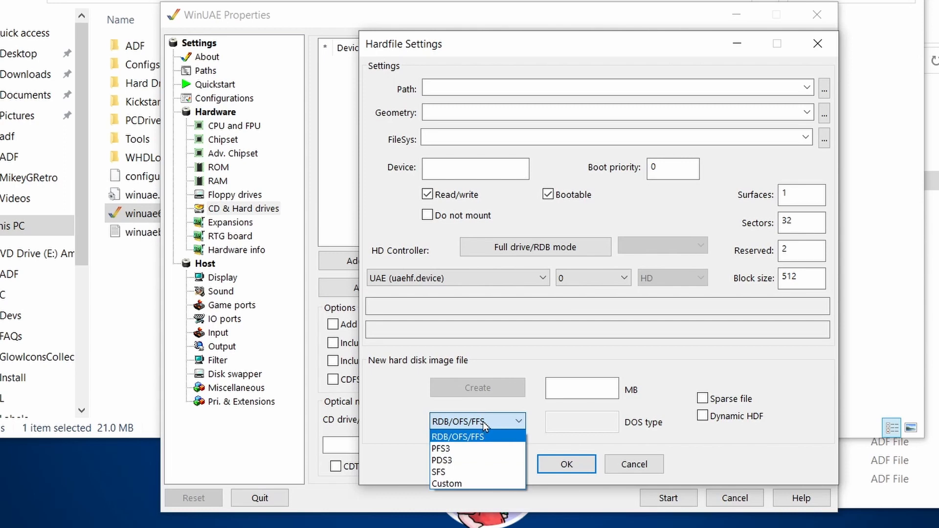
mouse_move(471, 440)
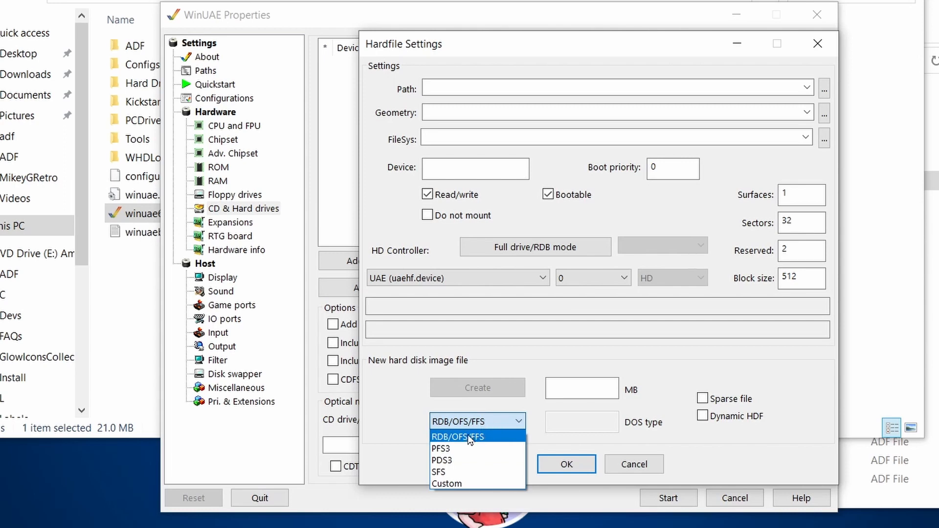
mouse_move(491, 441)
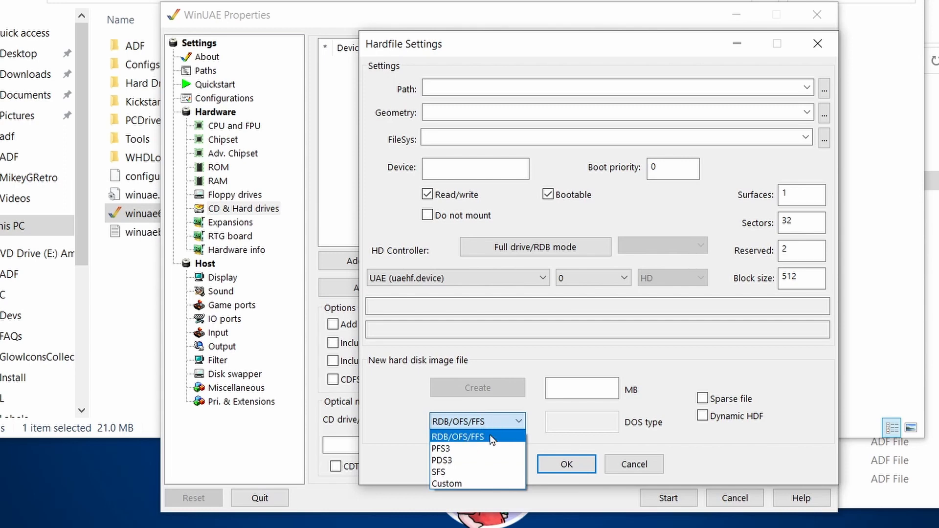
click(458, 437)
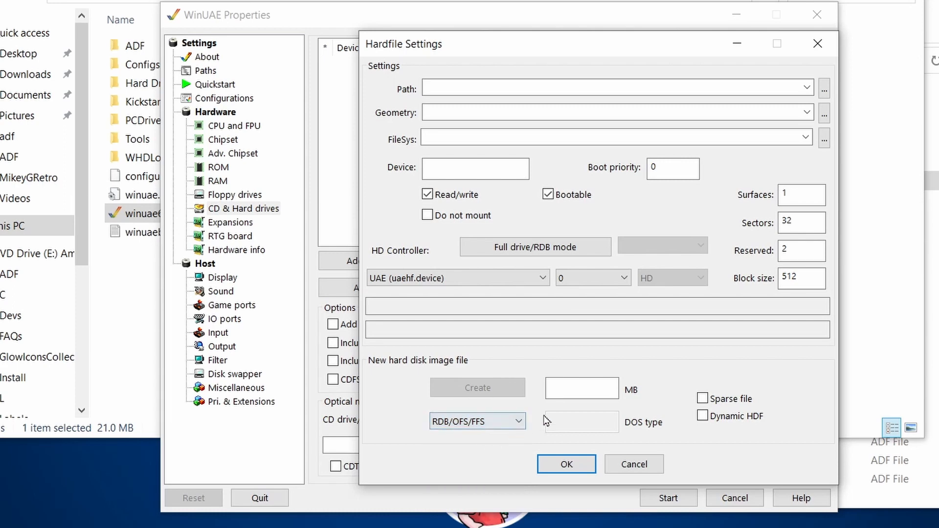
click(581, 388)
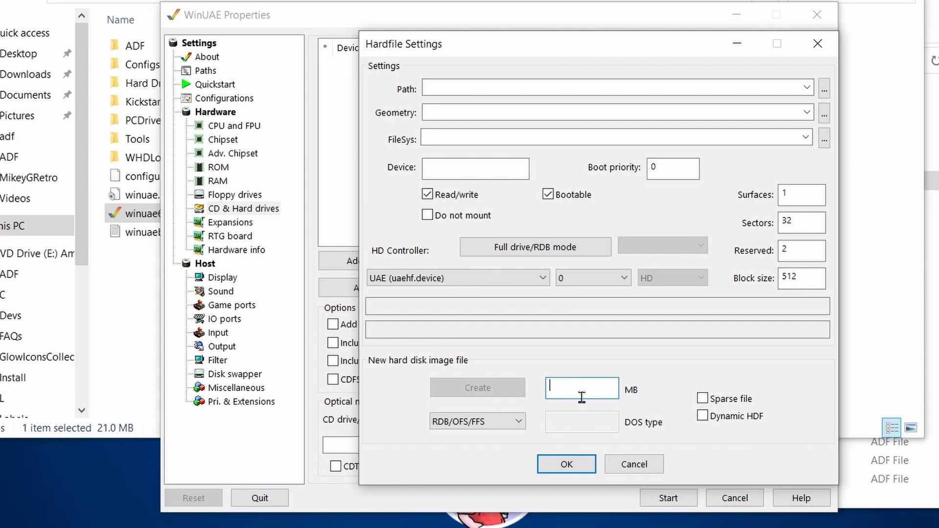
text(300)
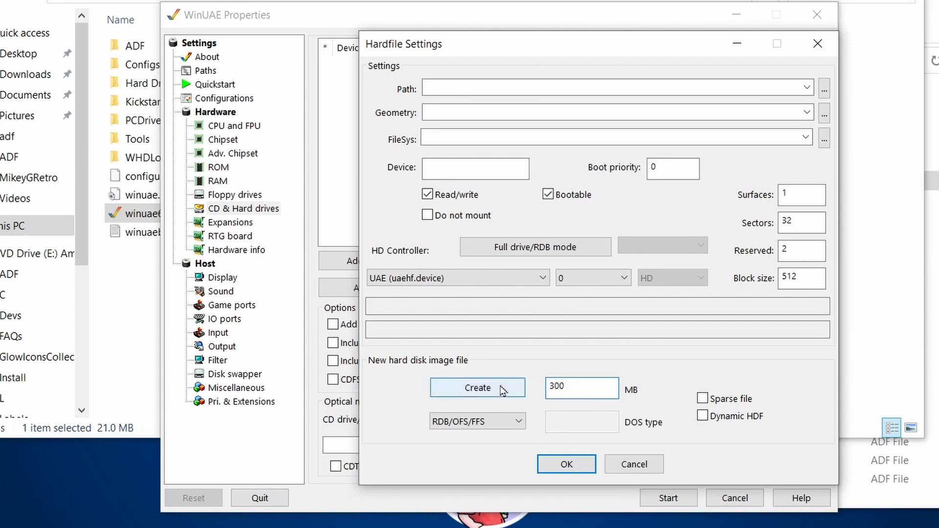
click(478, 388)
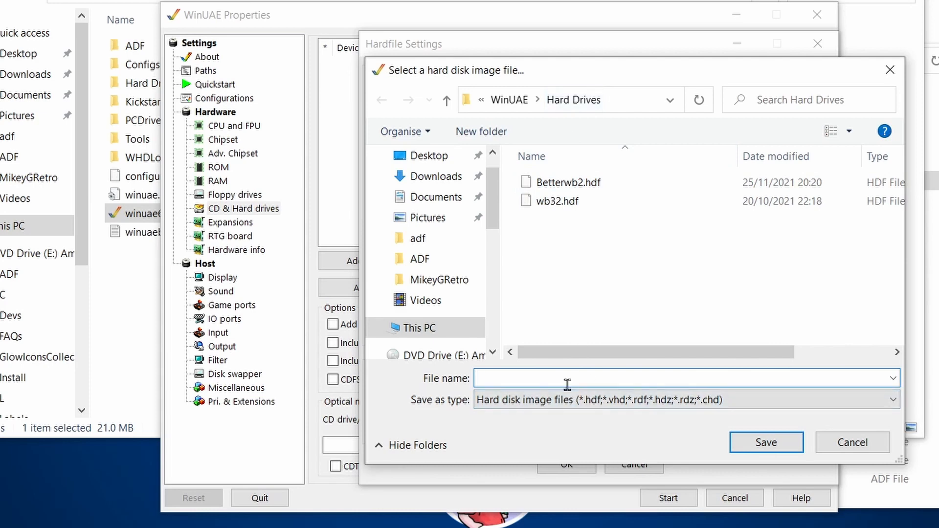
Step: Save the image as wb32m2.hdf and add it as device DH0
text(wb32)
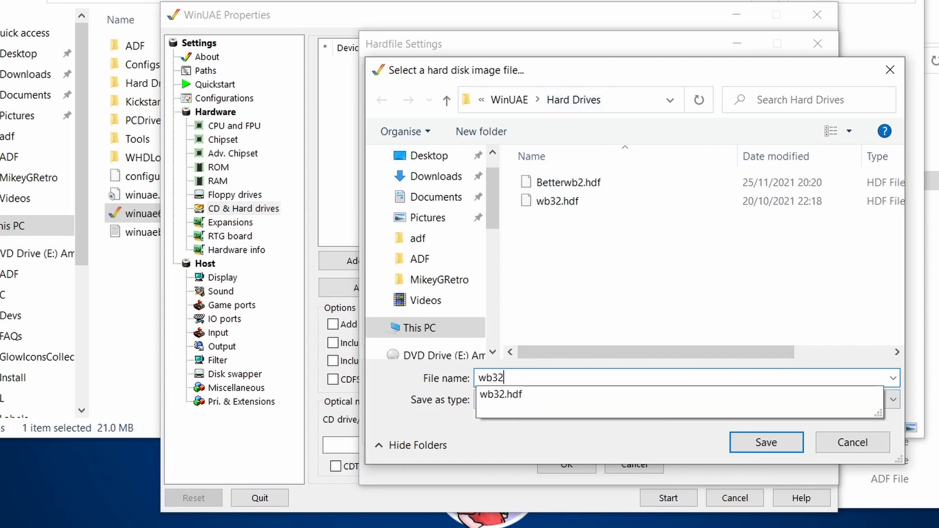
text(m2)
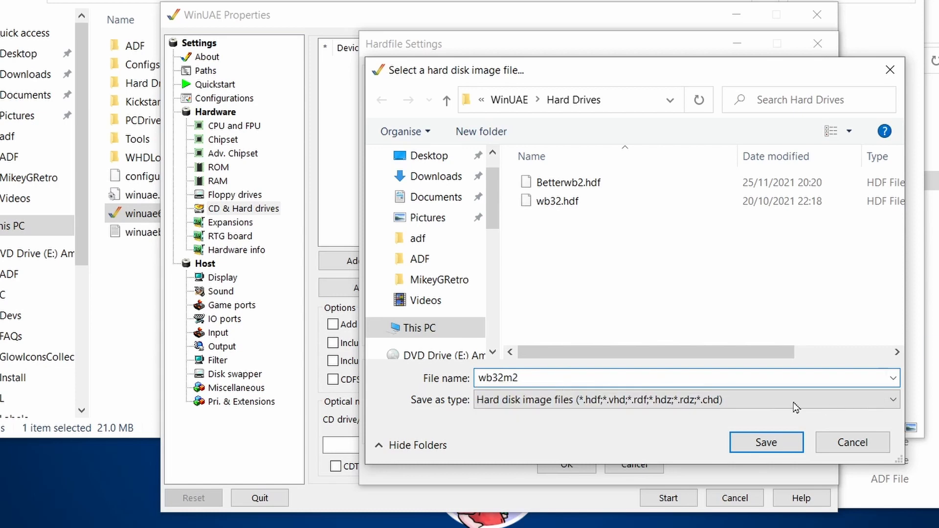
click(766, 442)
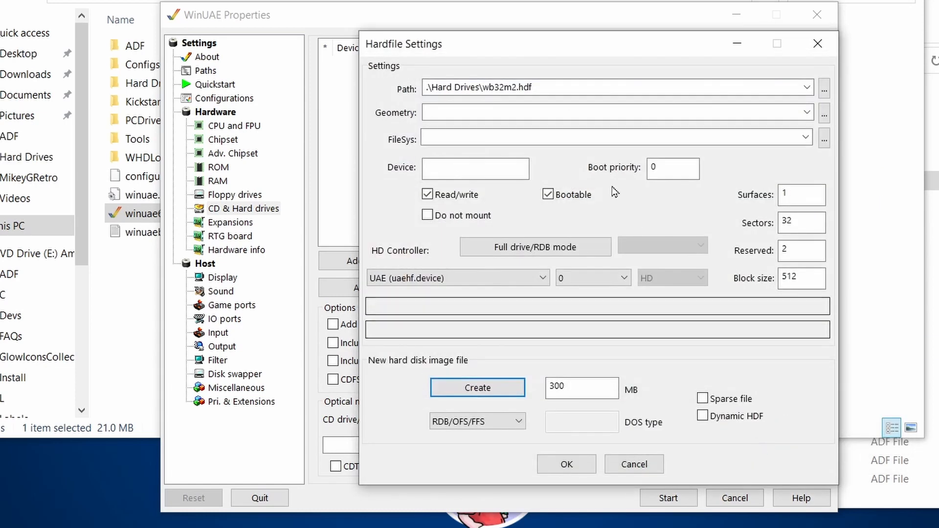
click(475, 168)
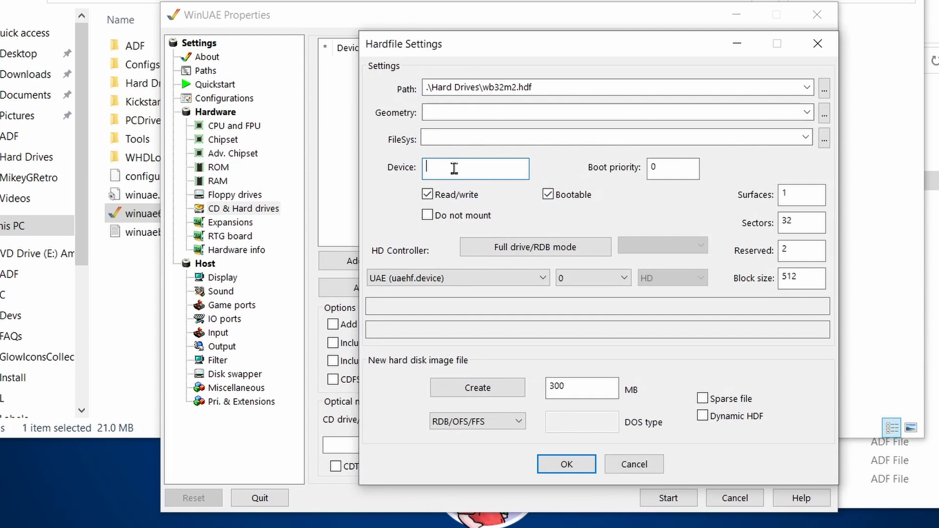
text(DH0)
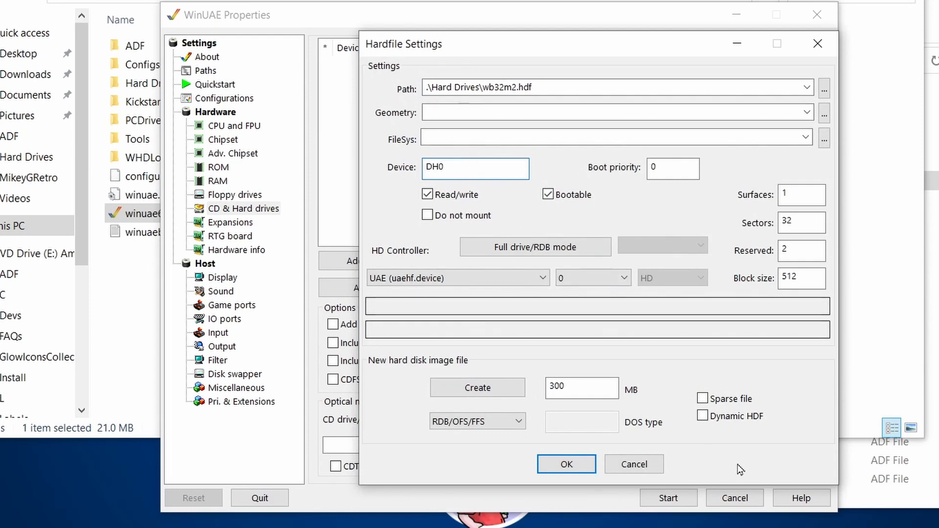
click(565, 464)
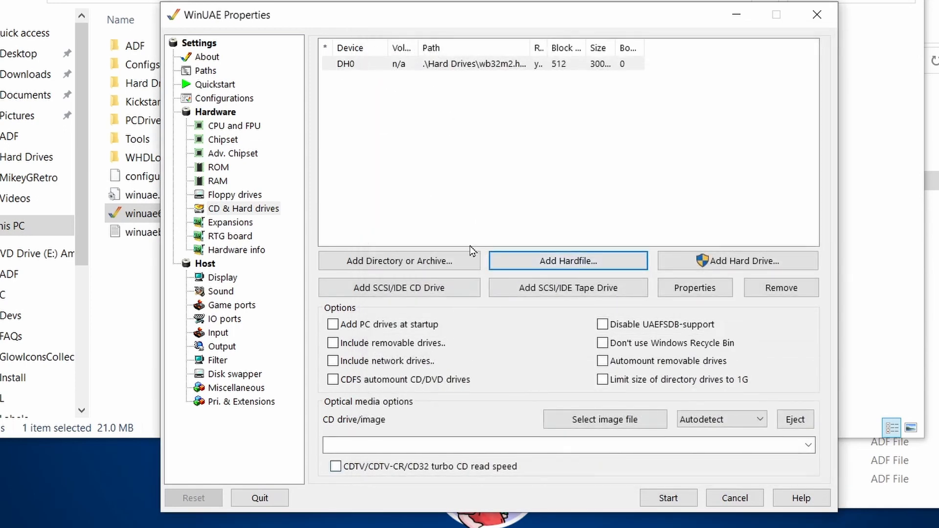
mouse_move(222, 277)
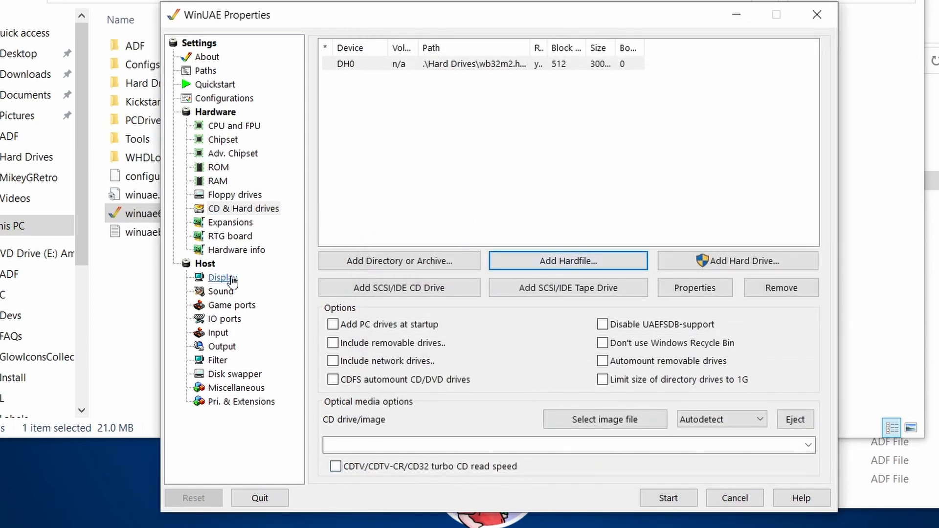
Step: Check the host Display settings and start the emulated Amiga
click(223, 276)
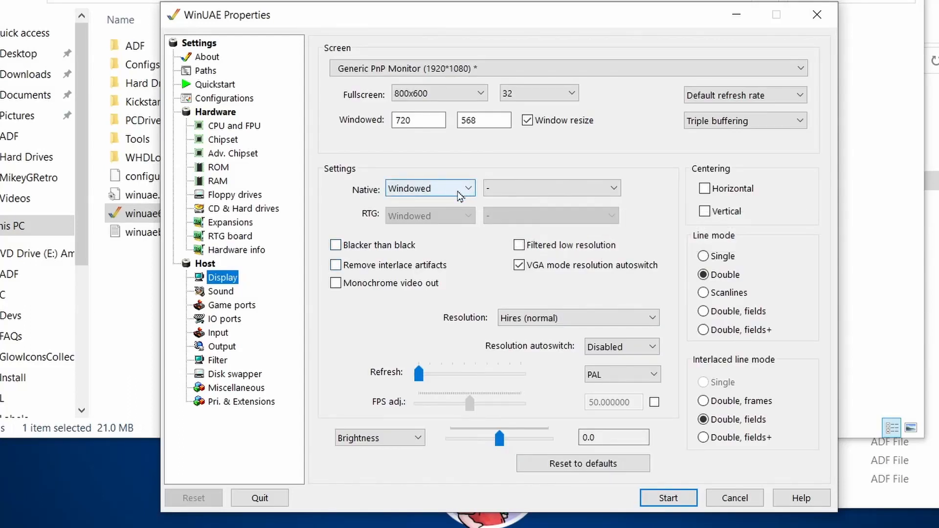
mouse_move(668, 498)
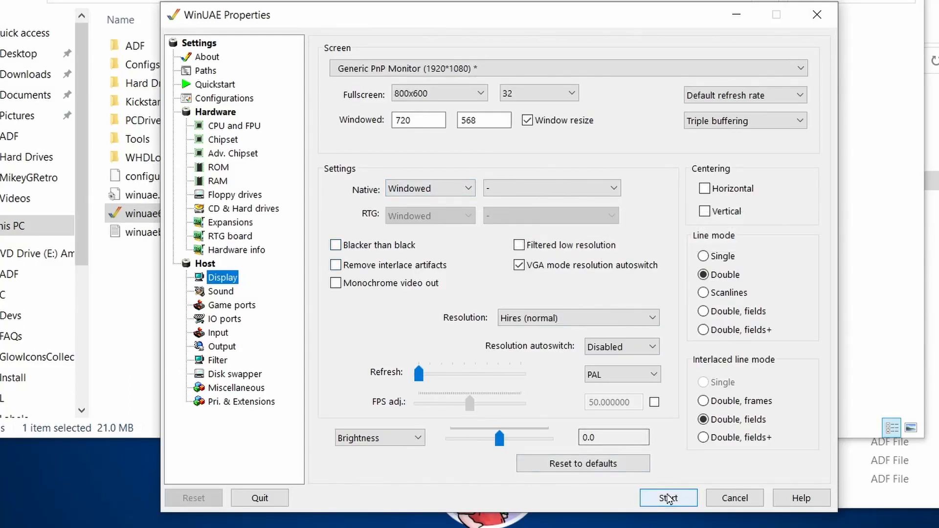
click(668, 498)
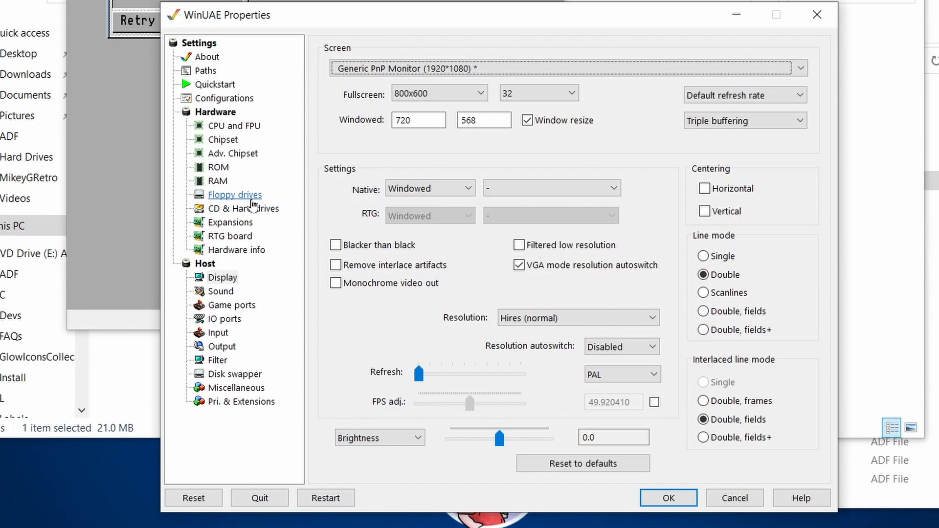
Step: On the Floppy drives page, enable the second floppy drive DF1
click(234, 195)
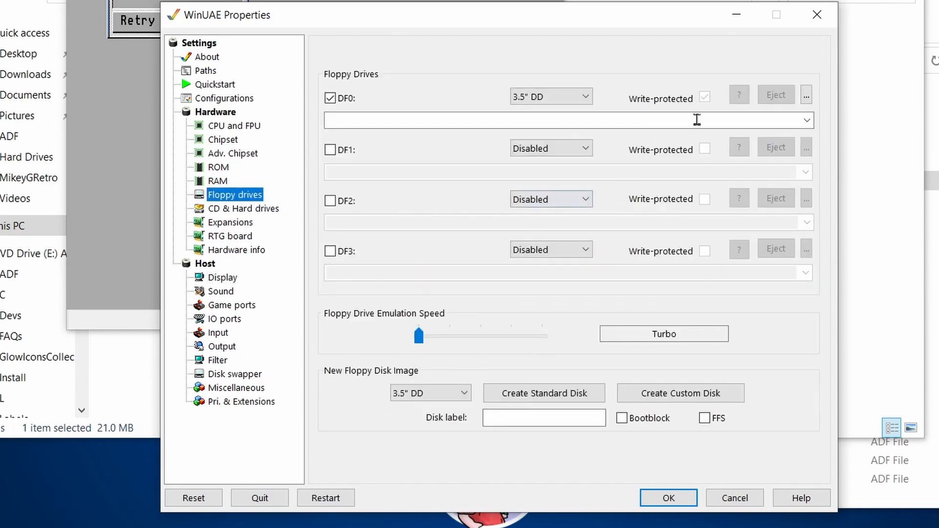
click(806, 94)
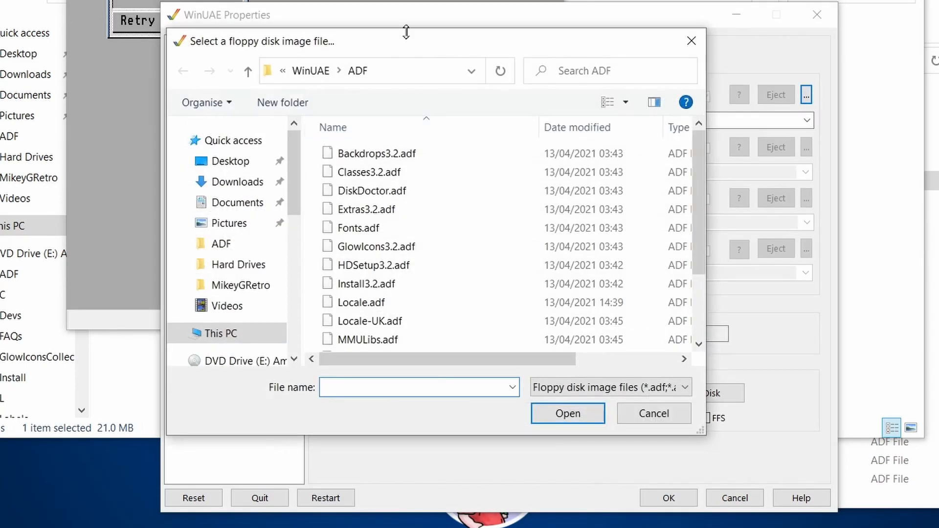
drag(407, 41, 486, 113)
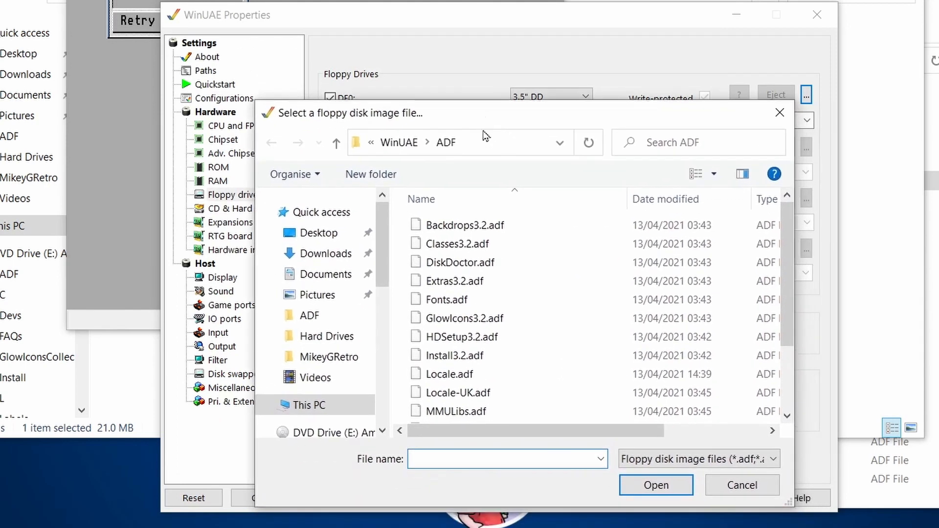
mouse_move(640, 431)
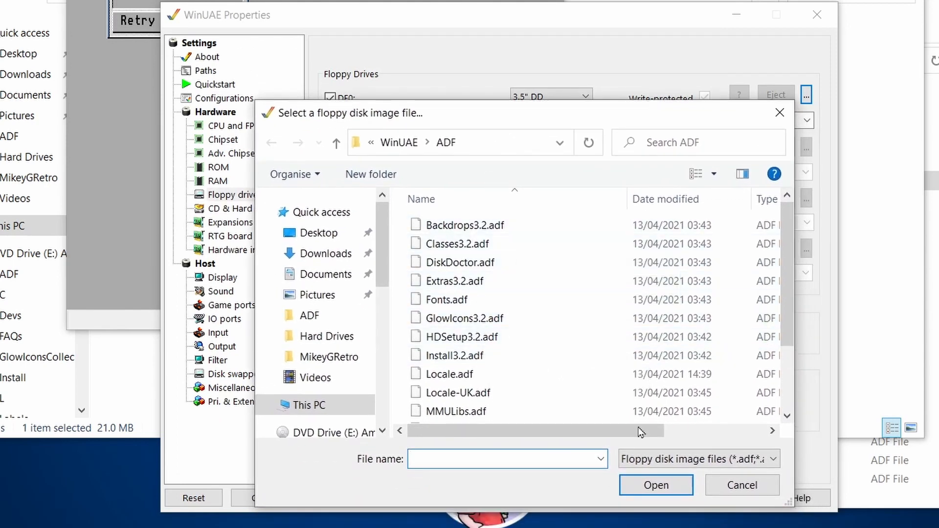
click(740, 485)
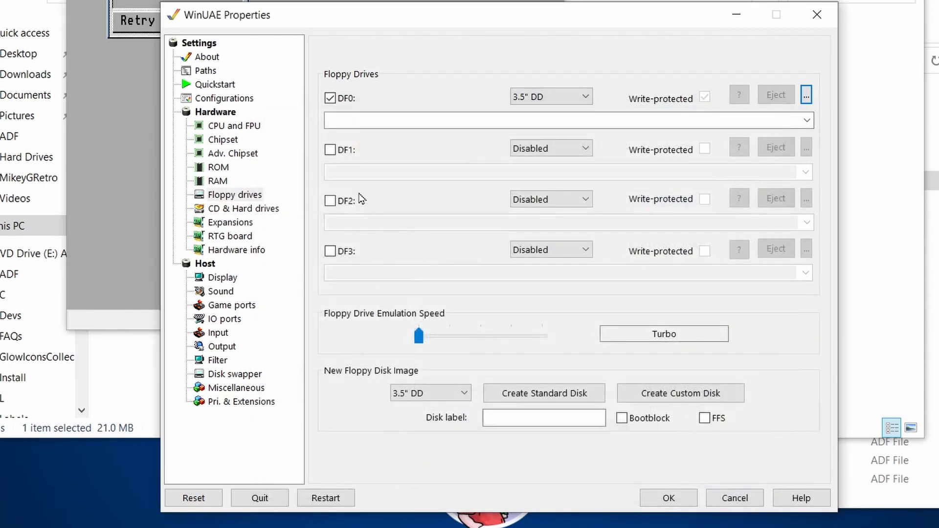
click(329, 151)
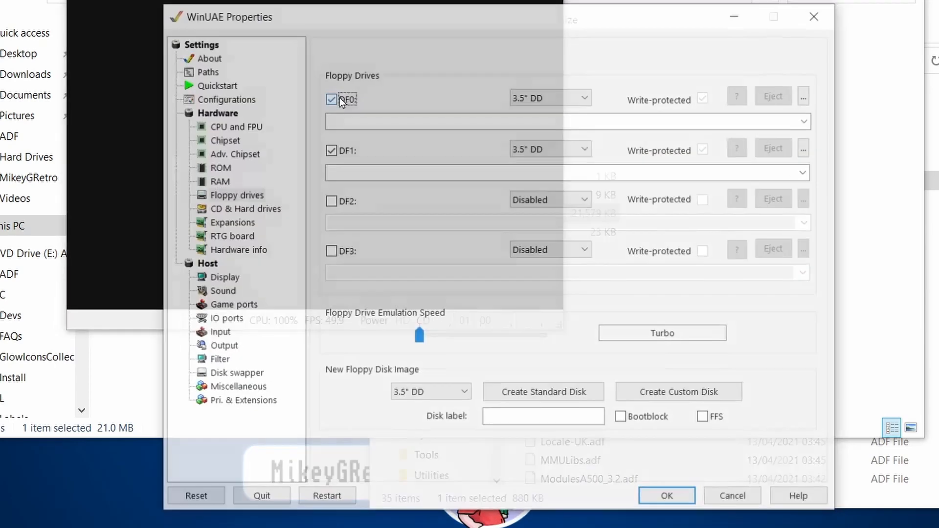
Step: Insert Install3.2.adf into DF0 and Locale.adf into DF1
click(804, 96)
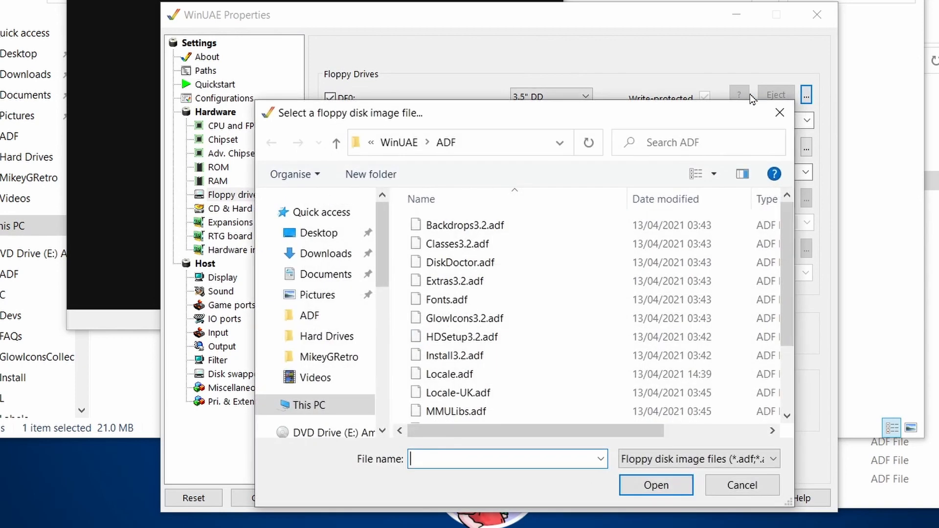
click(454, 355)
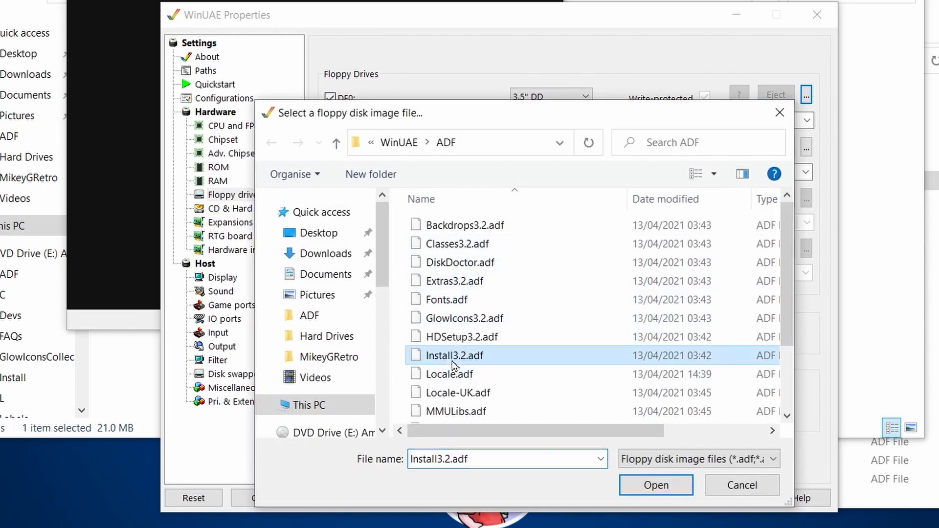
click(654, 486)
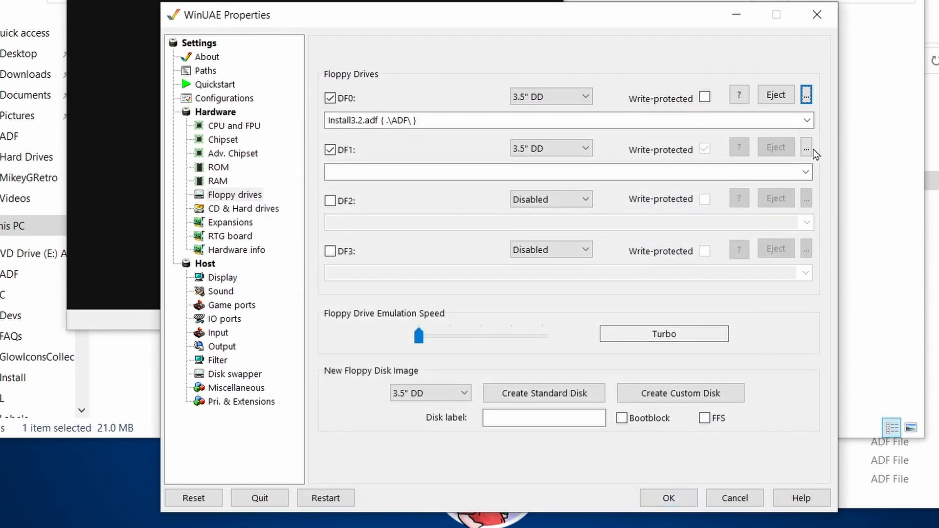
click(805, 148)
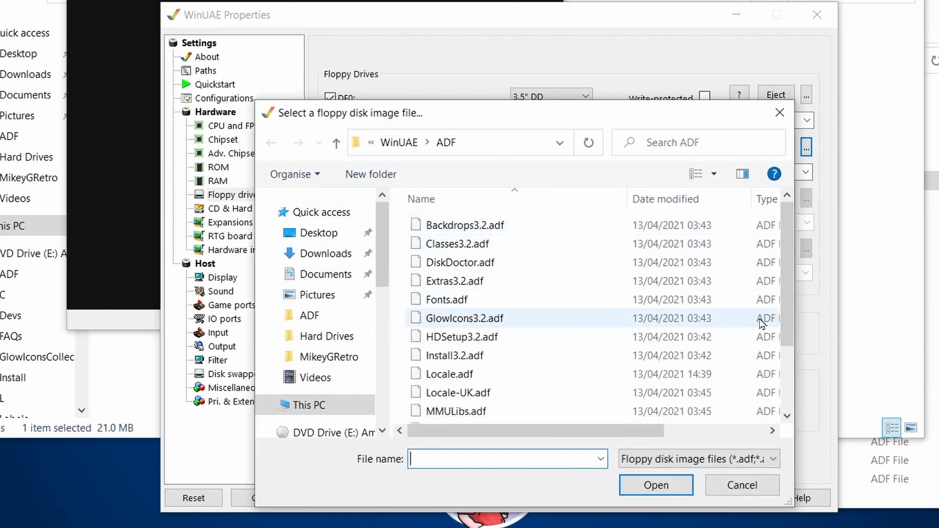
scroll(down, 3)
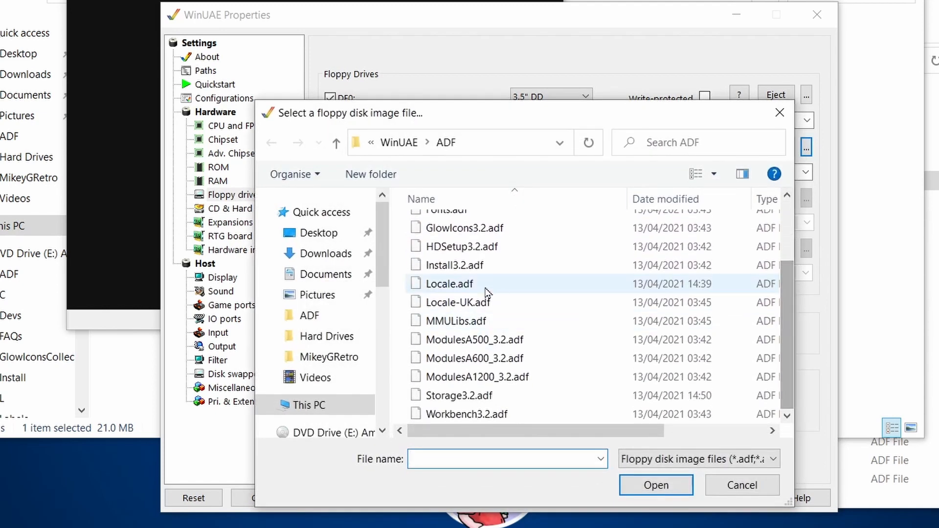
click(655, 485)
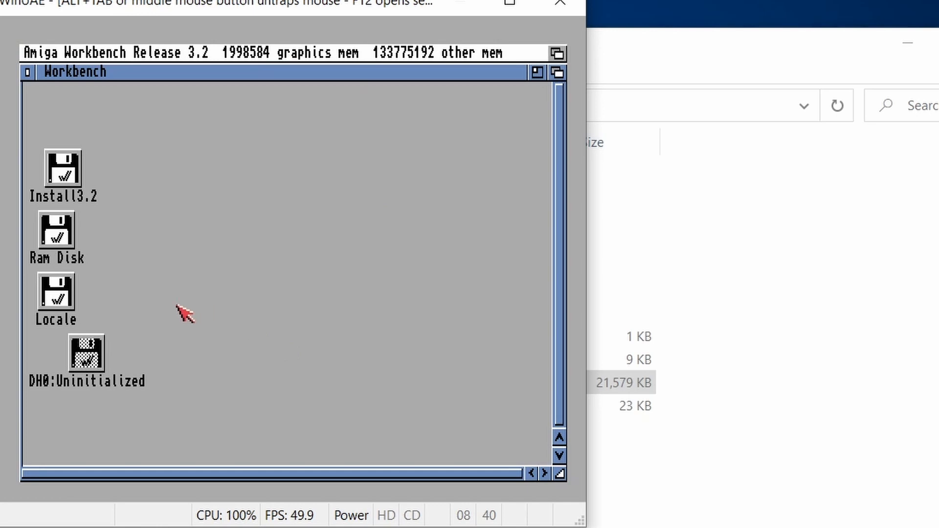
mouse_move(141, 327)
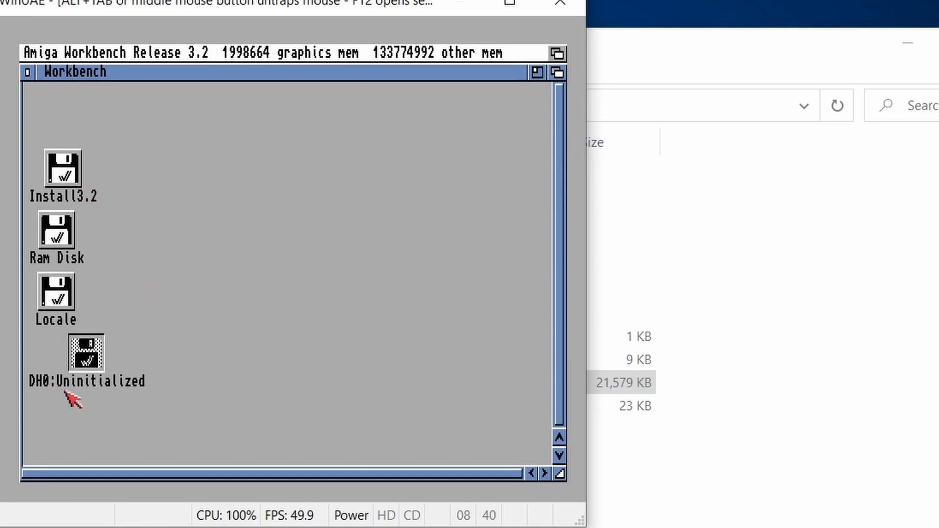
mouse_move(123, 350)
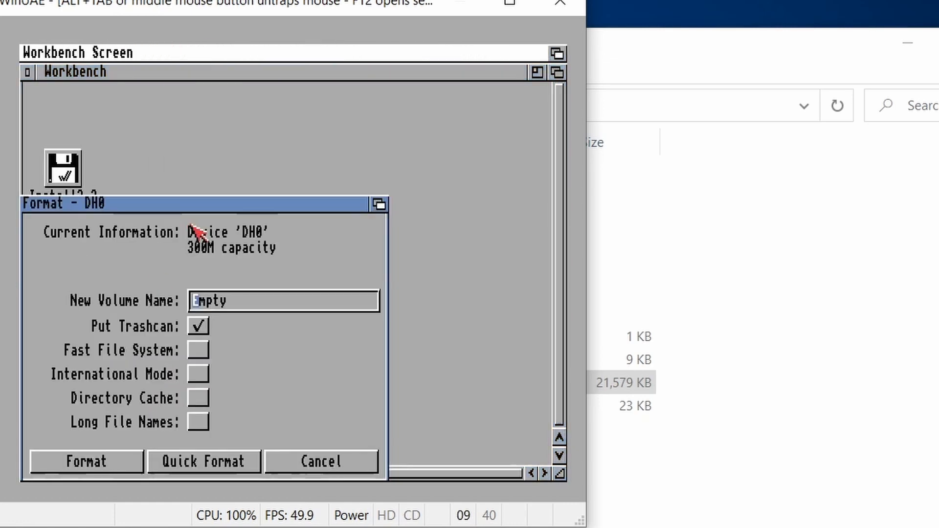
Step: Quick-format DH0 as 'System' with Fast File System, long file names and no trashcan
click(197, 325)
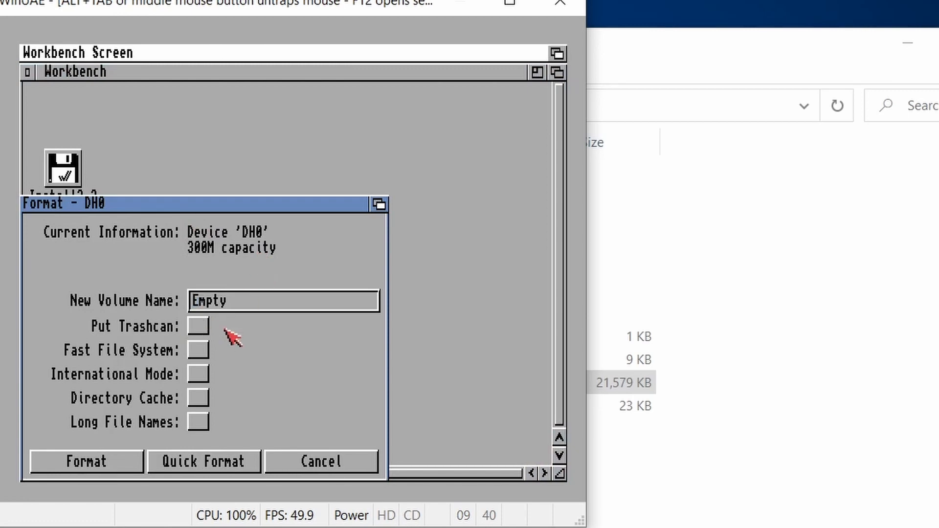
click(198, 423)
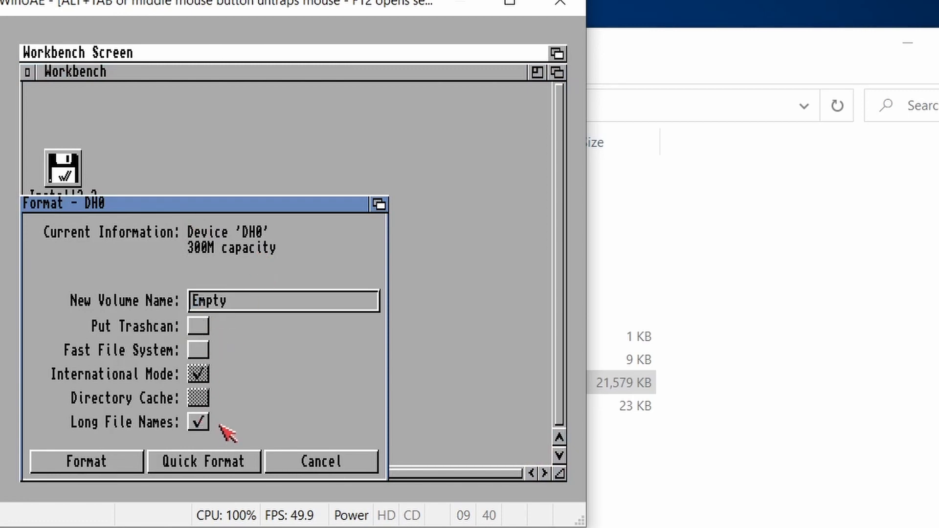
click(197, 350)
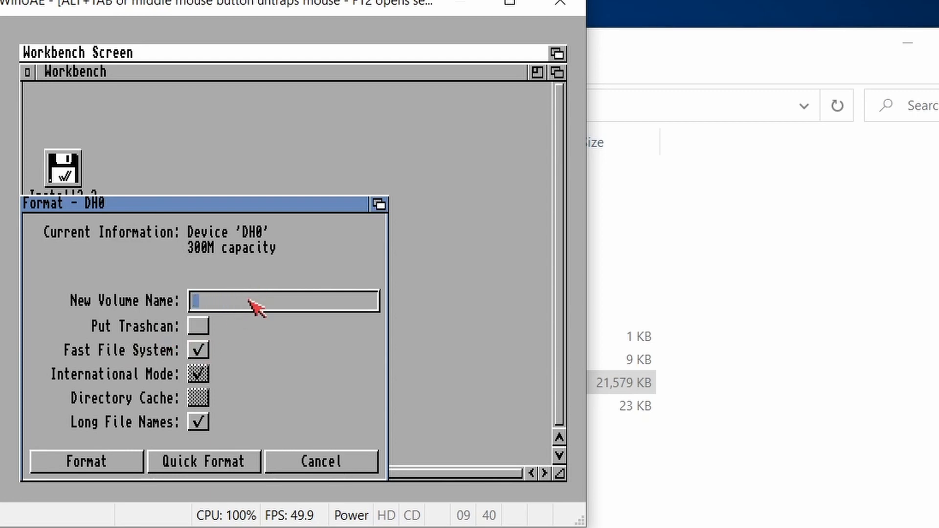
text(System)
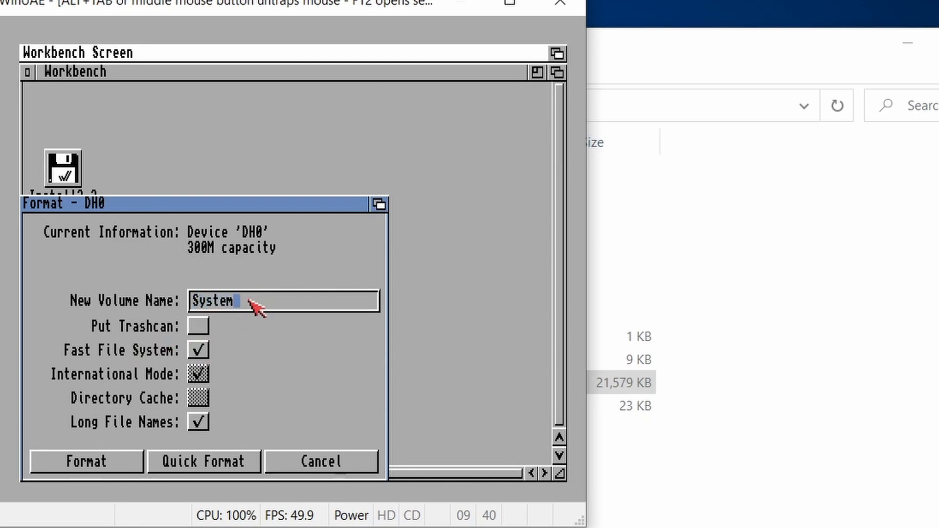
click(84, 460)
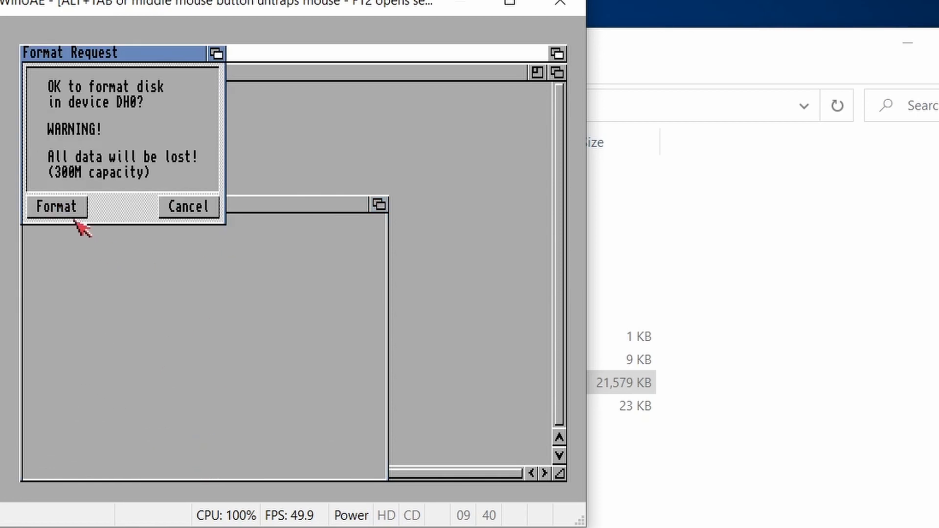
click(55, 207)
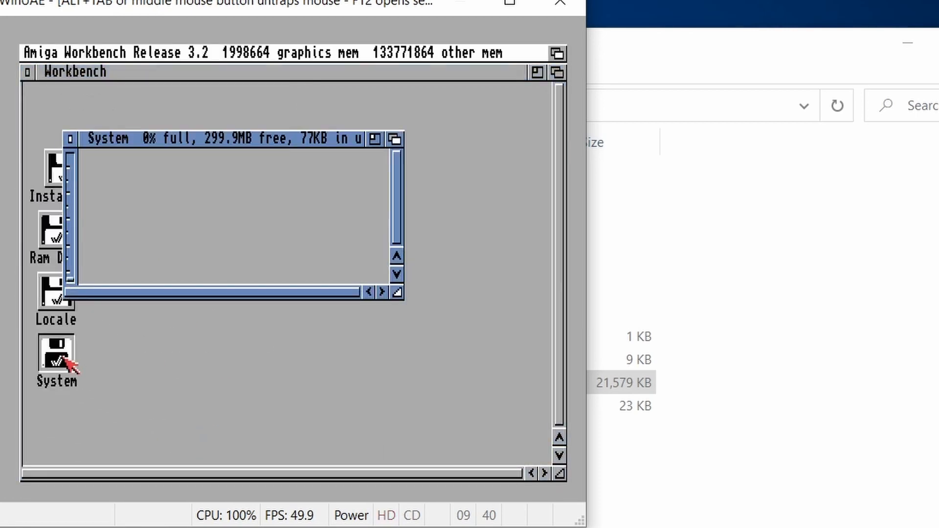
Step: Close the System volume window and open the Install3.2 disk
drag(228, 138, 234, 147)
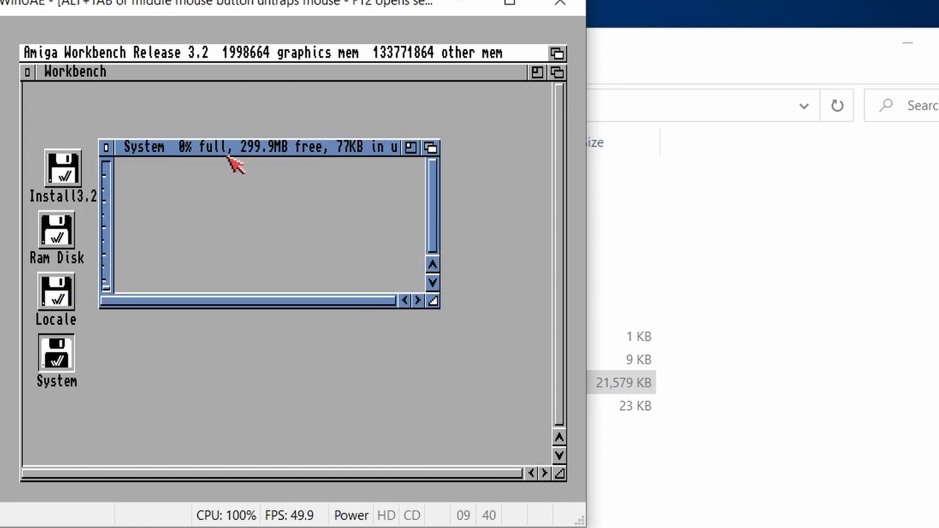
mouse_move(290, 169)
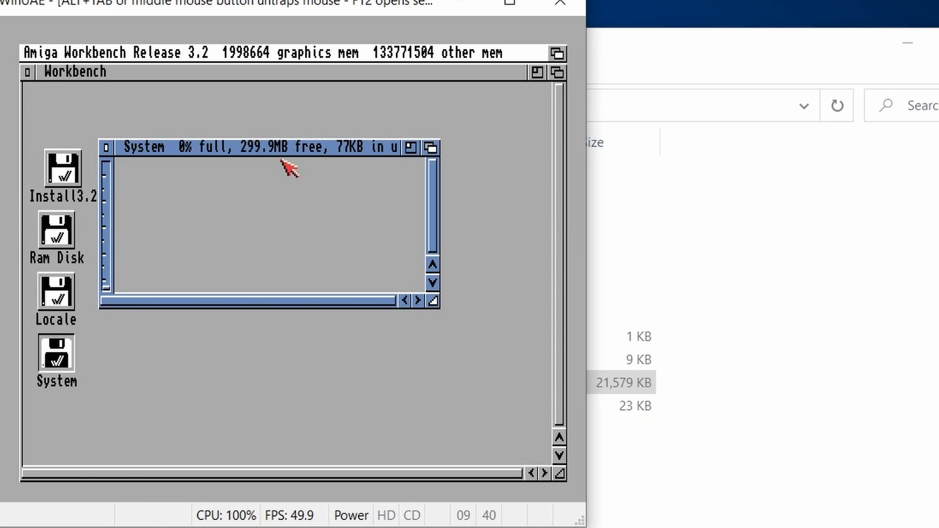
mouse_move(161, 183)
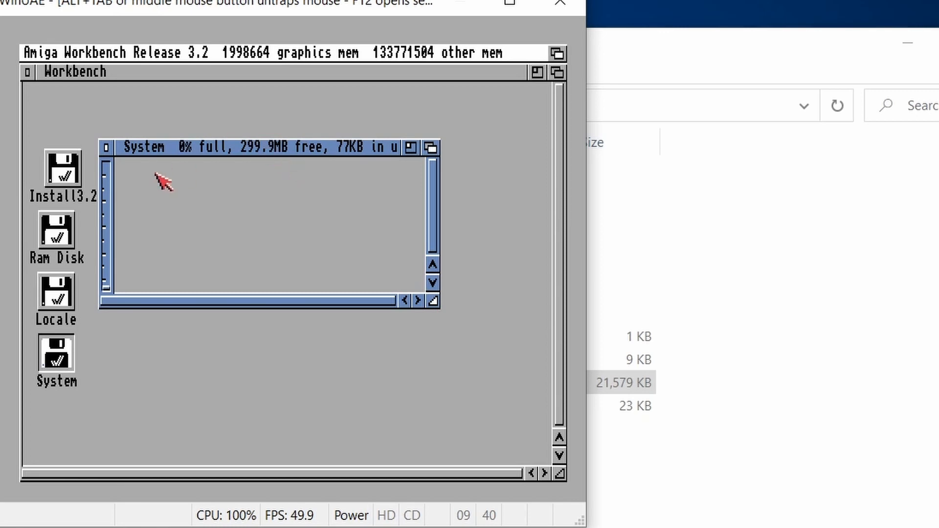
mouse_move(299, 161)
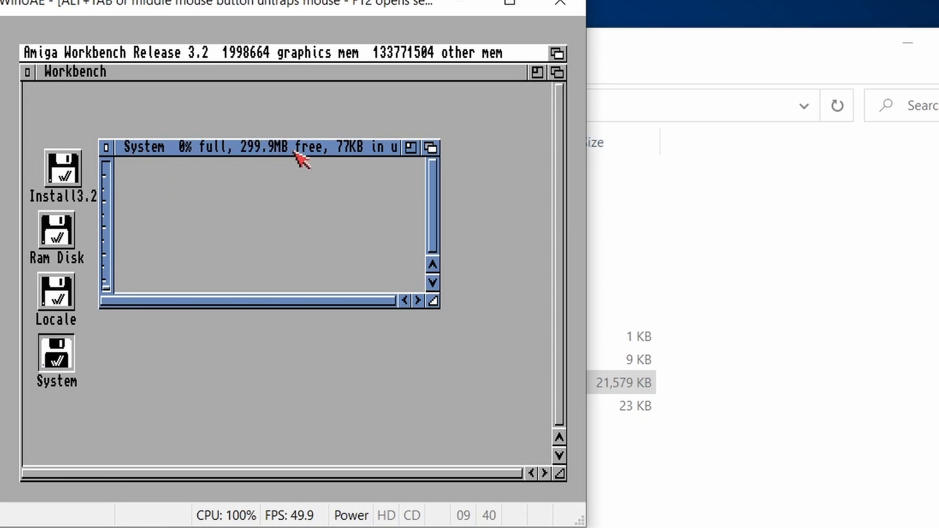
mouse_move(308, 159)
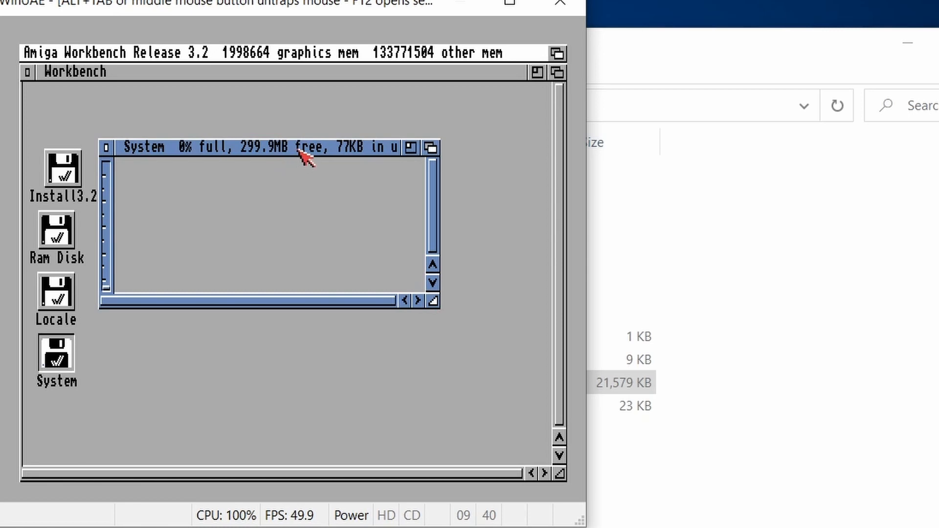
mouse_move(263, 154)
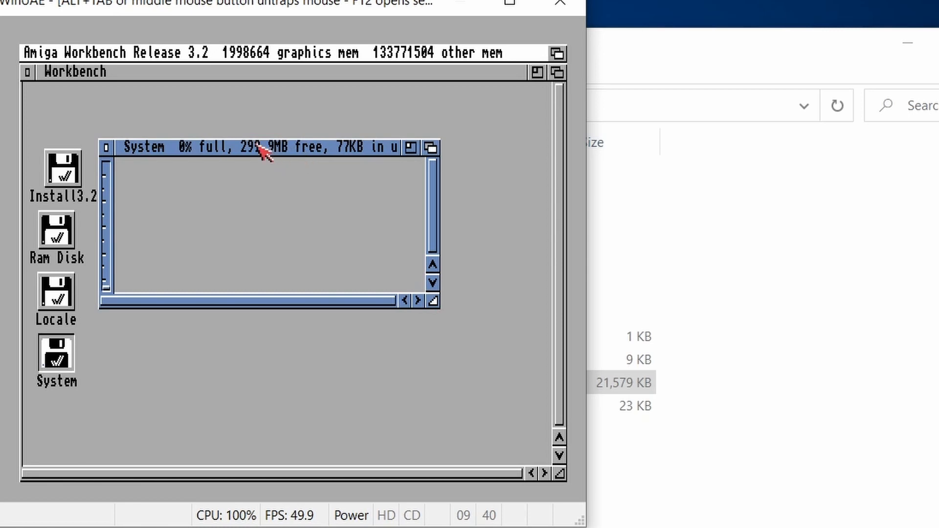
mouse_move(206, 127)
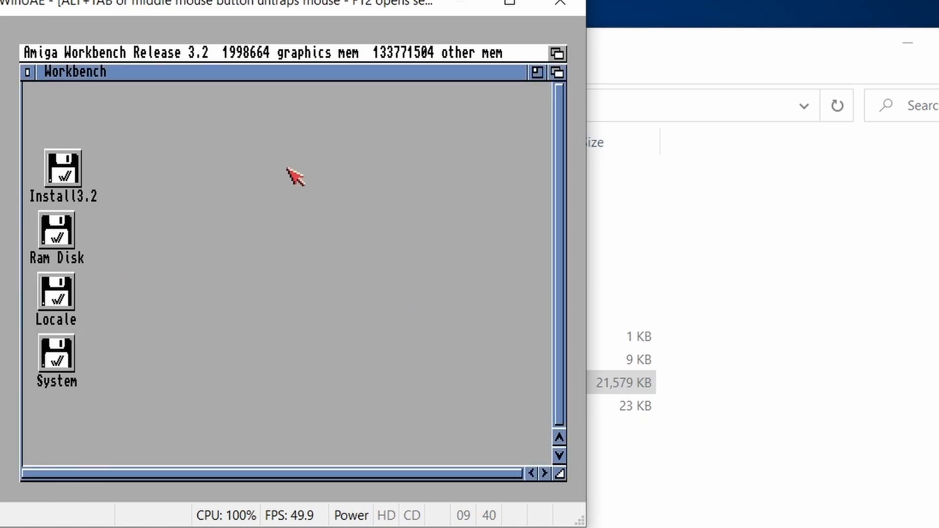
double_click(55, 166)
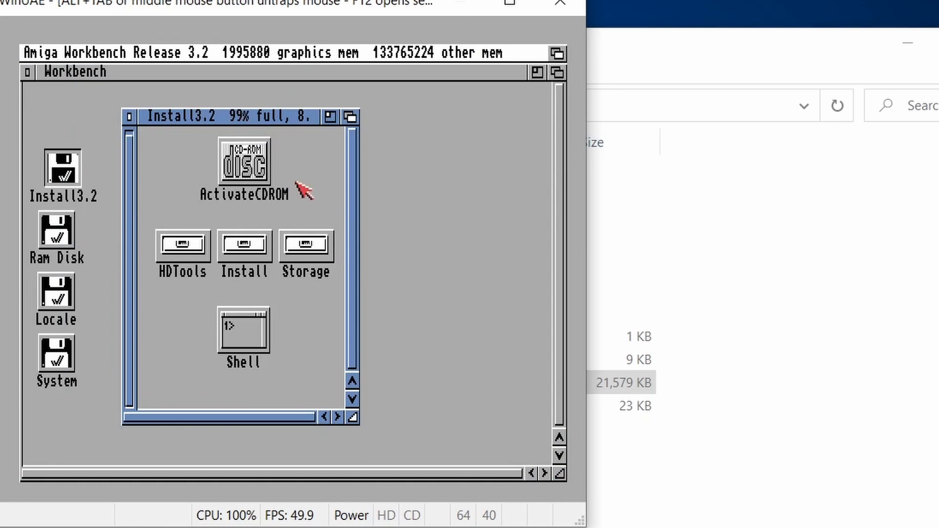
Step: Start the English(British) installer from the Install drawer of Install3.2
double_click(244, 246)
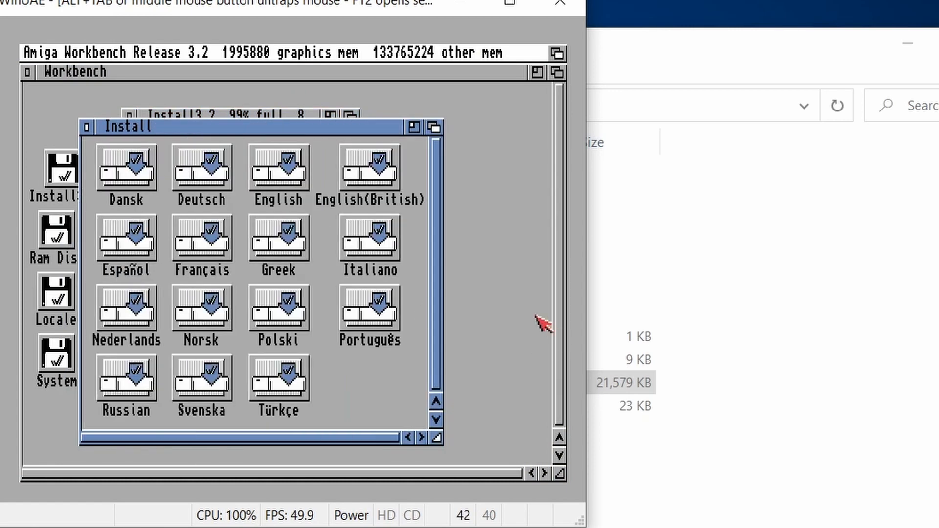
mouse_move(372, 180)
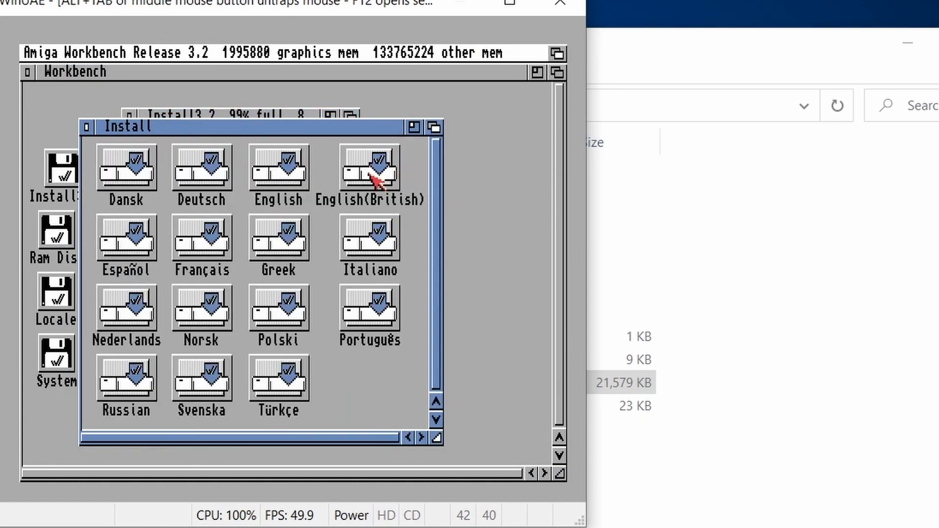
click(370, 170)
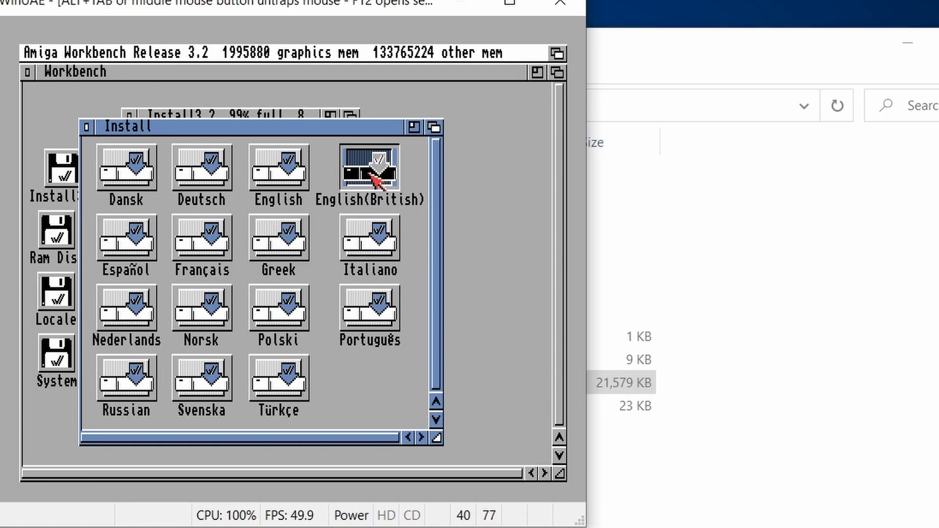
double_click(370, 167)
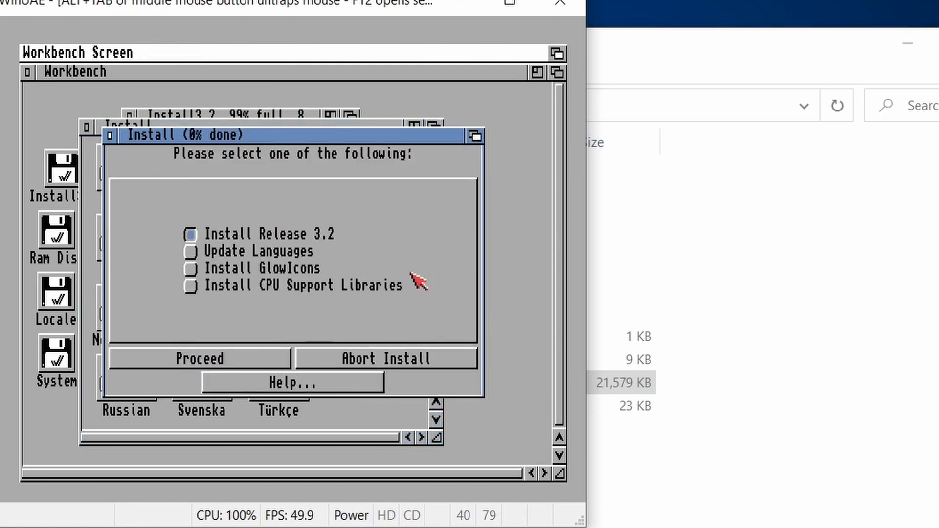
mouse_move(294, 241)
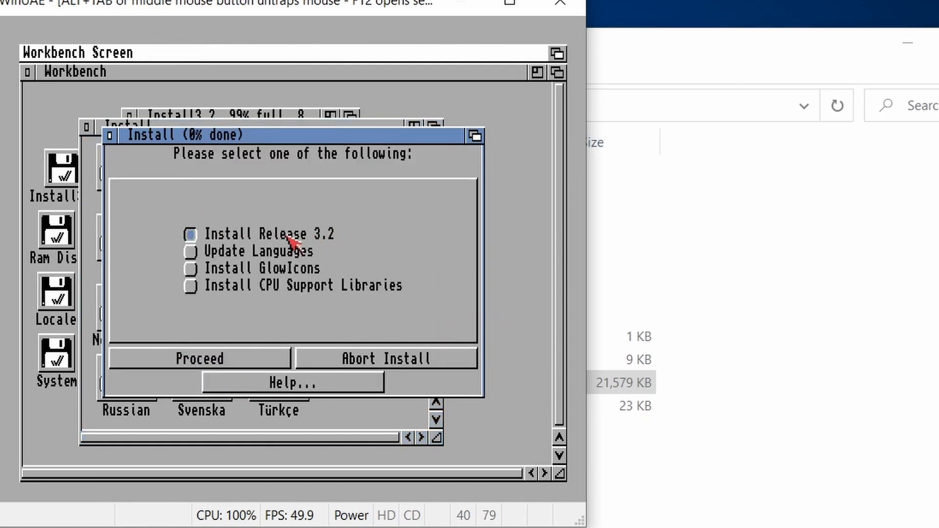
Step: Proceed with Release 3.2 to the System: partition, real install, English_British language
click(198, 358)
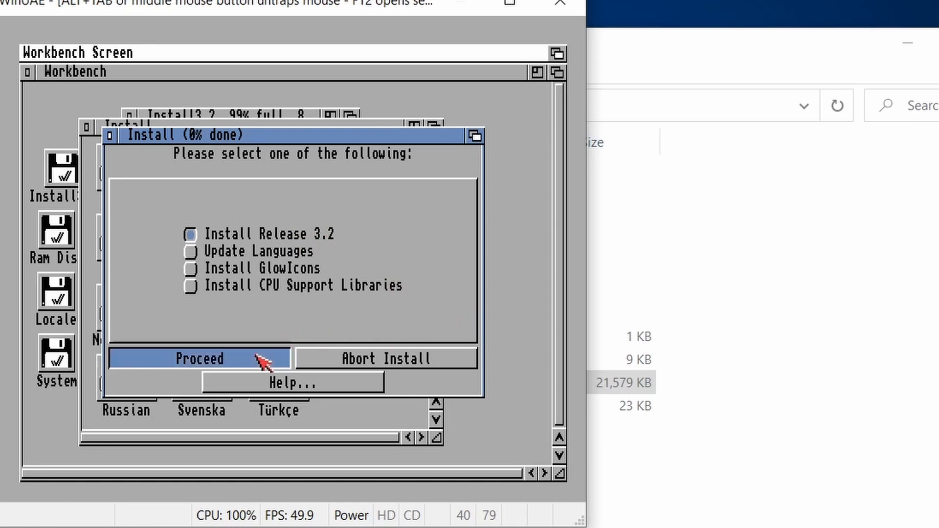
click(199, 358)
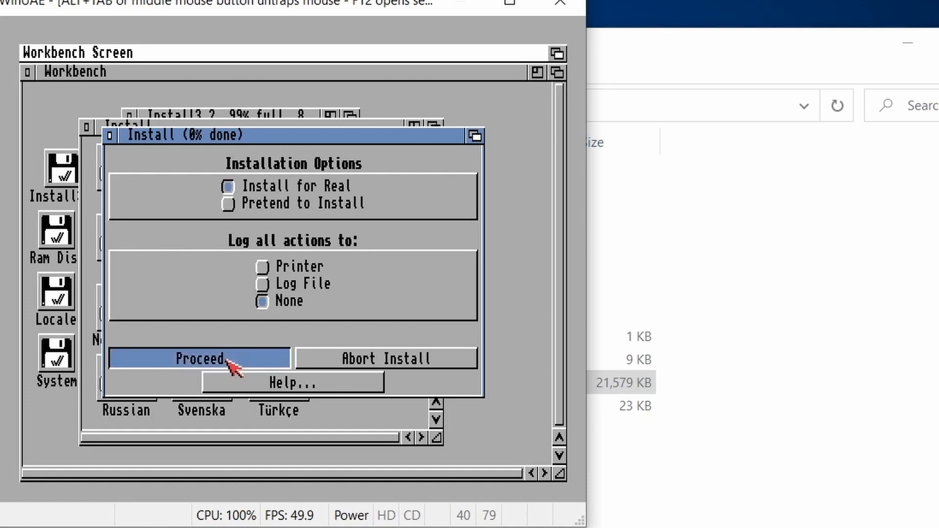
click(200, 358)
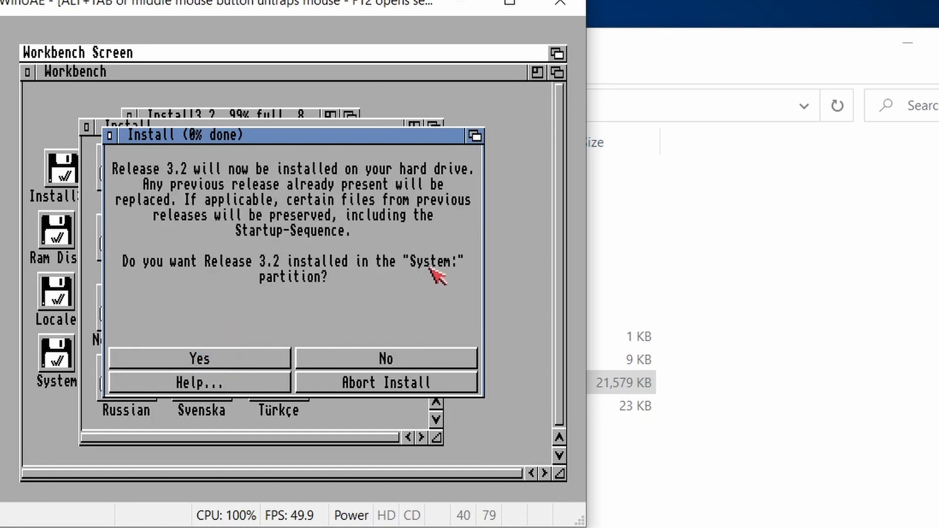
click(199, 358)
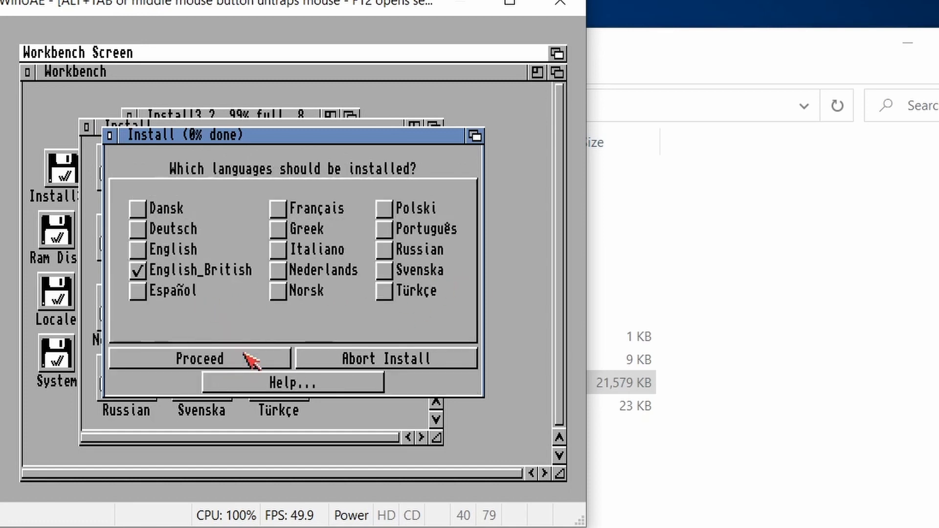
mouse_move(235, 342)
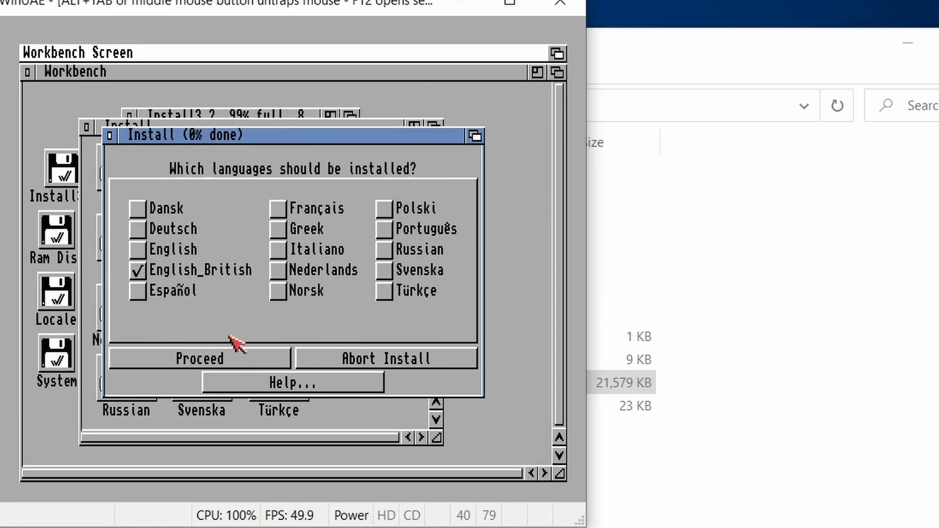
click(199, 358)
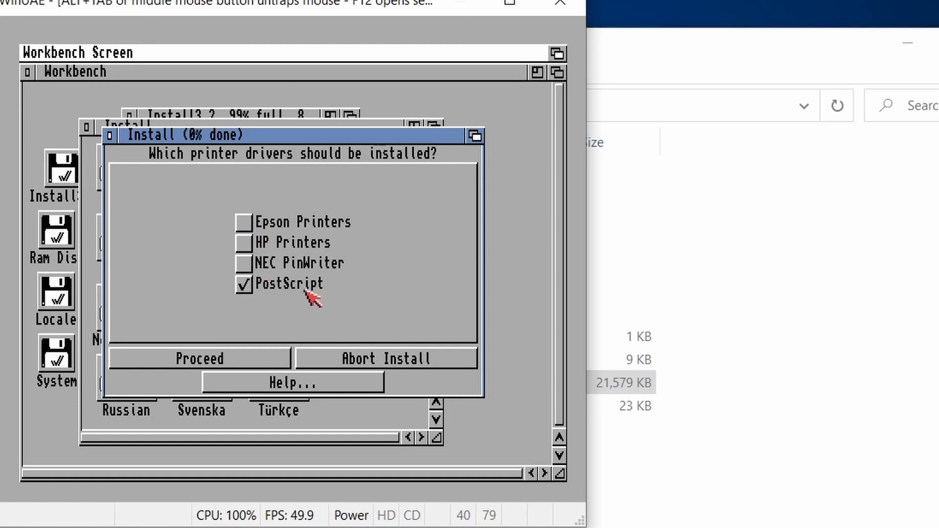
Step: Accept PostScript printer drivers and the British keymap, then answer the GlowIcons prompt
click(198, 358)
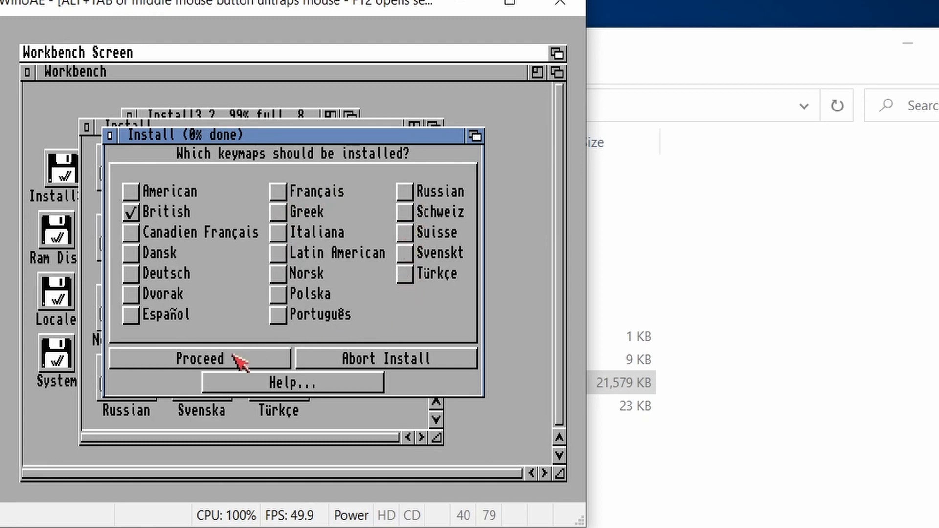
click(201, 358)
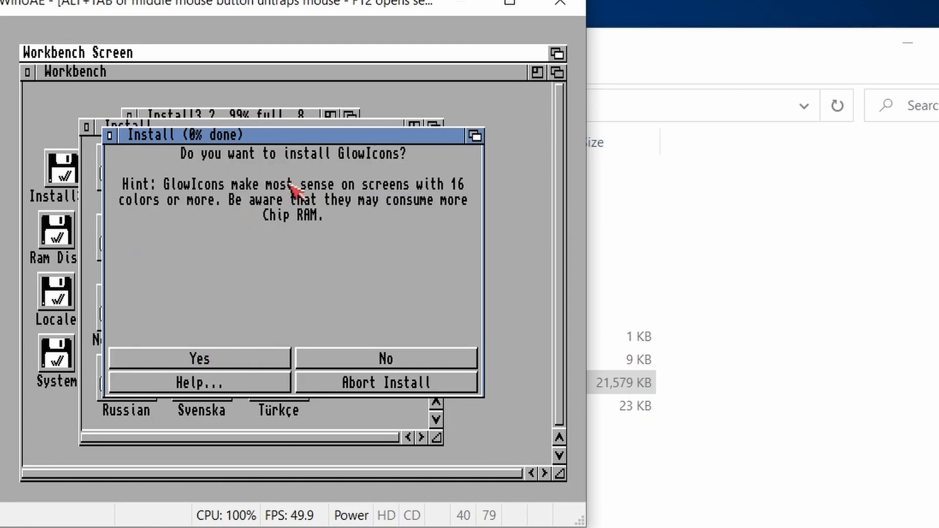
mouse_move(379, 222)
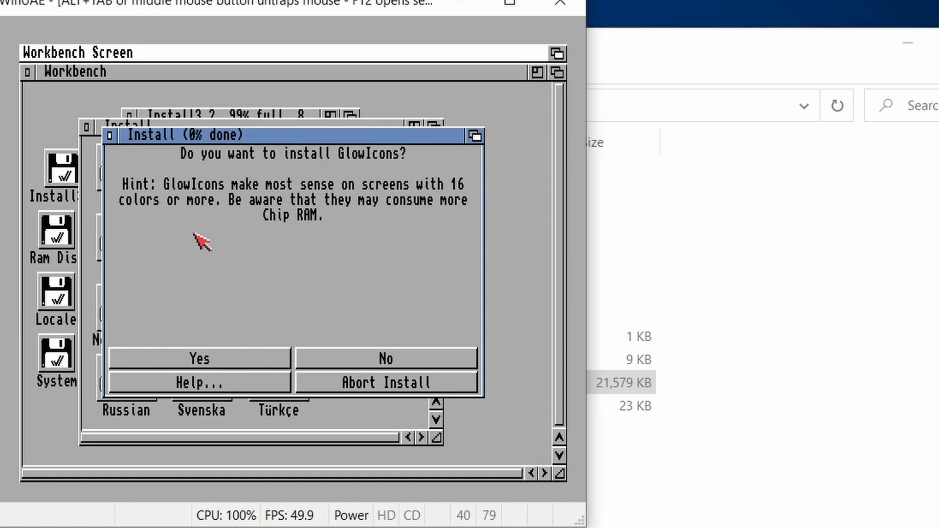
mouse_move(305, 239)
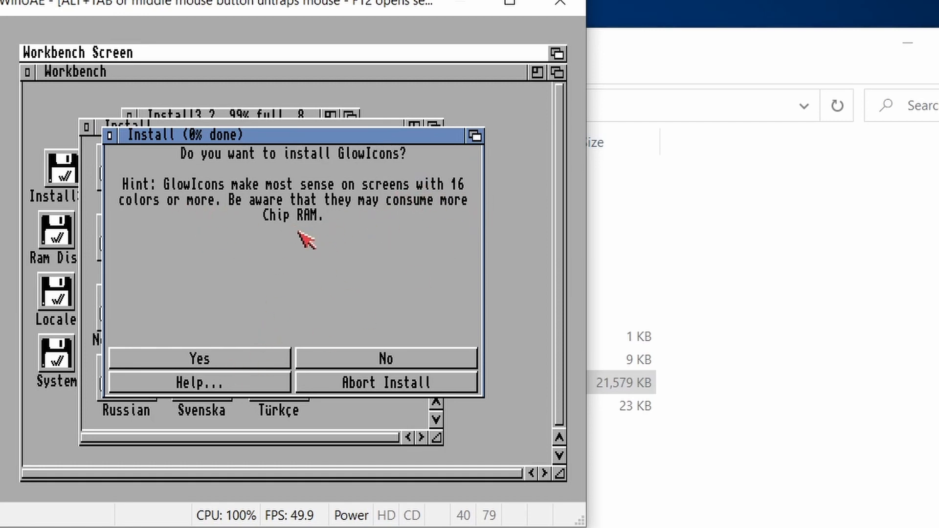
click(200, 358)
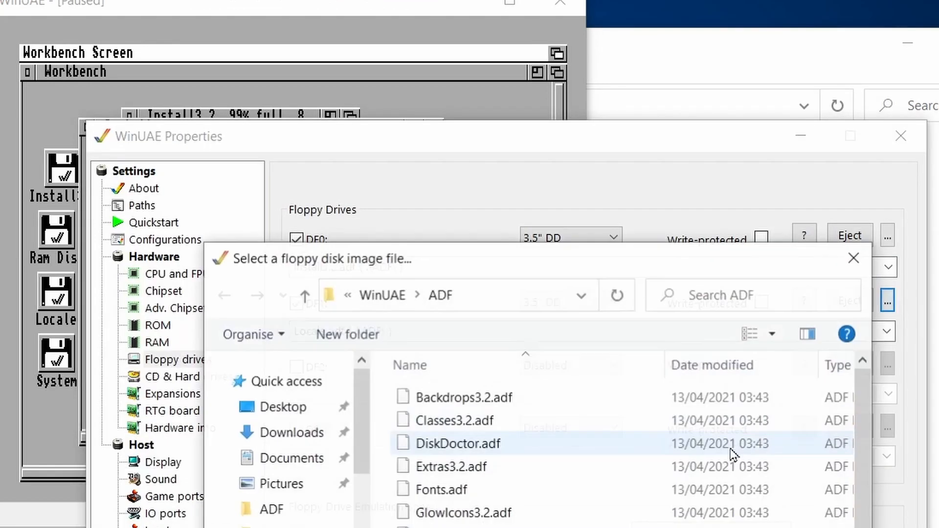
Step: Swap the Workbench, Locale-UK, Classes and Fonts ADFs into DF1 as requested
scroll(down, 3)
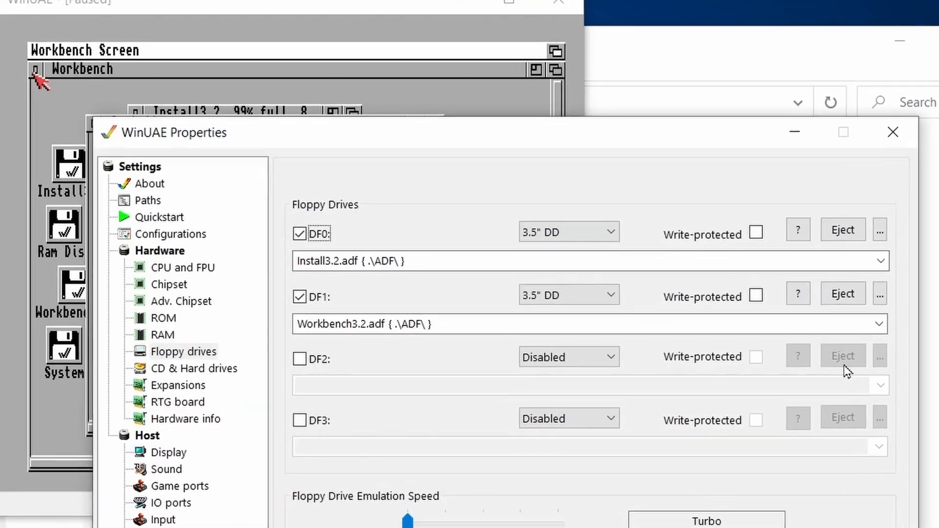
click(879, 356)
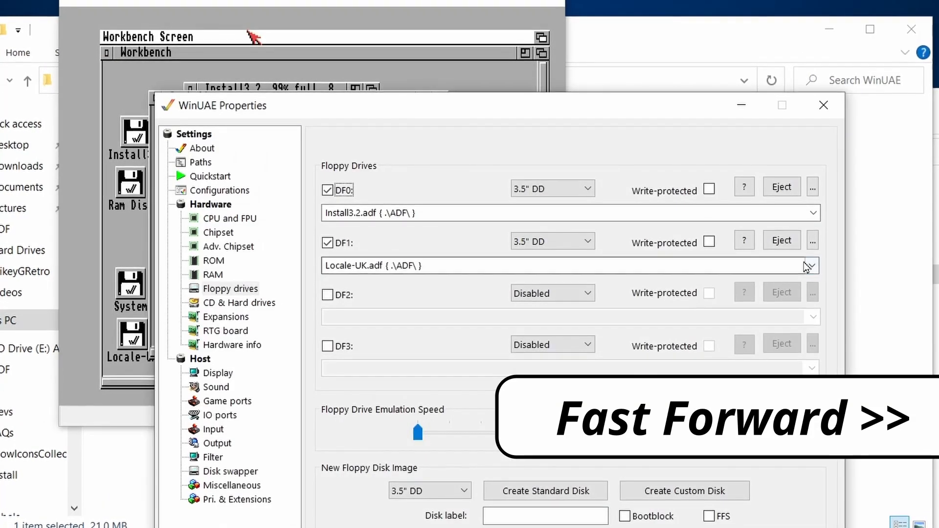
click(823, 105)
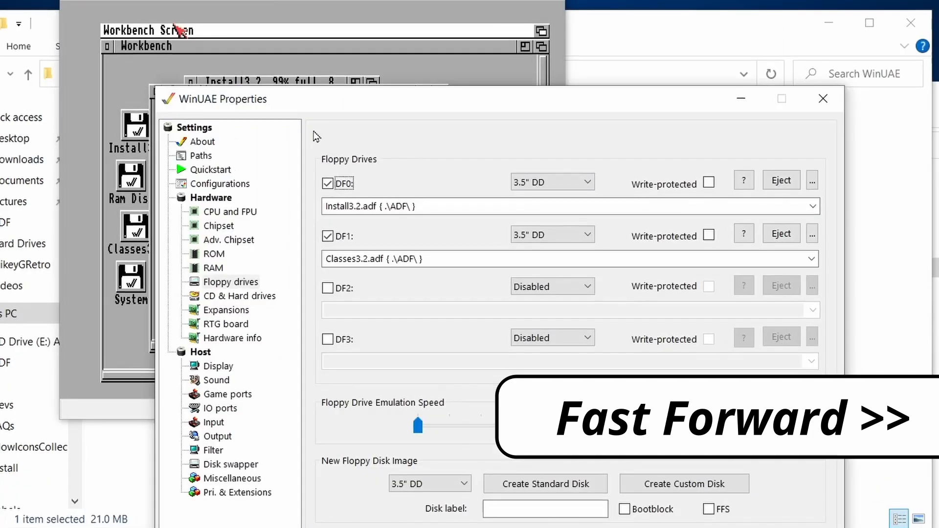
click(812, 236)
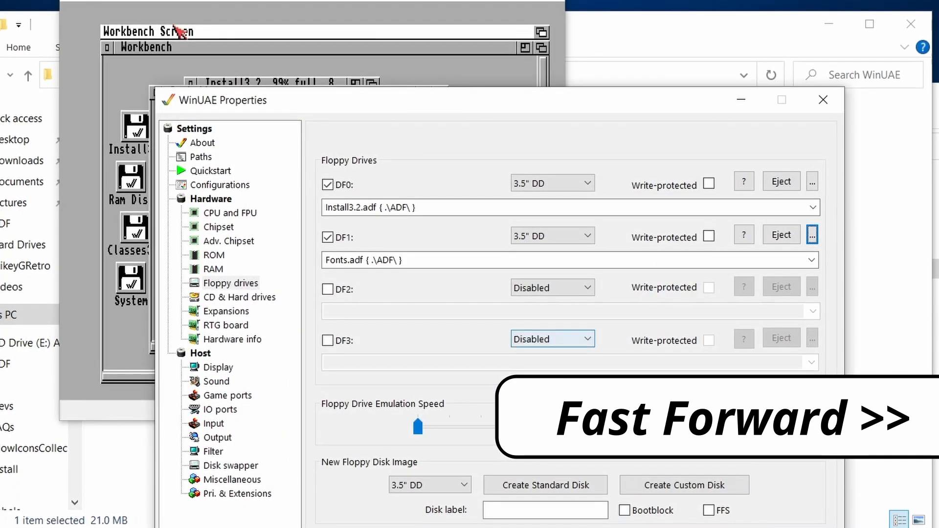
click(812, 234)
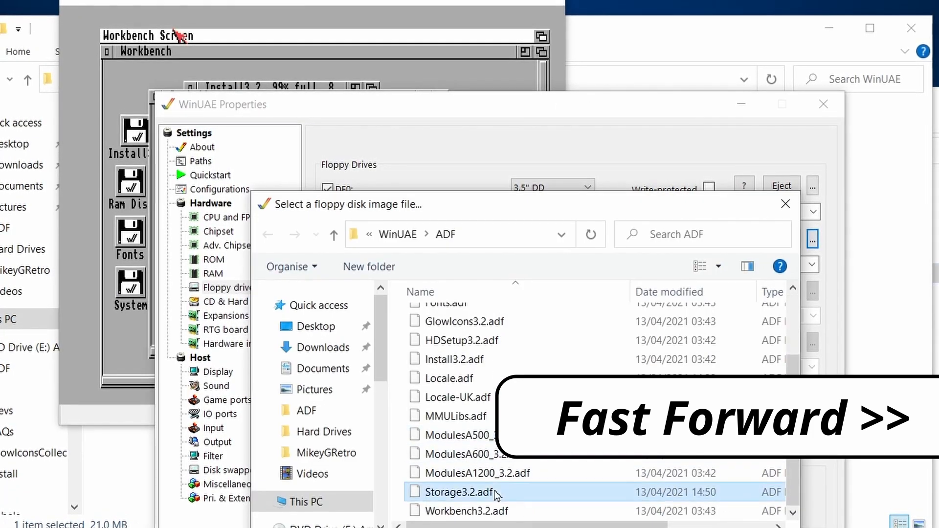
scroll(up, 3)
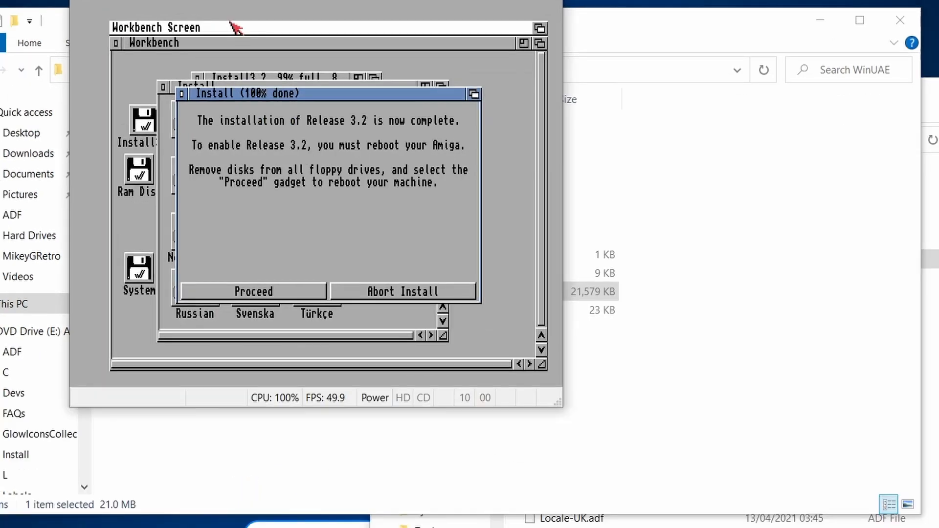
mouse_move(327, 162)
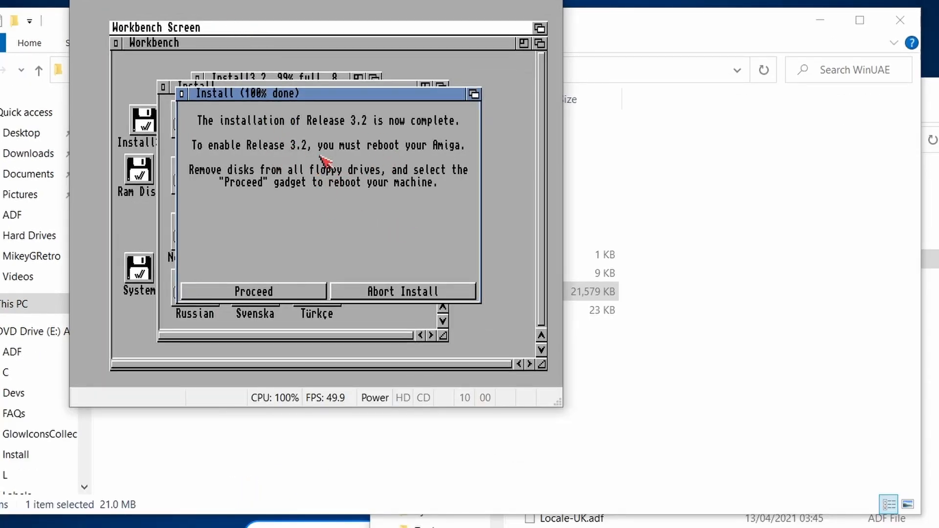
mouse_move(448, 163)
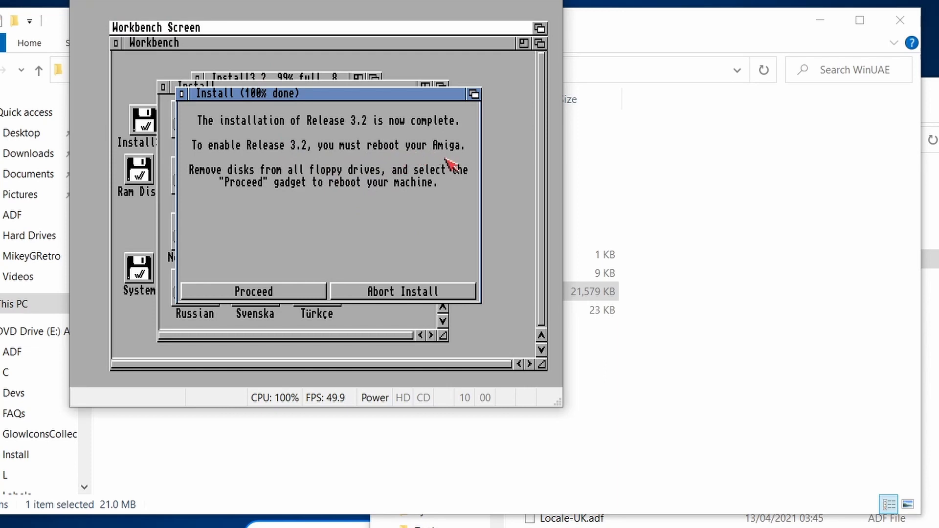
mouse_move(418, 240)
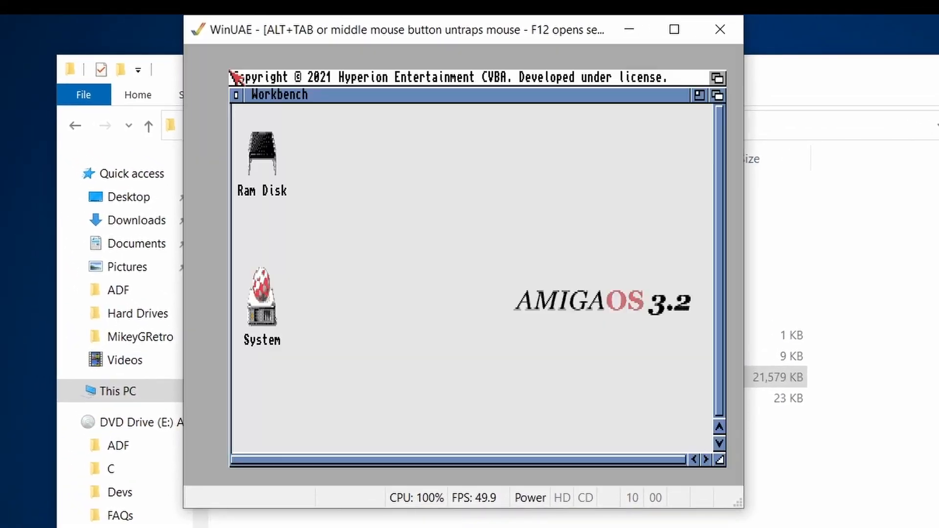
mouse_move(623, 328)
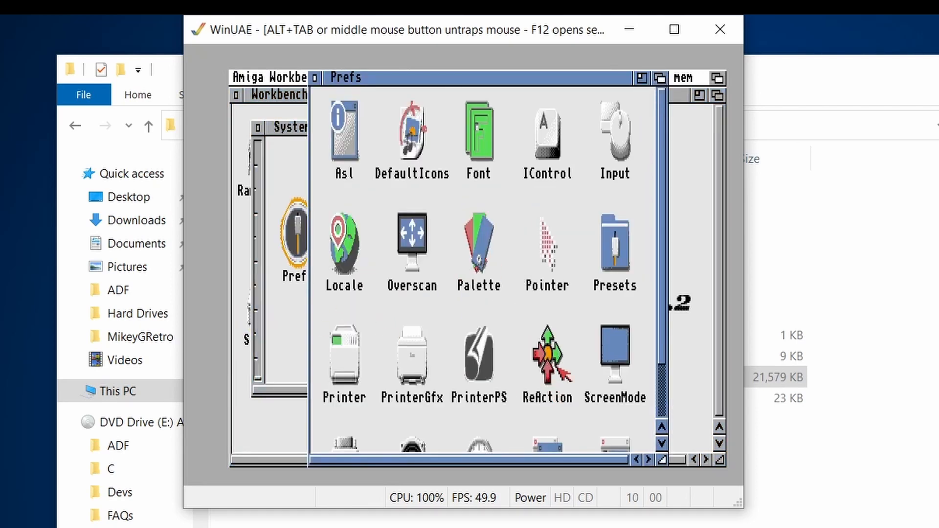
mouse_move(668, 248)
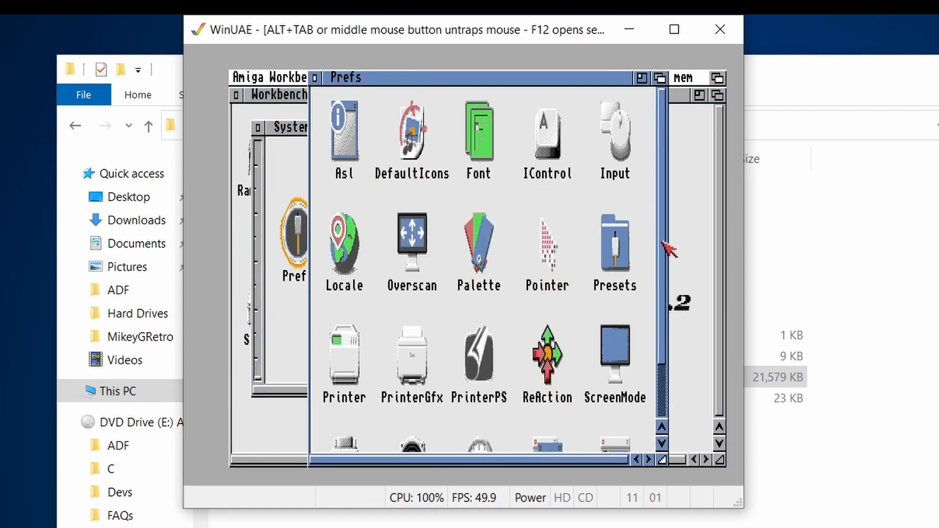
Step: Scroll while viewing the opened System partition window
scroll(down, 3)
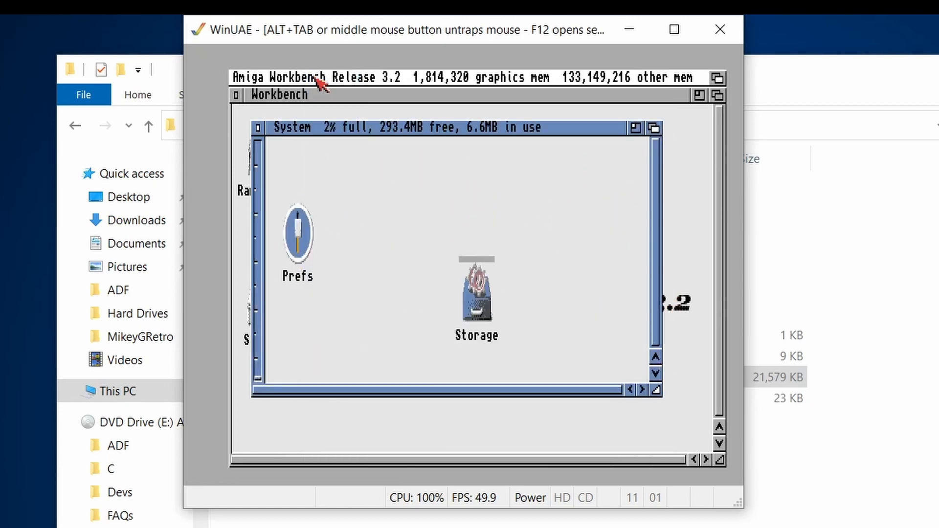
Step: In Prefs ScreenMode, choose PAL:High Res Laced and save it
double_click(297, 231)
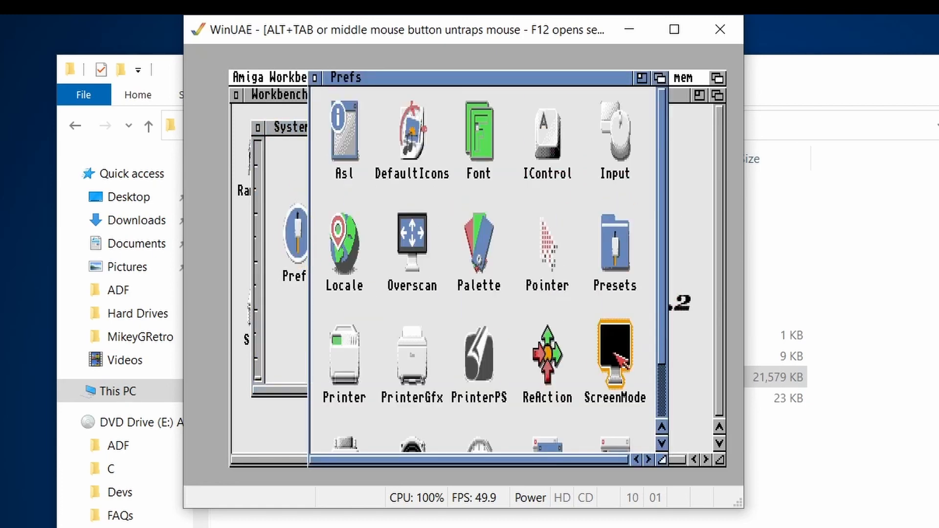
double_click(614, 356)
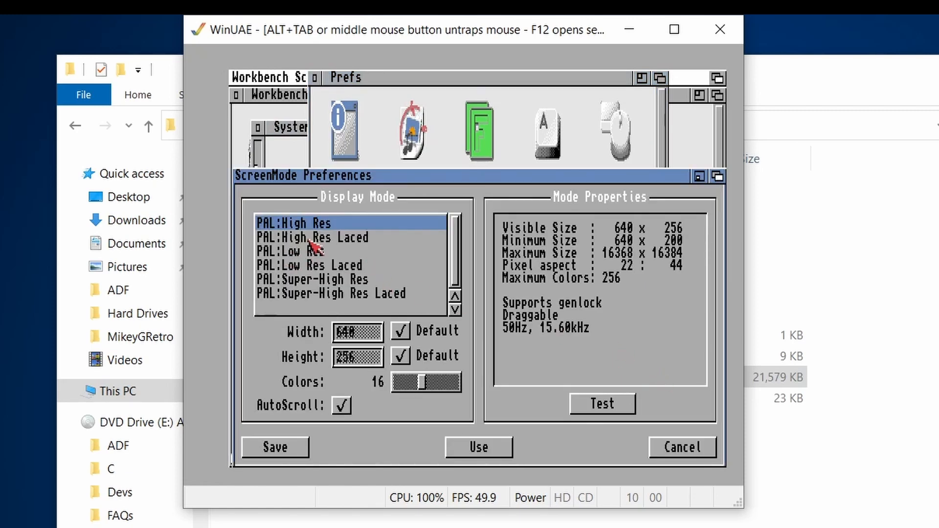
click(311, 237)
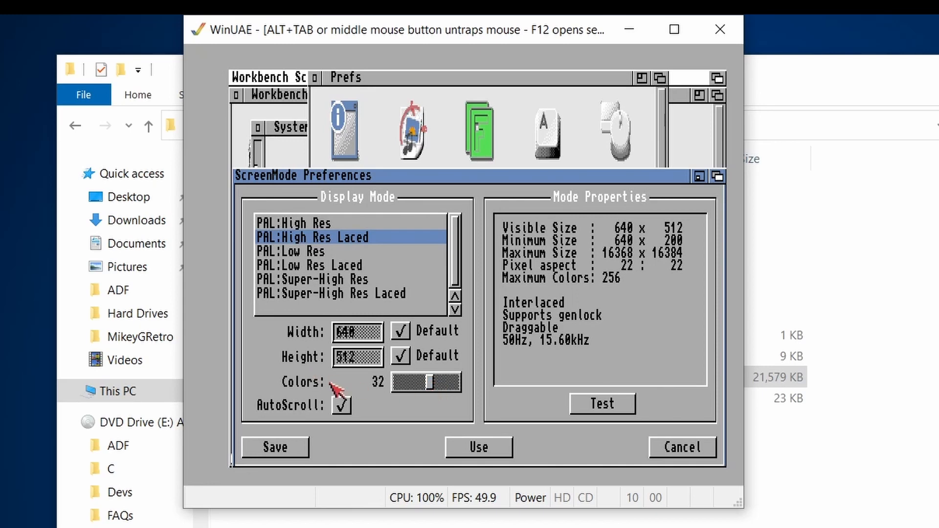
click(478, 447)
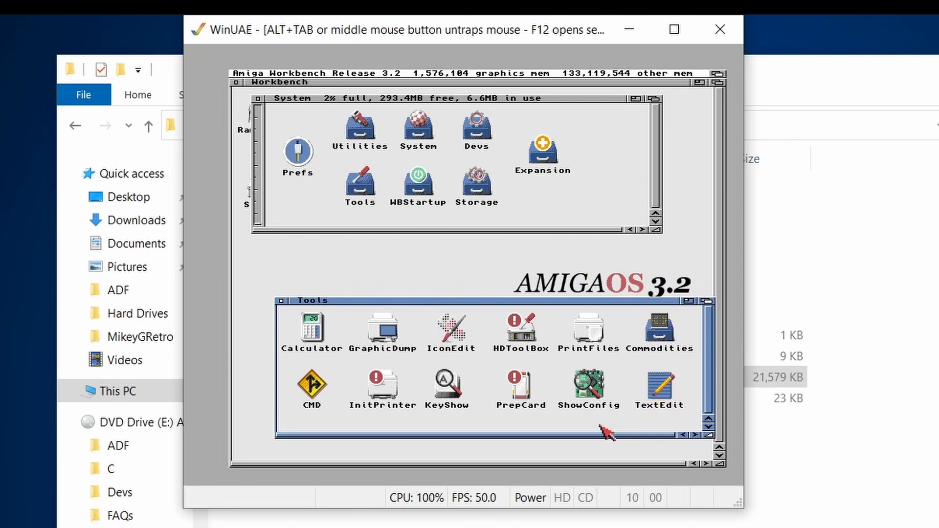
Step: Run ShowConfig to check the emulated hardware, then open the System drawer
double_click(587, 384)
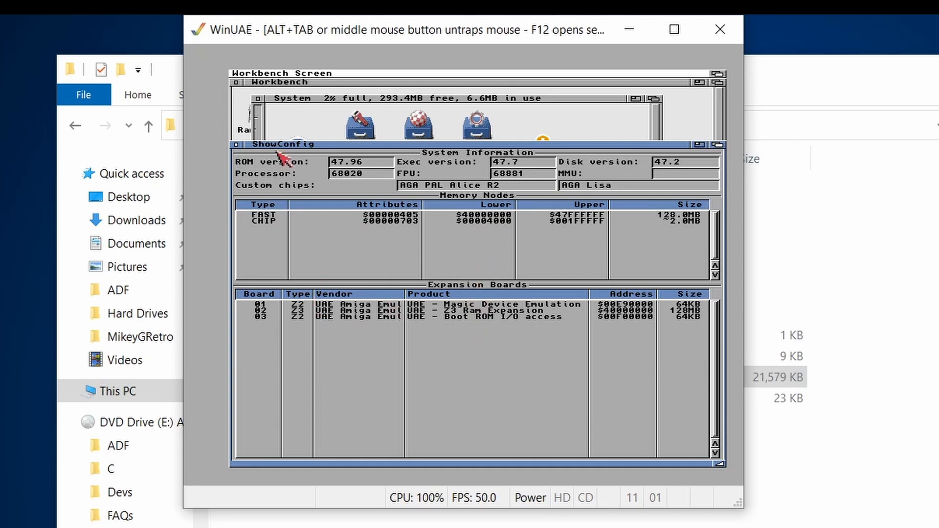
mouse_move(245, 156)
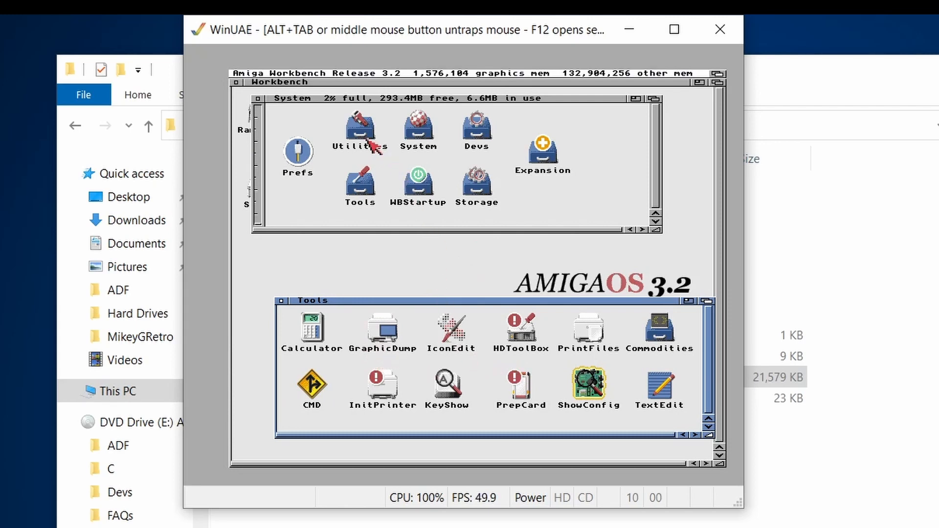
double_click(359, 130)
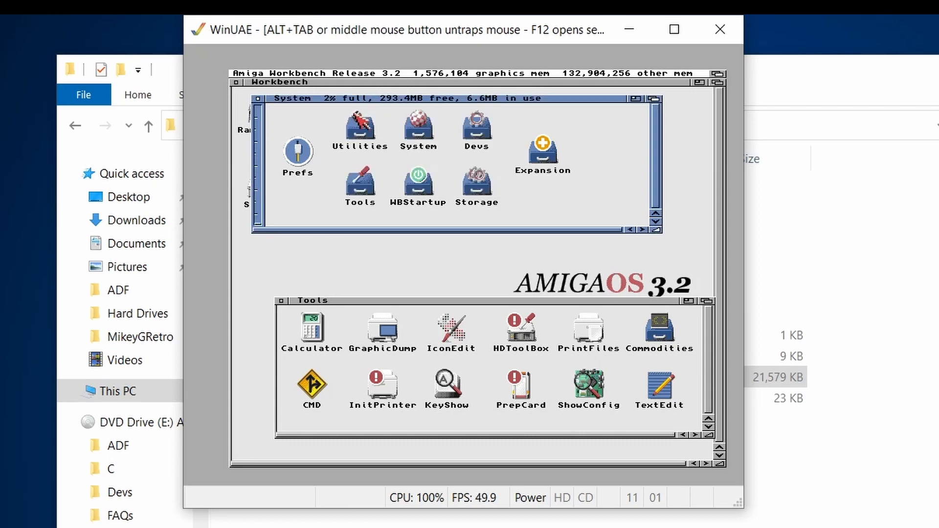
double_click(418, 129)
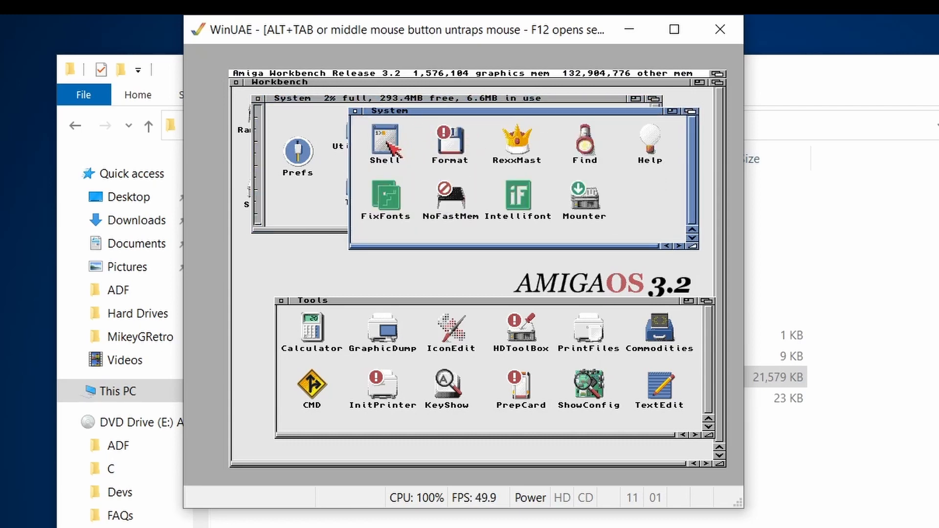
double_click(385, 141)
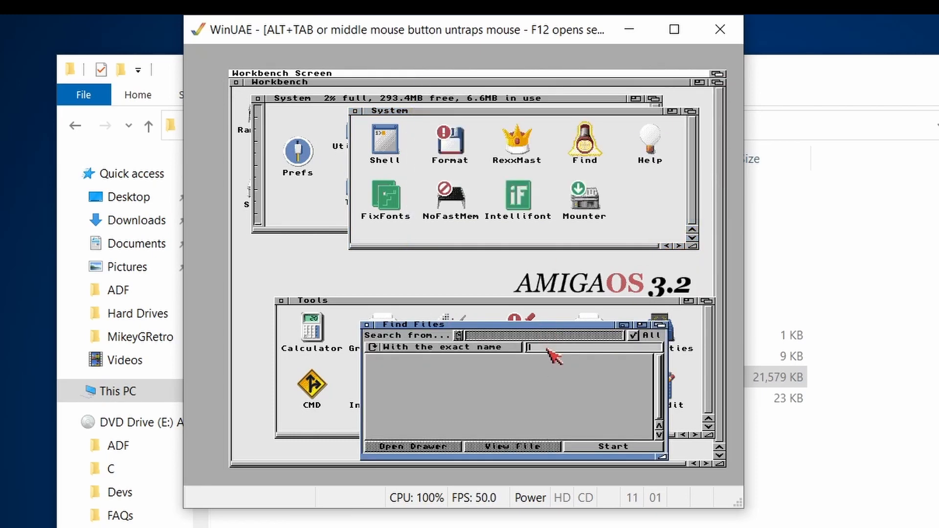
text(Mounter)
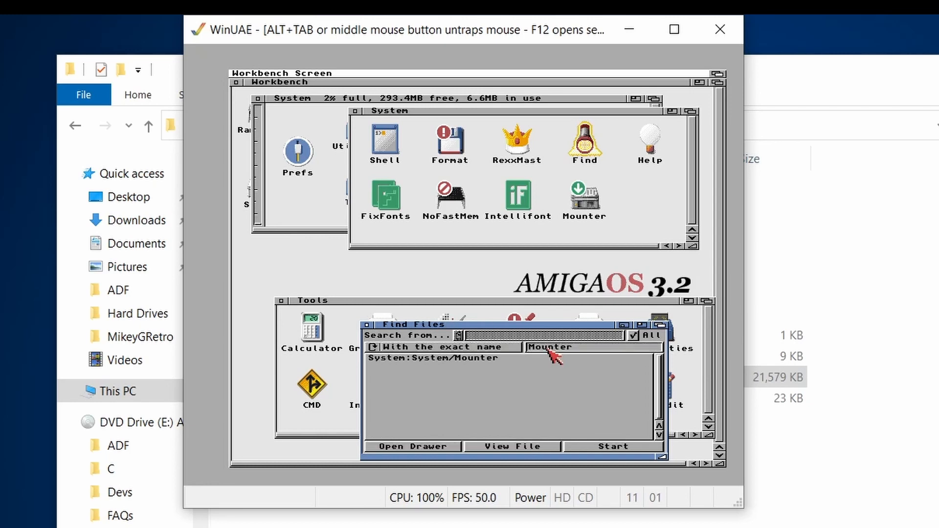
mouse_move(591, 436)
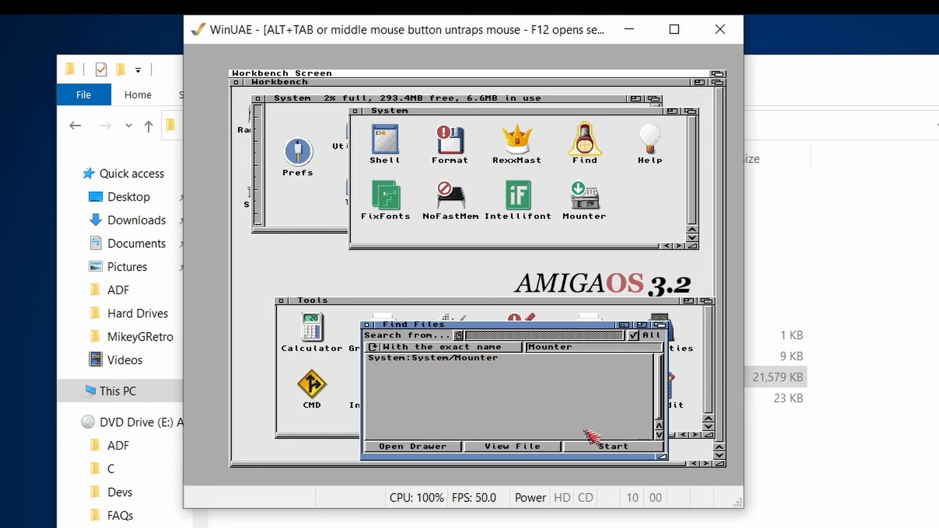
mouse_move(455, 452)
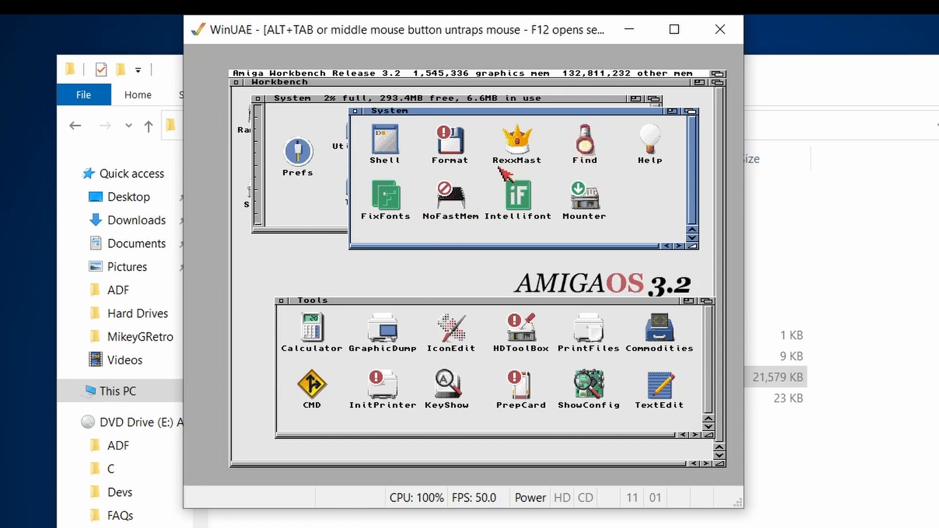
mouse_move(378, 126)
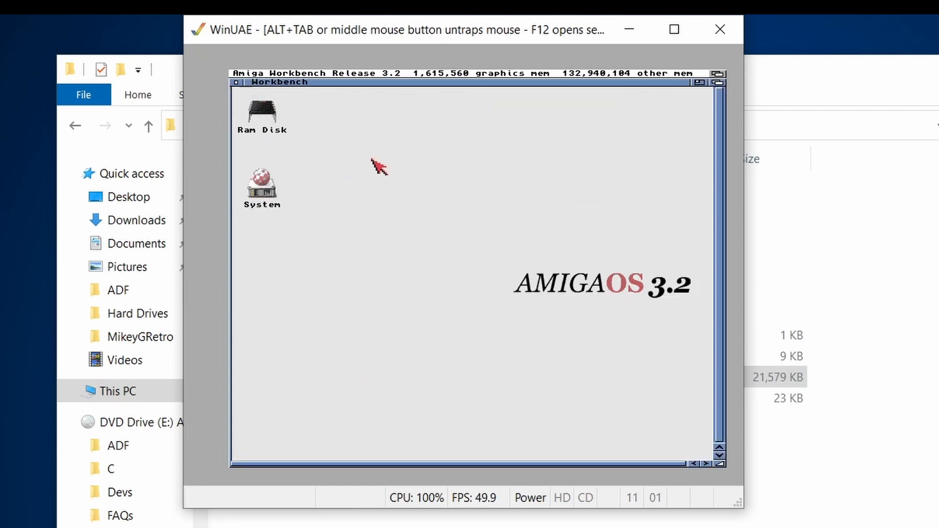
mouse_move(450, 226)
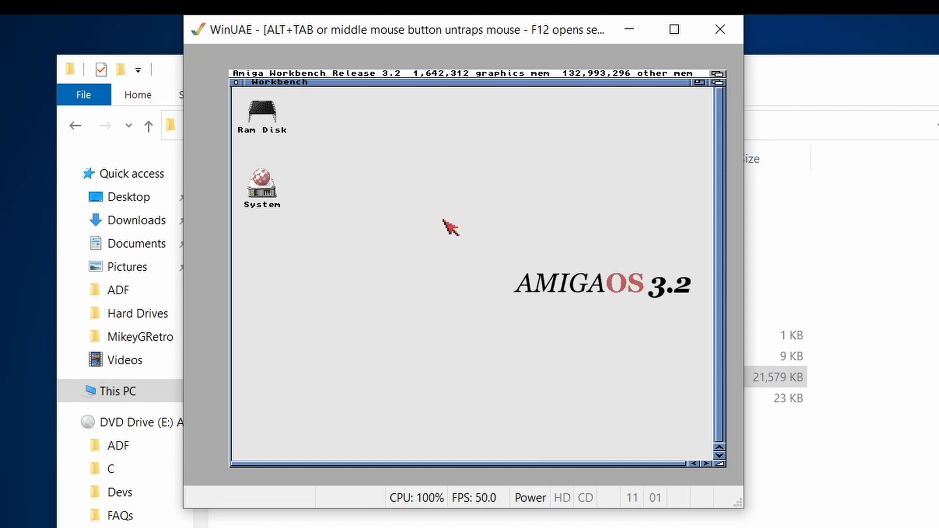
mouse_move(537, 369)
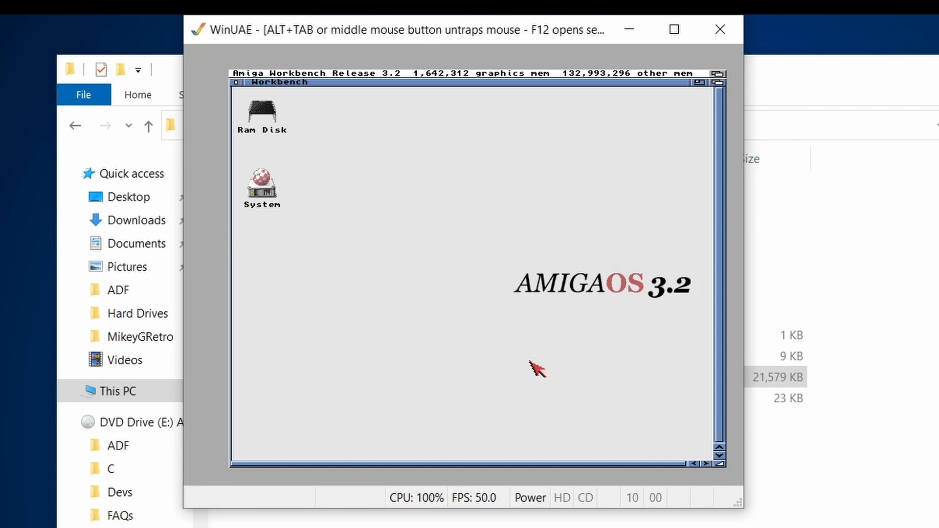
mouse_move(578, 370)
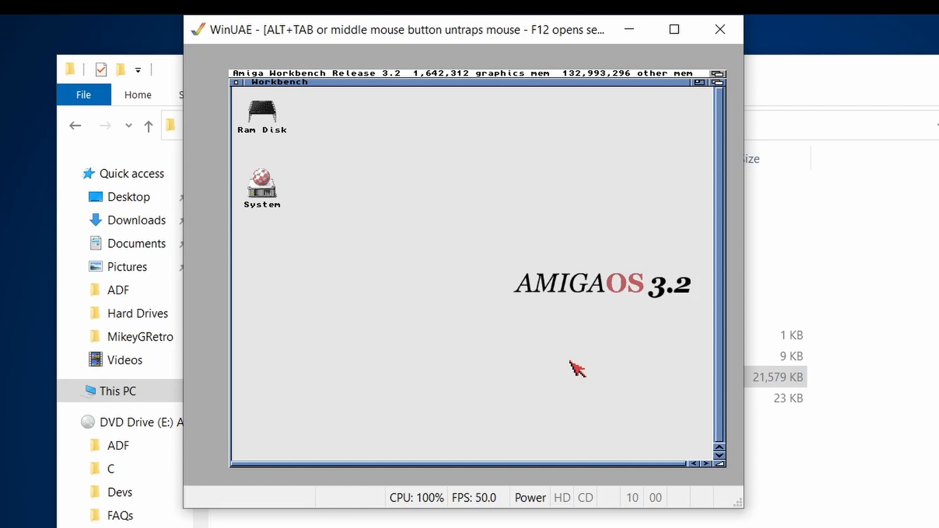
mouse_move(542, 264)
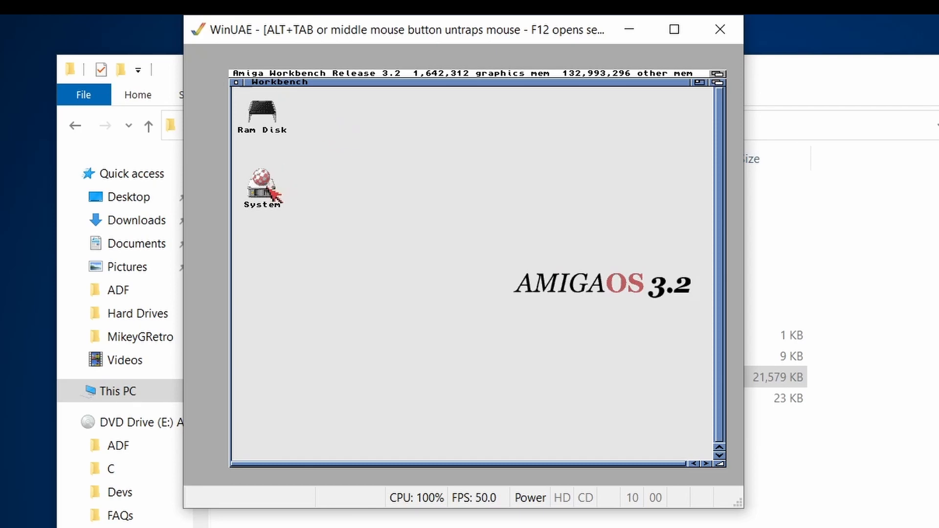
Step: Open the System partition and its Tools drawer
double_click(263, 186)
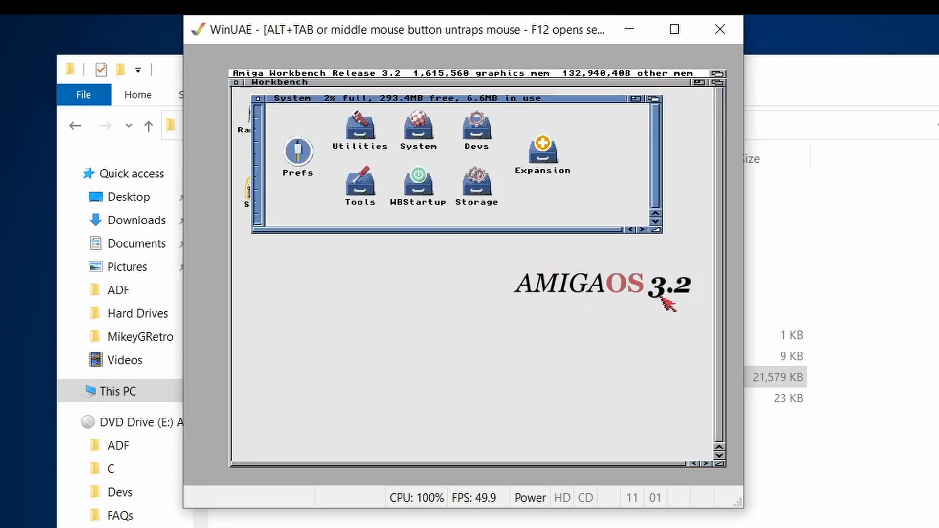
double_click(359, 185)
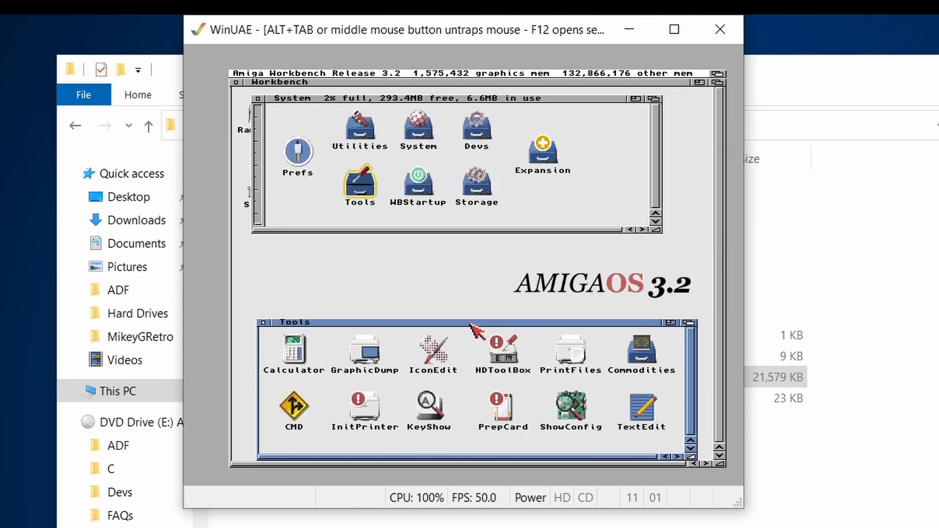
mouse_move(488, 299)
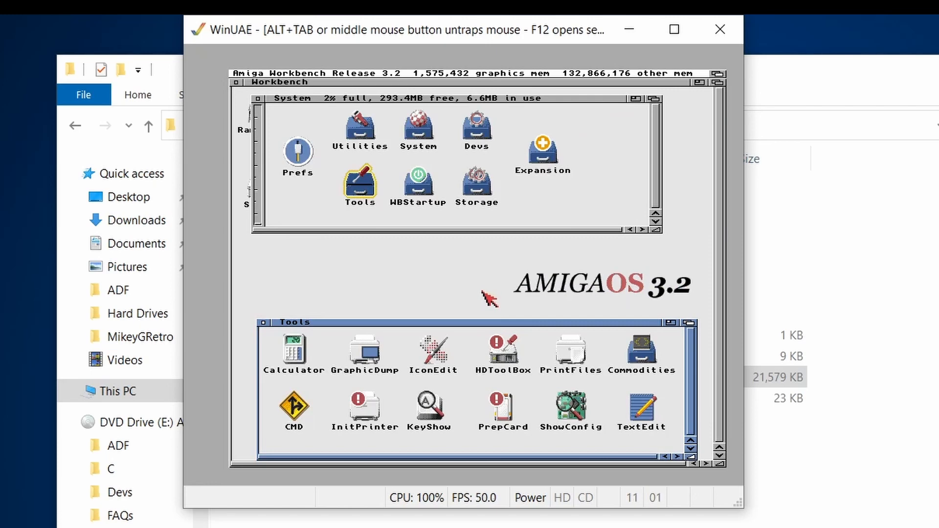
mouse_move(260, 107)
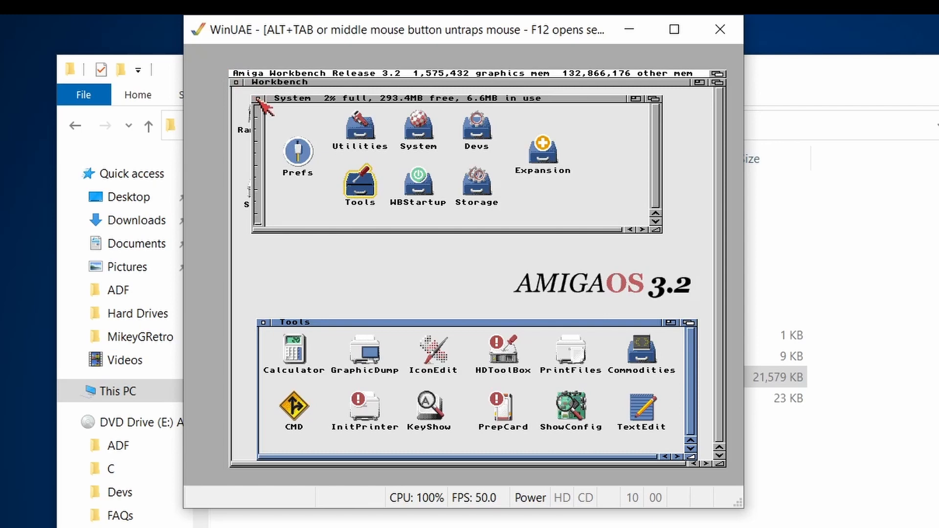
mouse_move(276, 177)
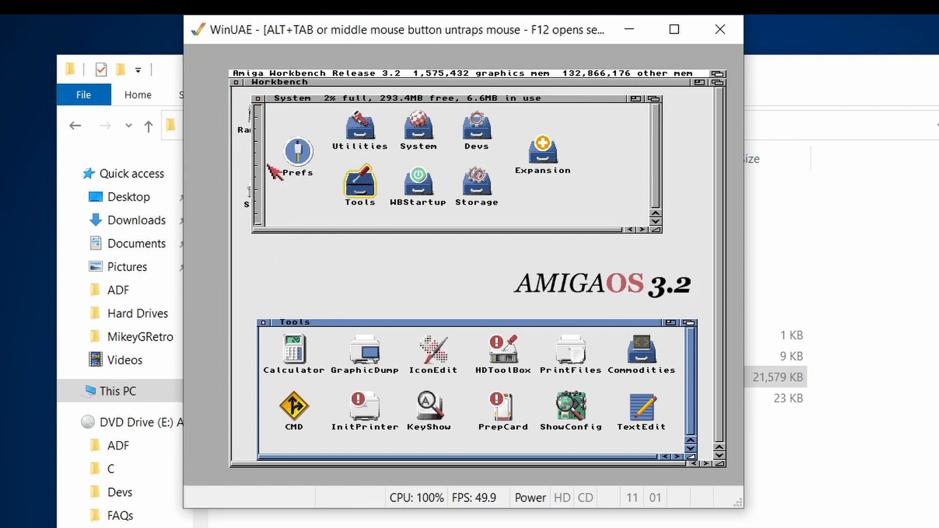